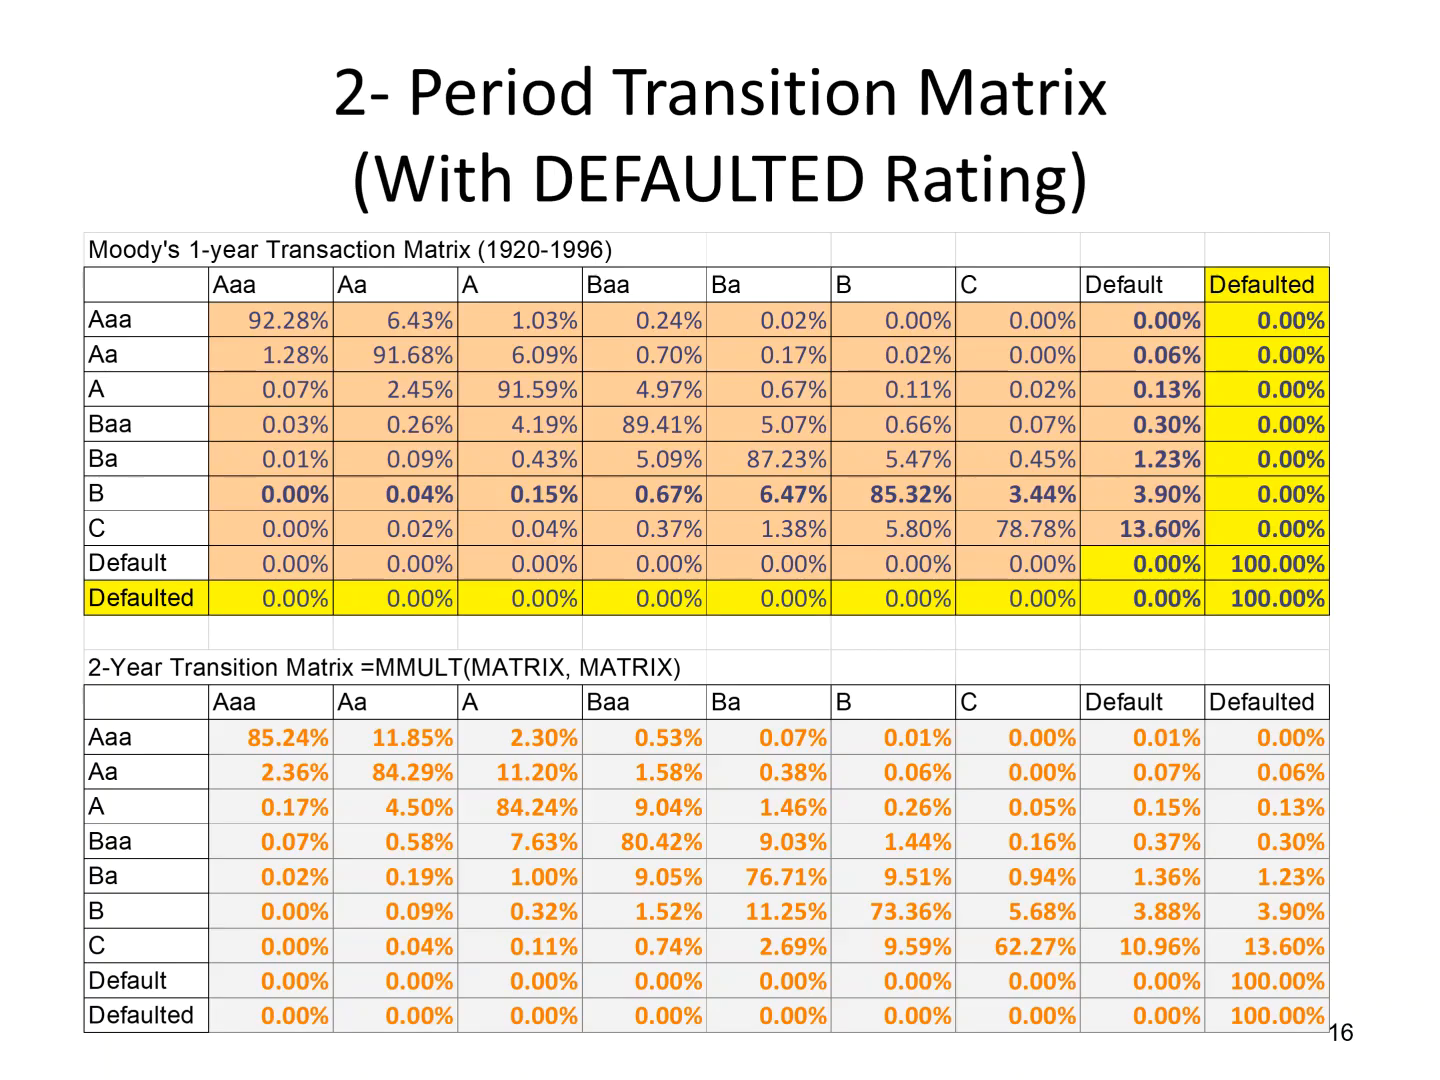
pyautogui.moveTo(1036, 652)
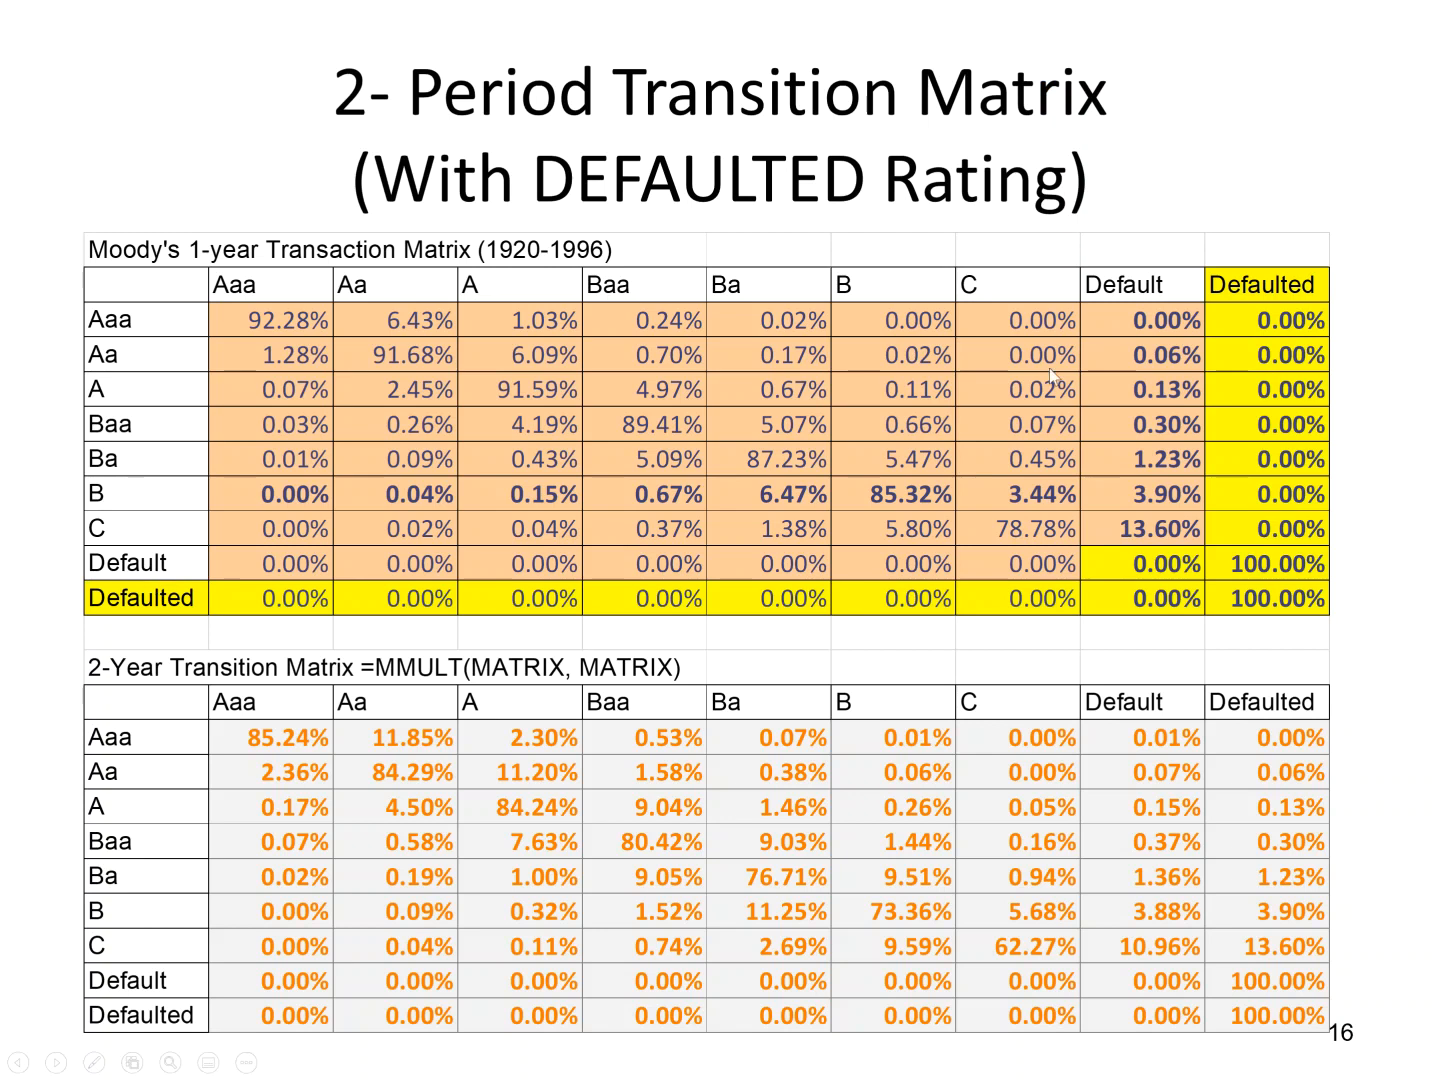
pyautogui.moveTo(1256, 610)
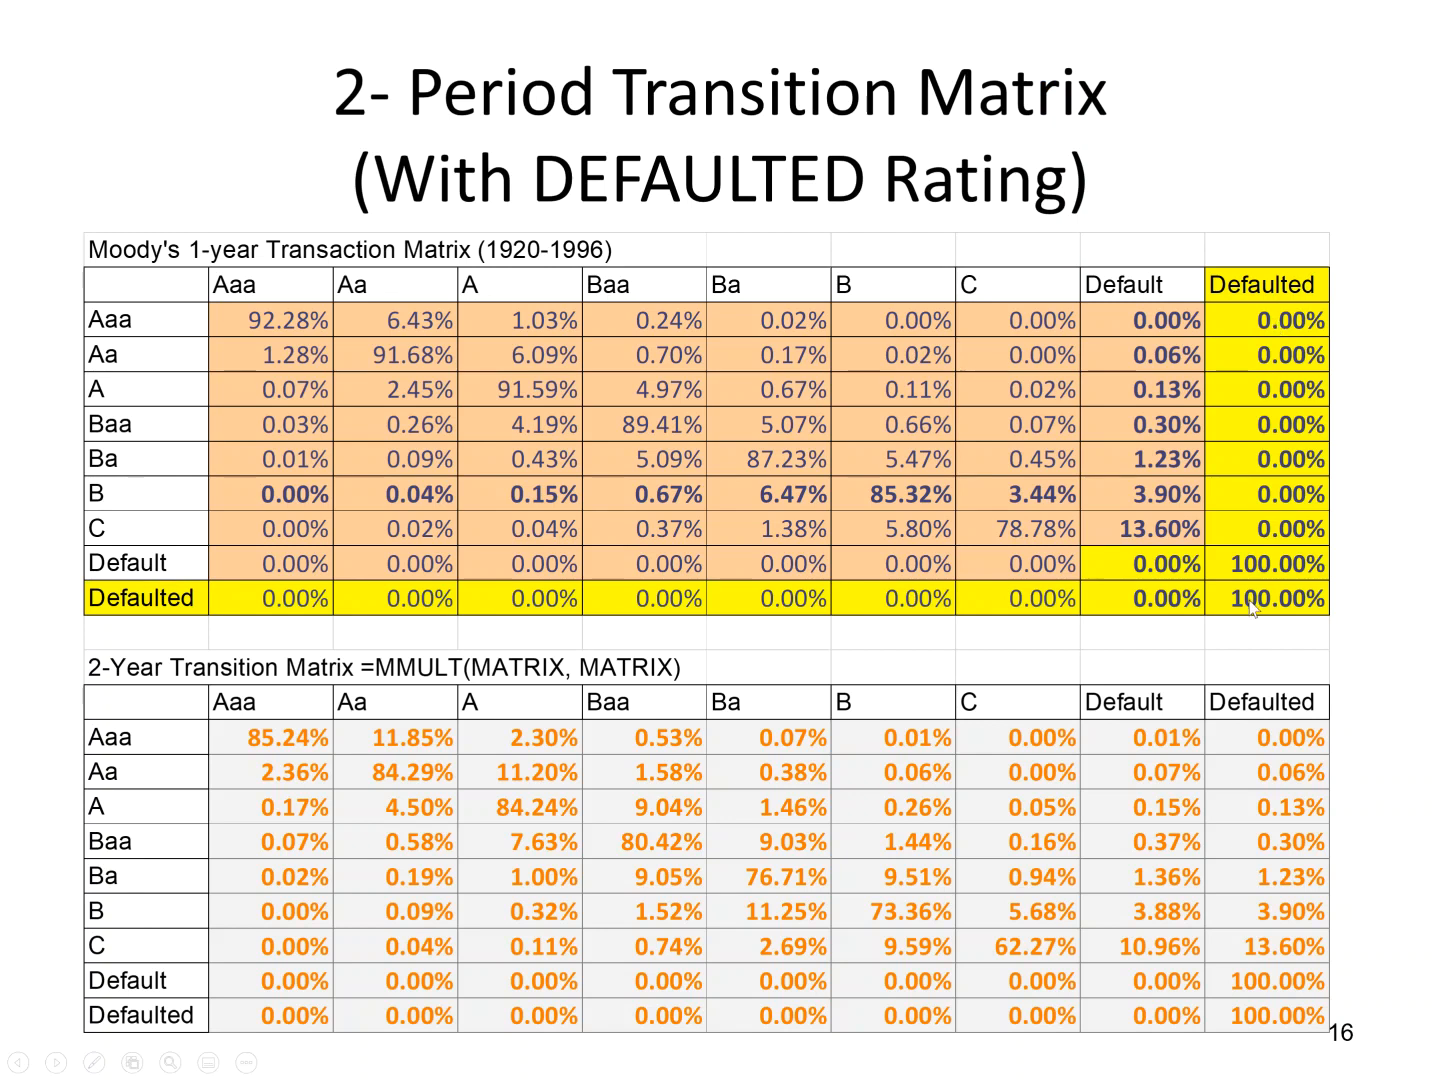
pyautogui.moveTo(680, 936)
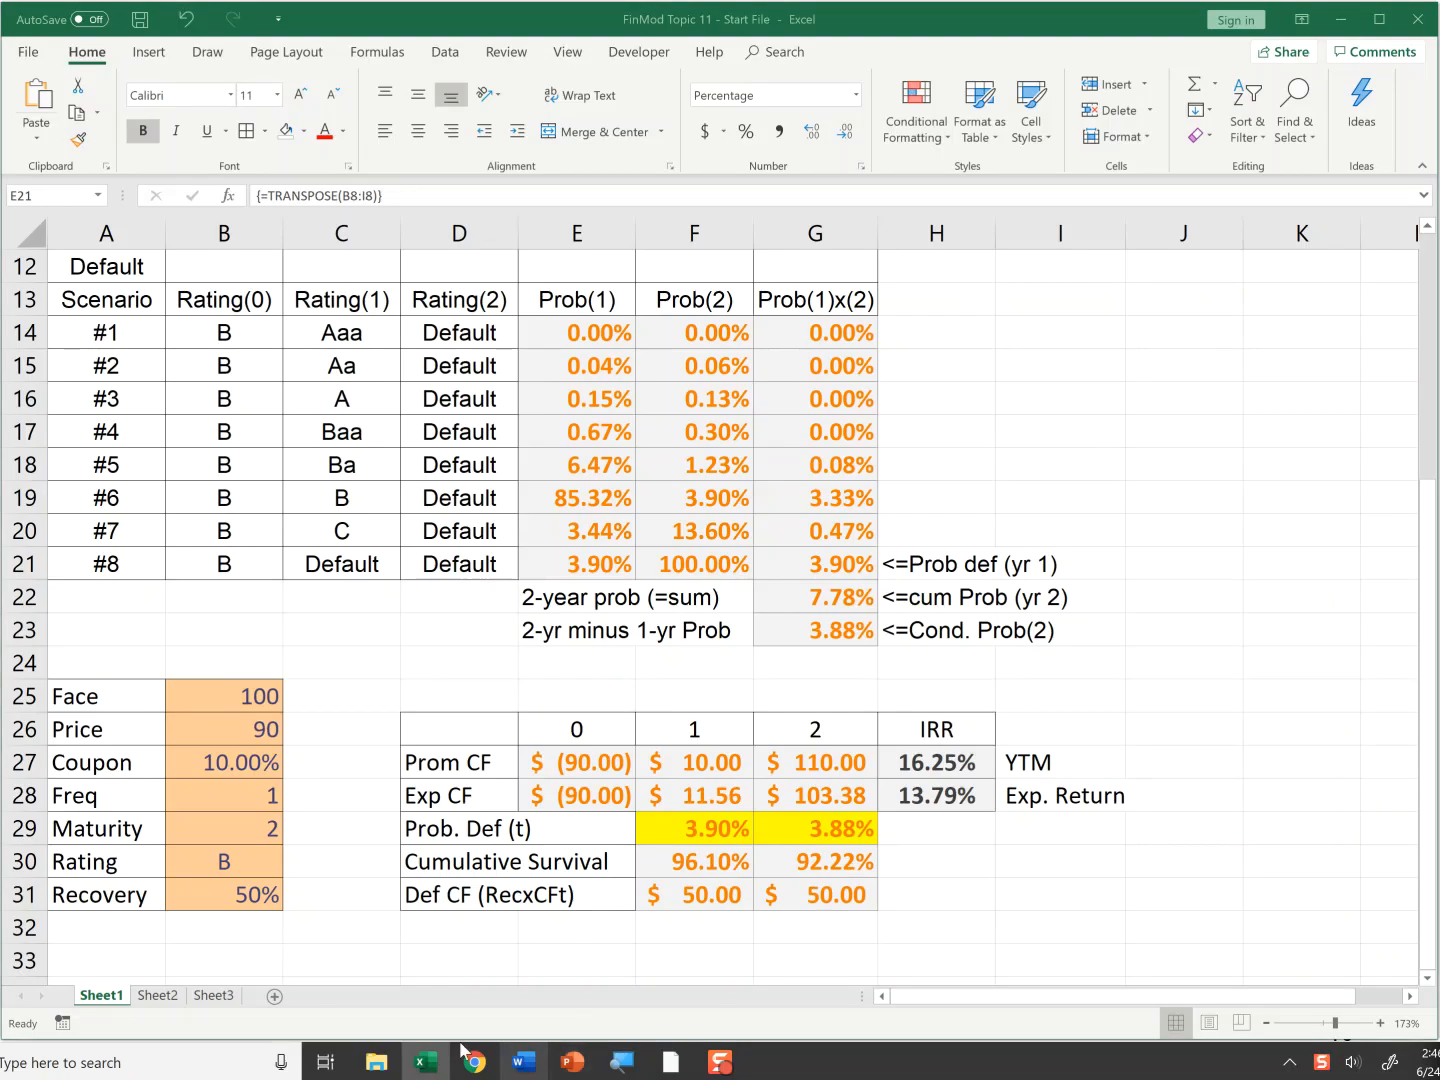
# Switch to Sheet2 and review the 1-year matrix values, the Defaulted column and the Default row.
pyautogui.click(156, 996)
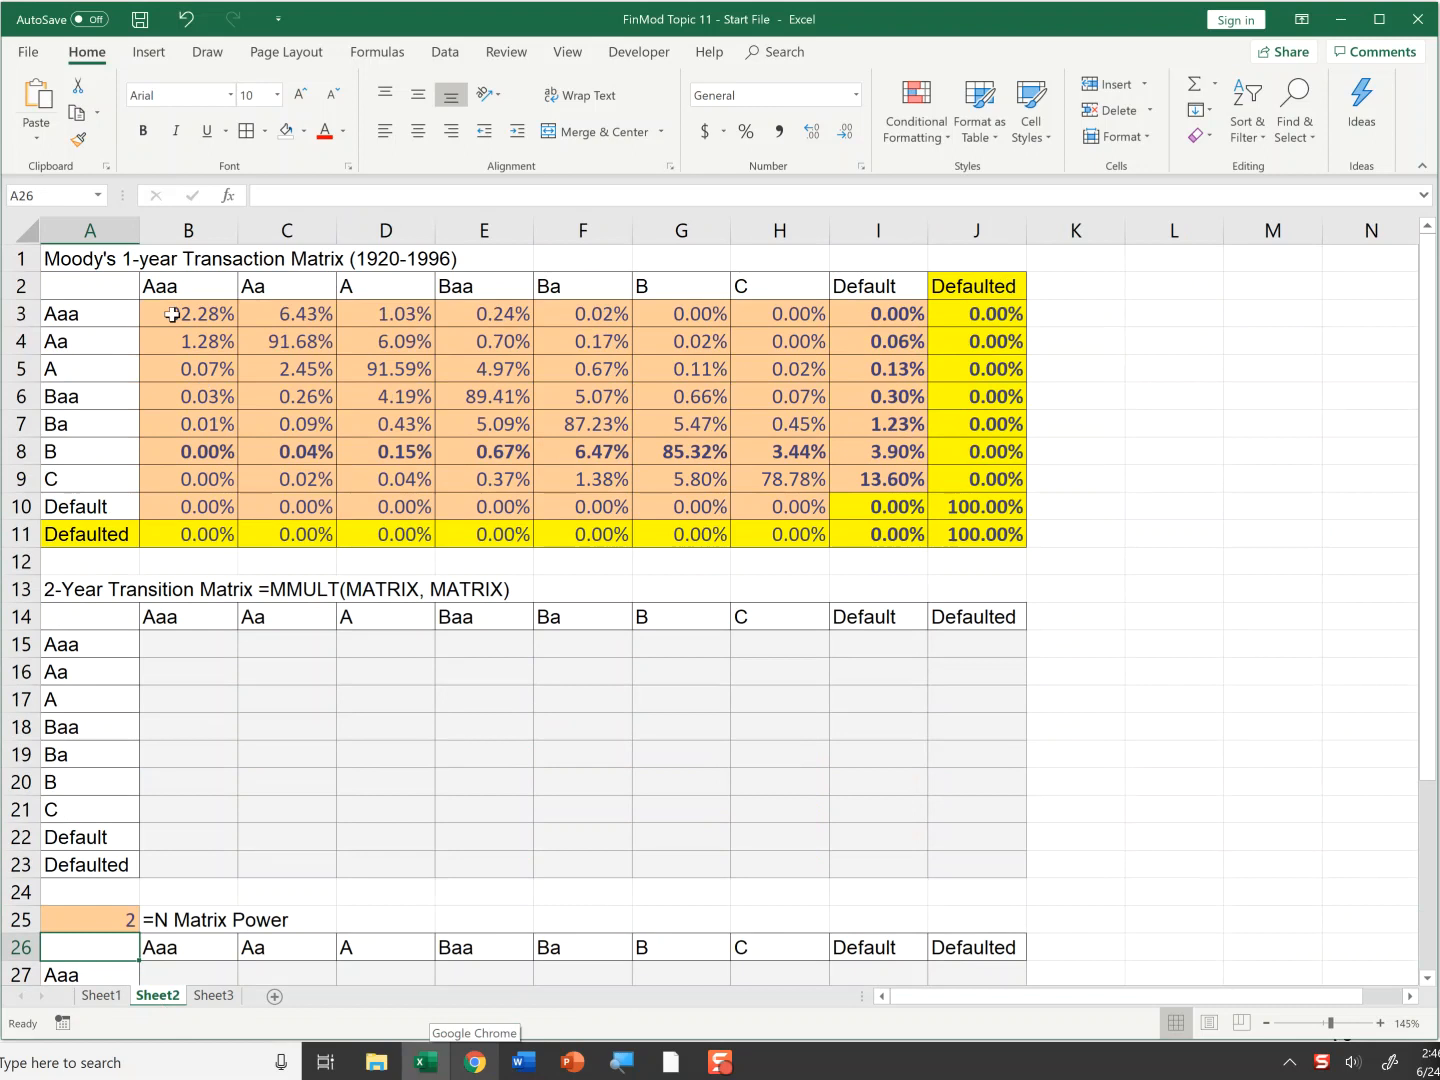
pyautogui.moveTo(188, 312); pyautogui.dragTo(878, 506)
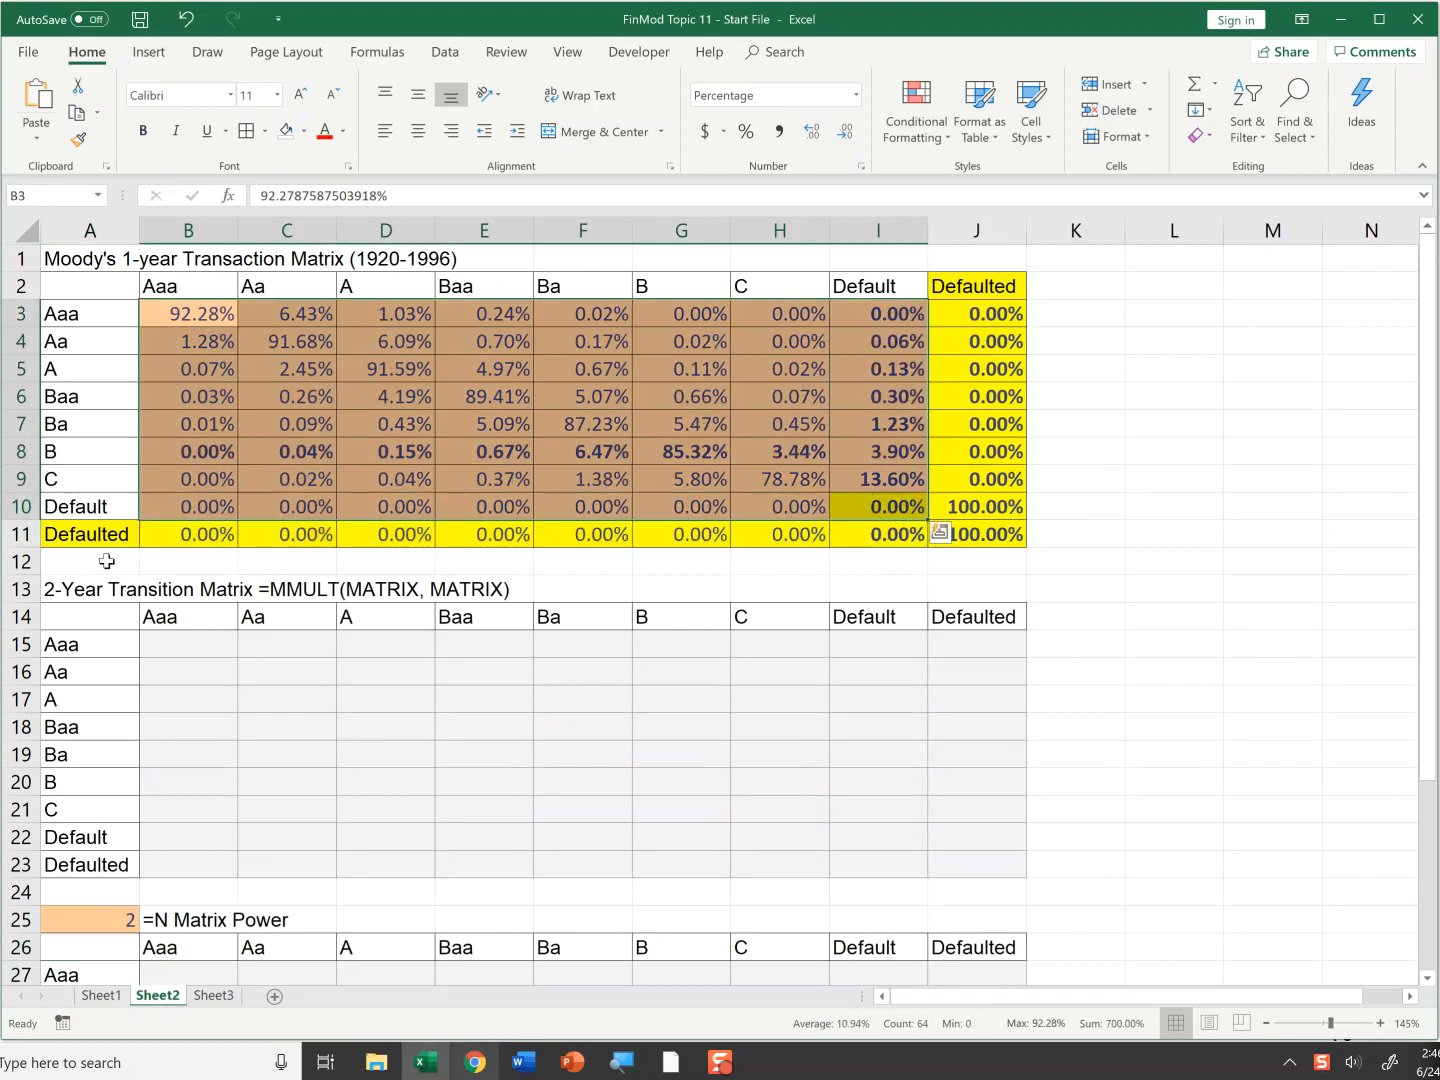
pyautogui.moveTo(1022, 350)
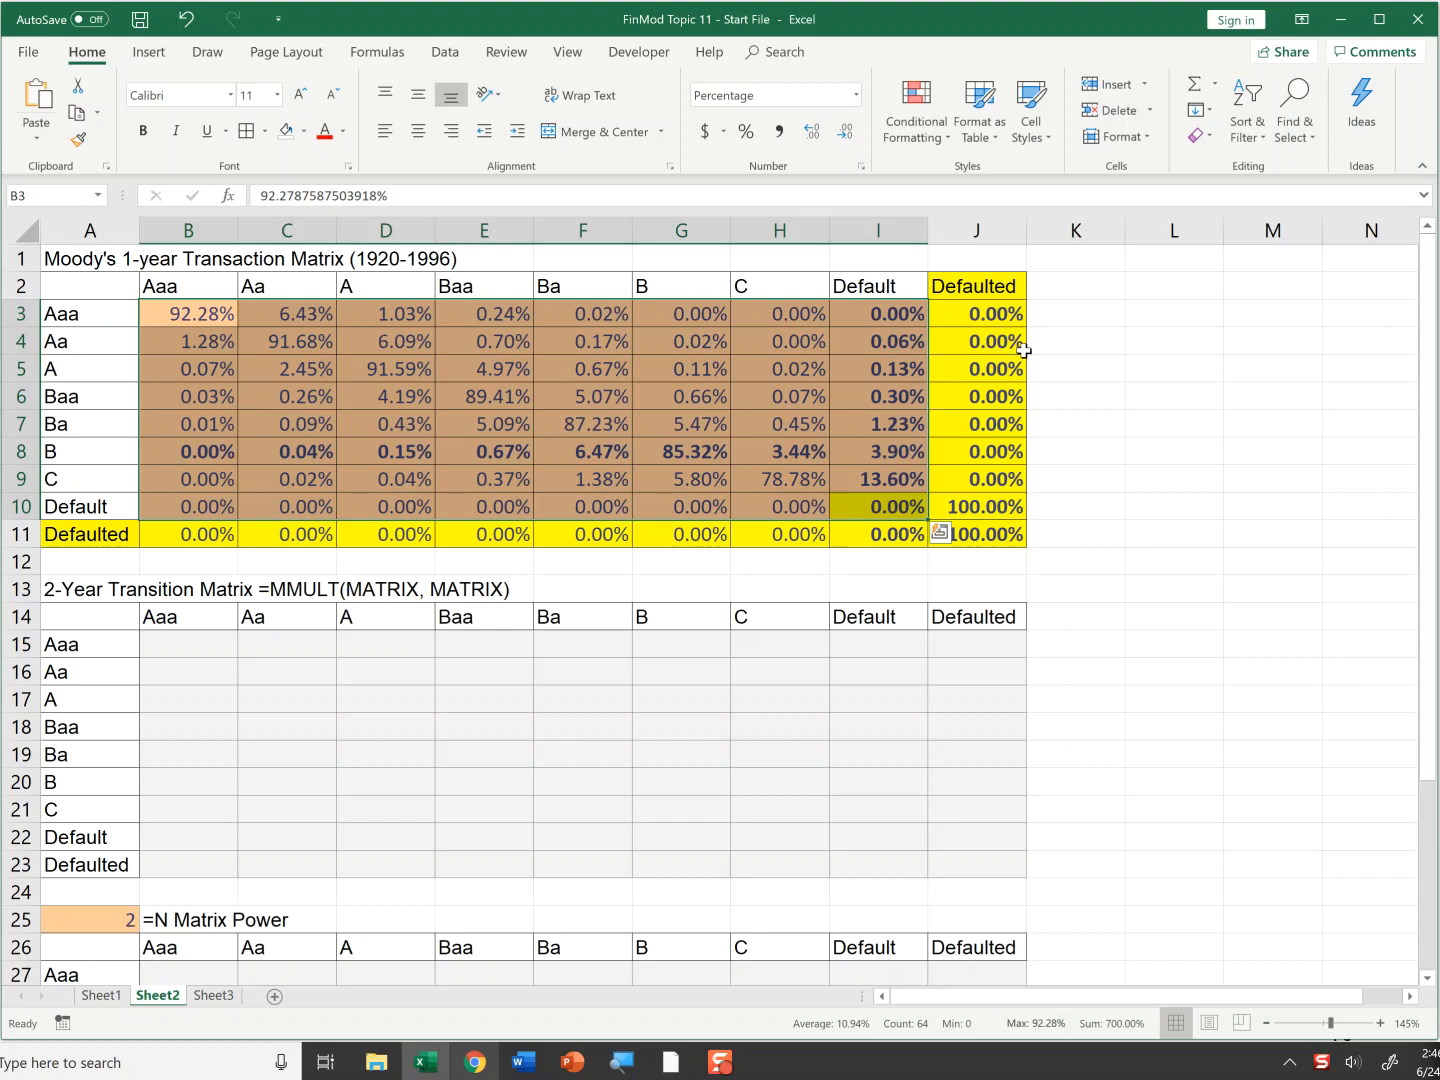
pyautogui.moveTo(1018, 312)
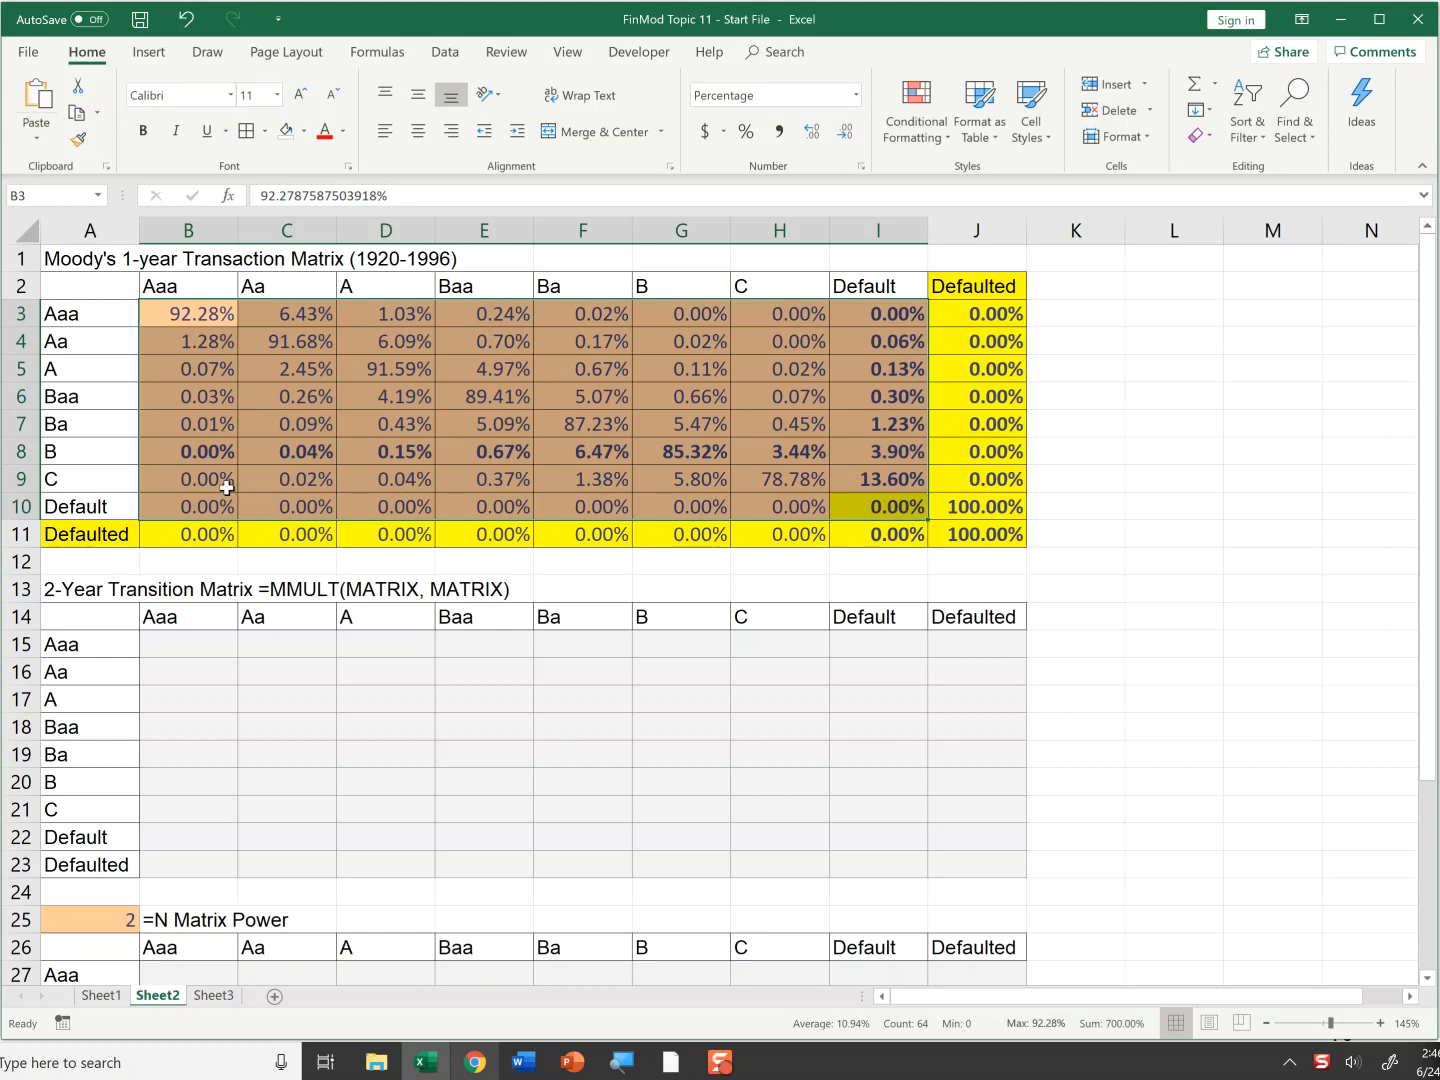
pyautogui.click(1076, 340)
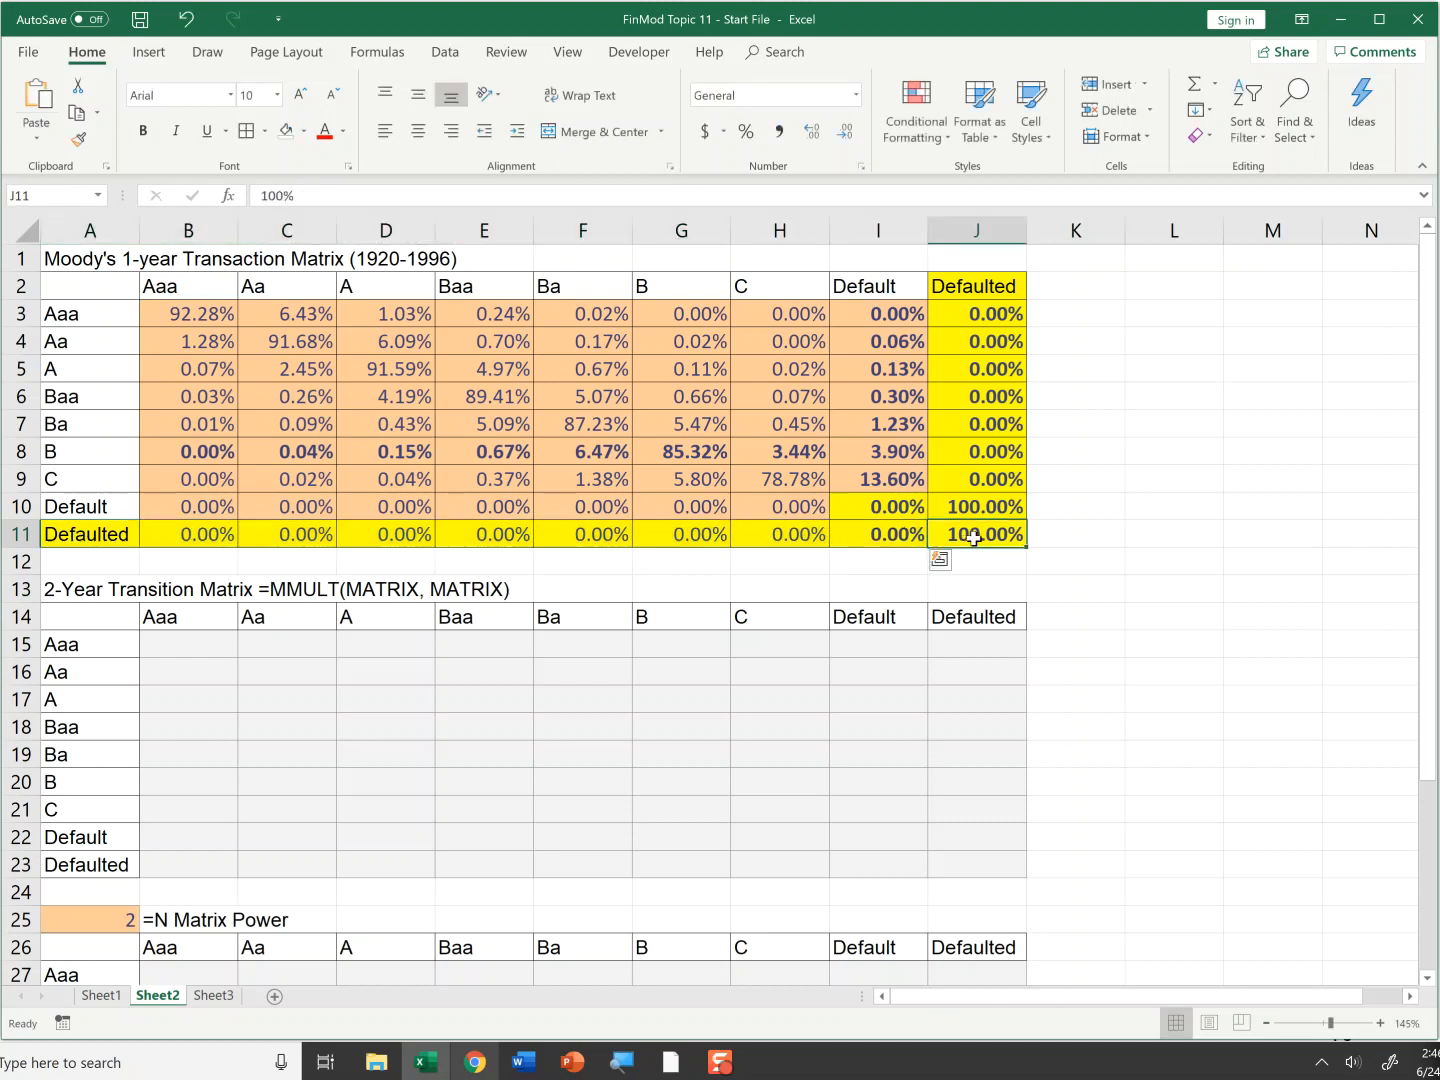
pyautogui.moveTo(976, 312); pyautogui.dragTo(976, 424)
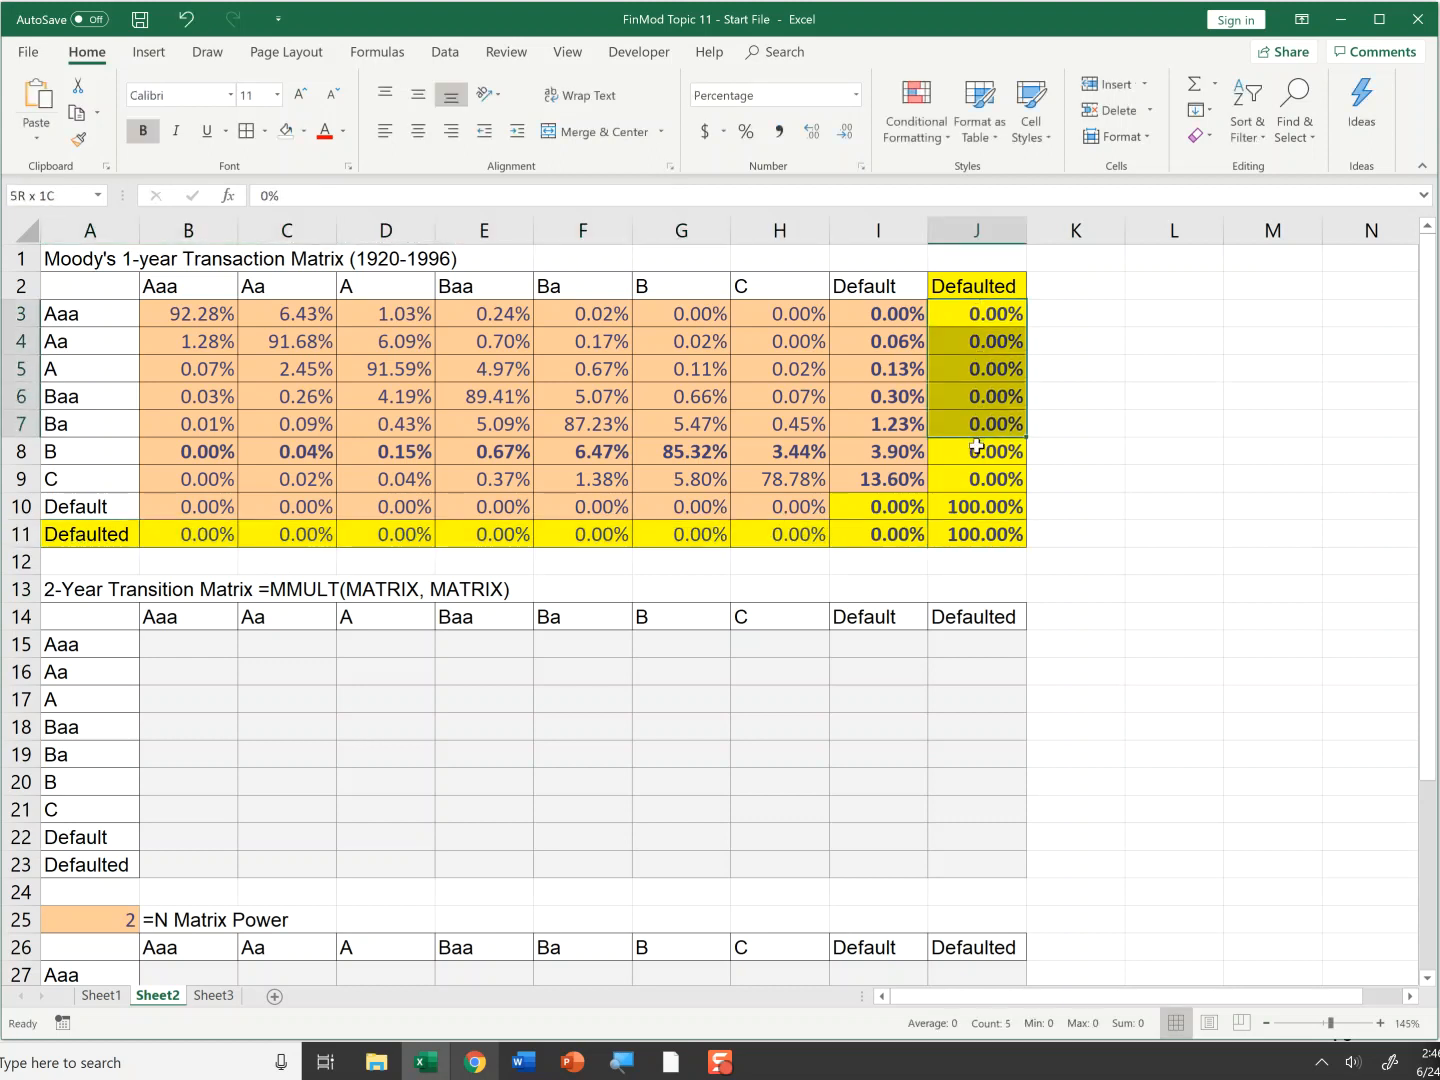
pyautogui.click(878, 506)
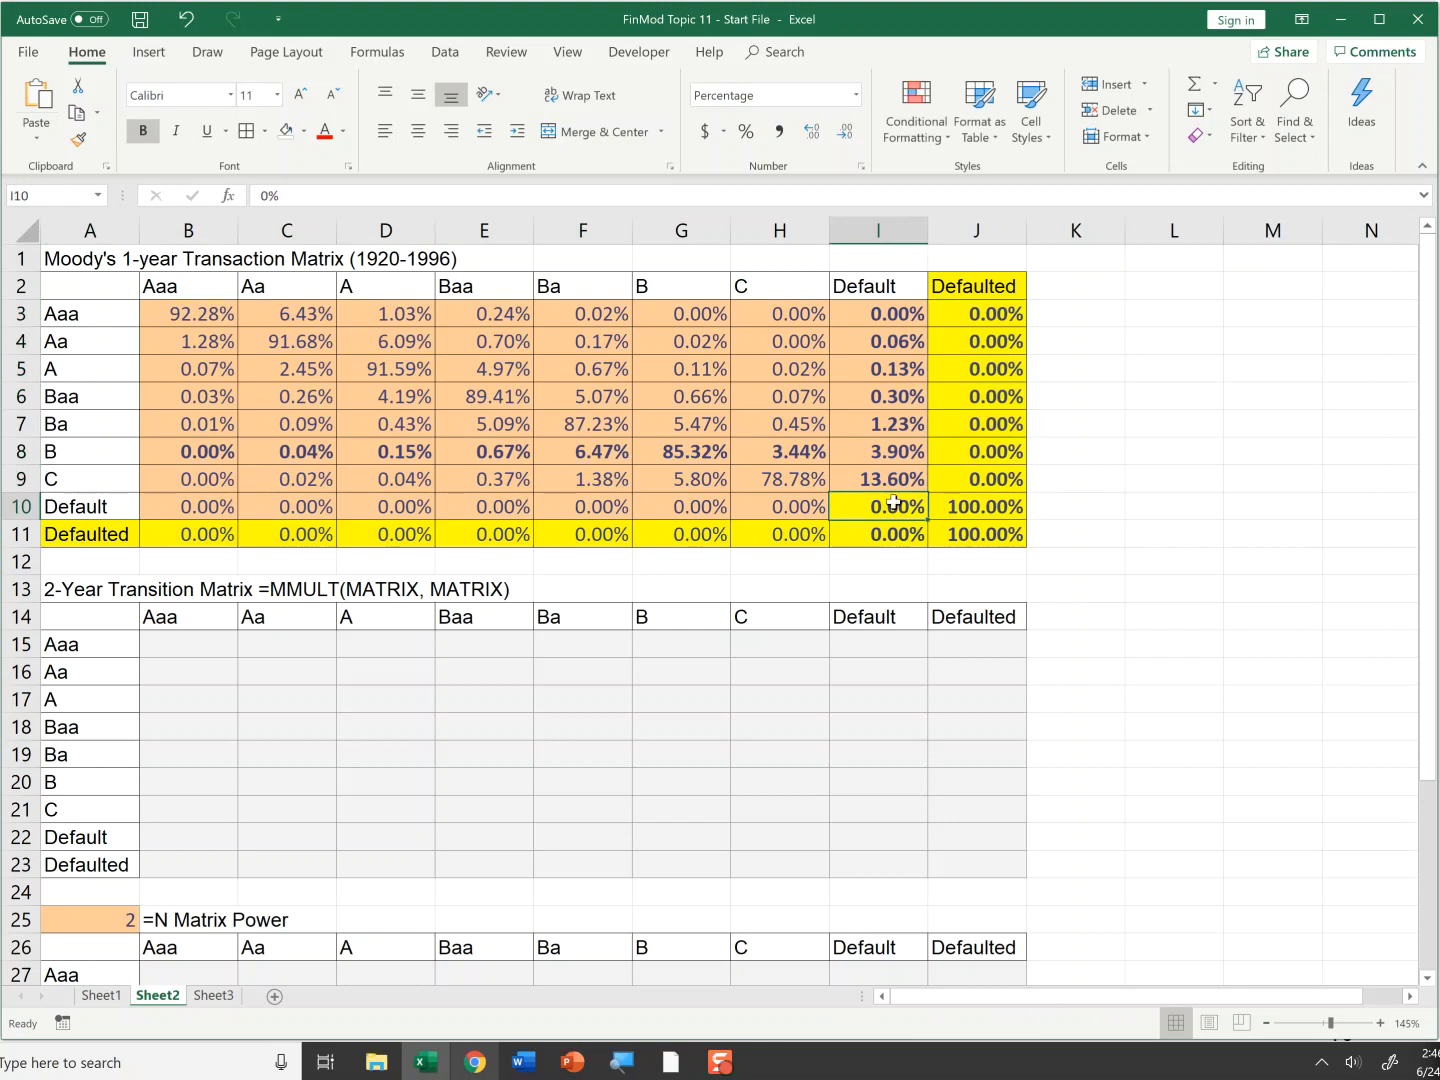
pyautogui.moveTo(878, 522)
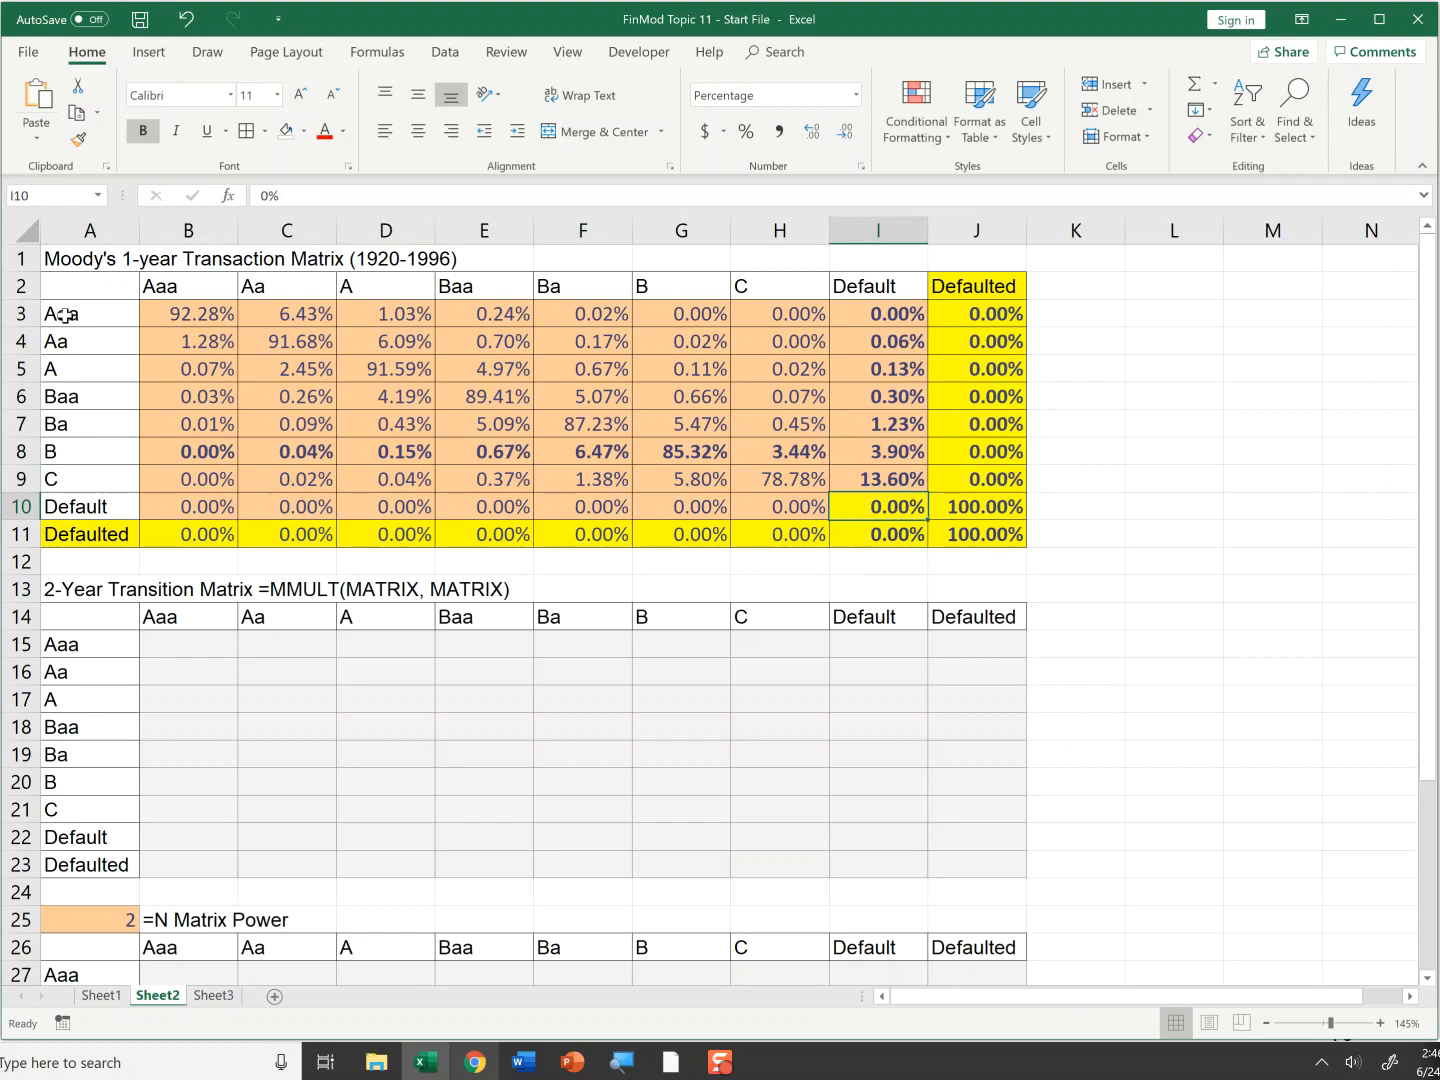
pyautogui.moveTo(168, 312)
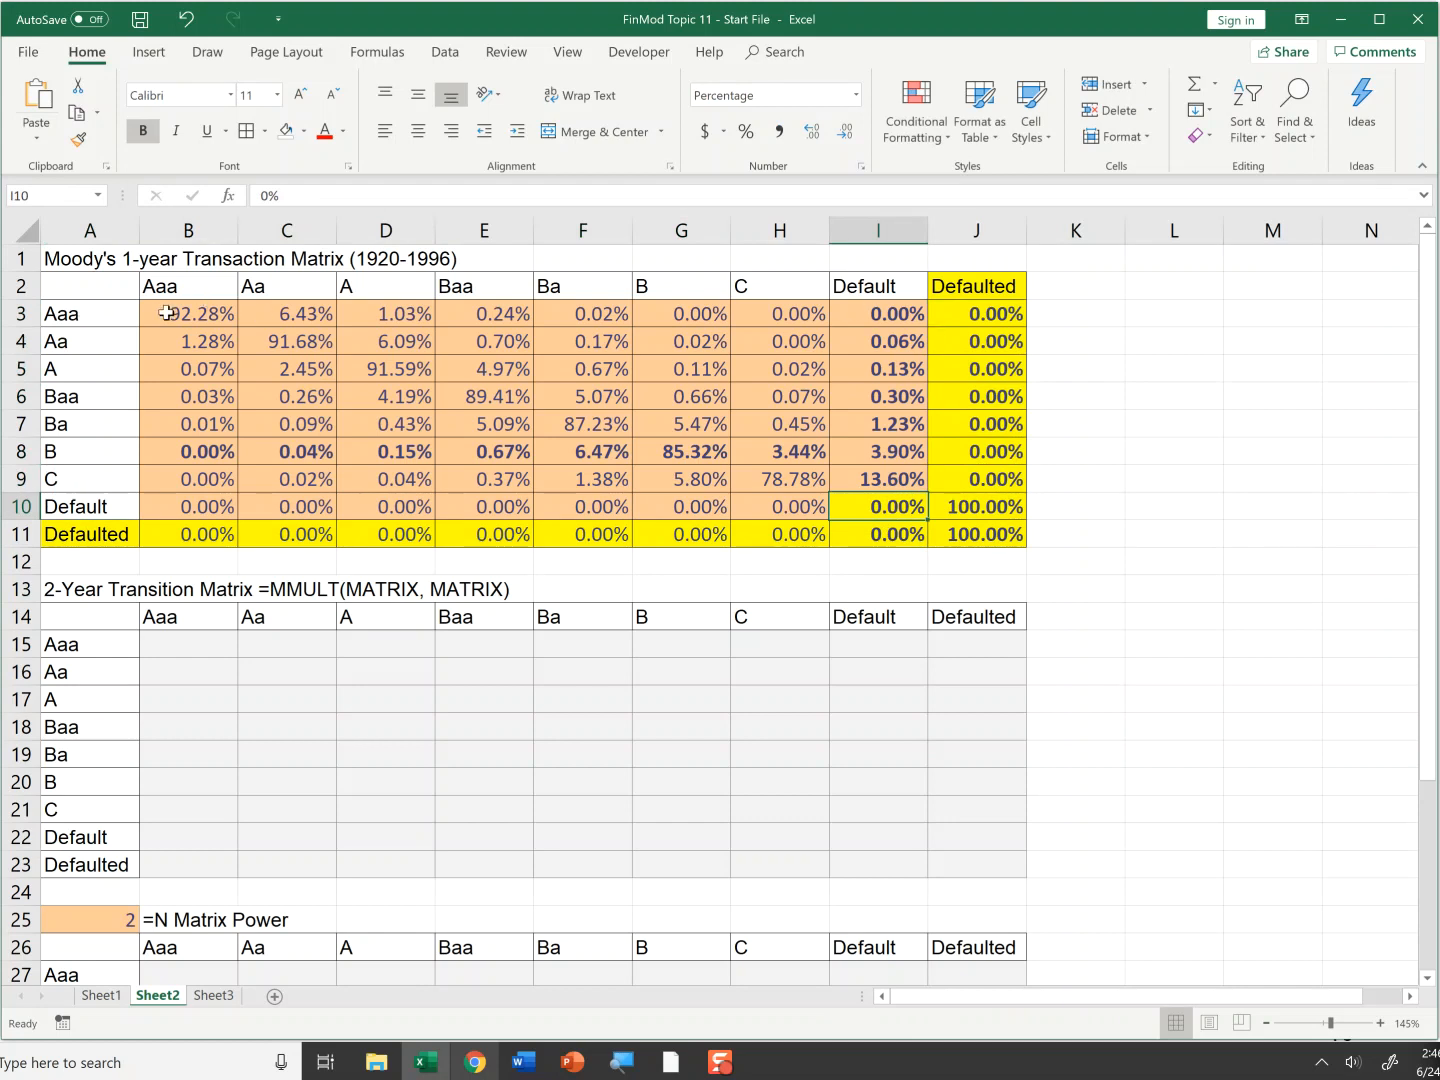
# Inspect the Aaa row's Aaa, Default and Defaulted probabilities and reselect the matrix body.
pyautogui.click(188, 312)
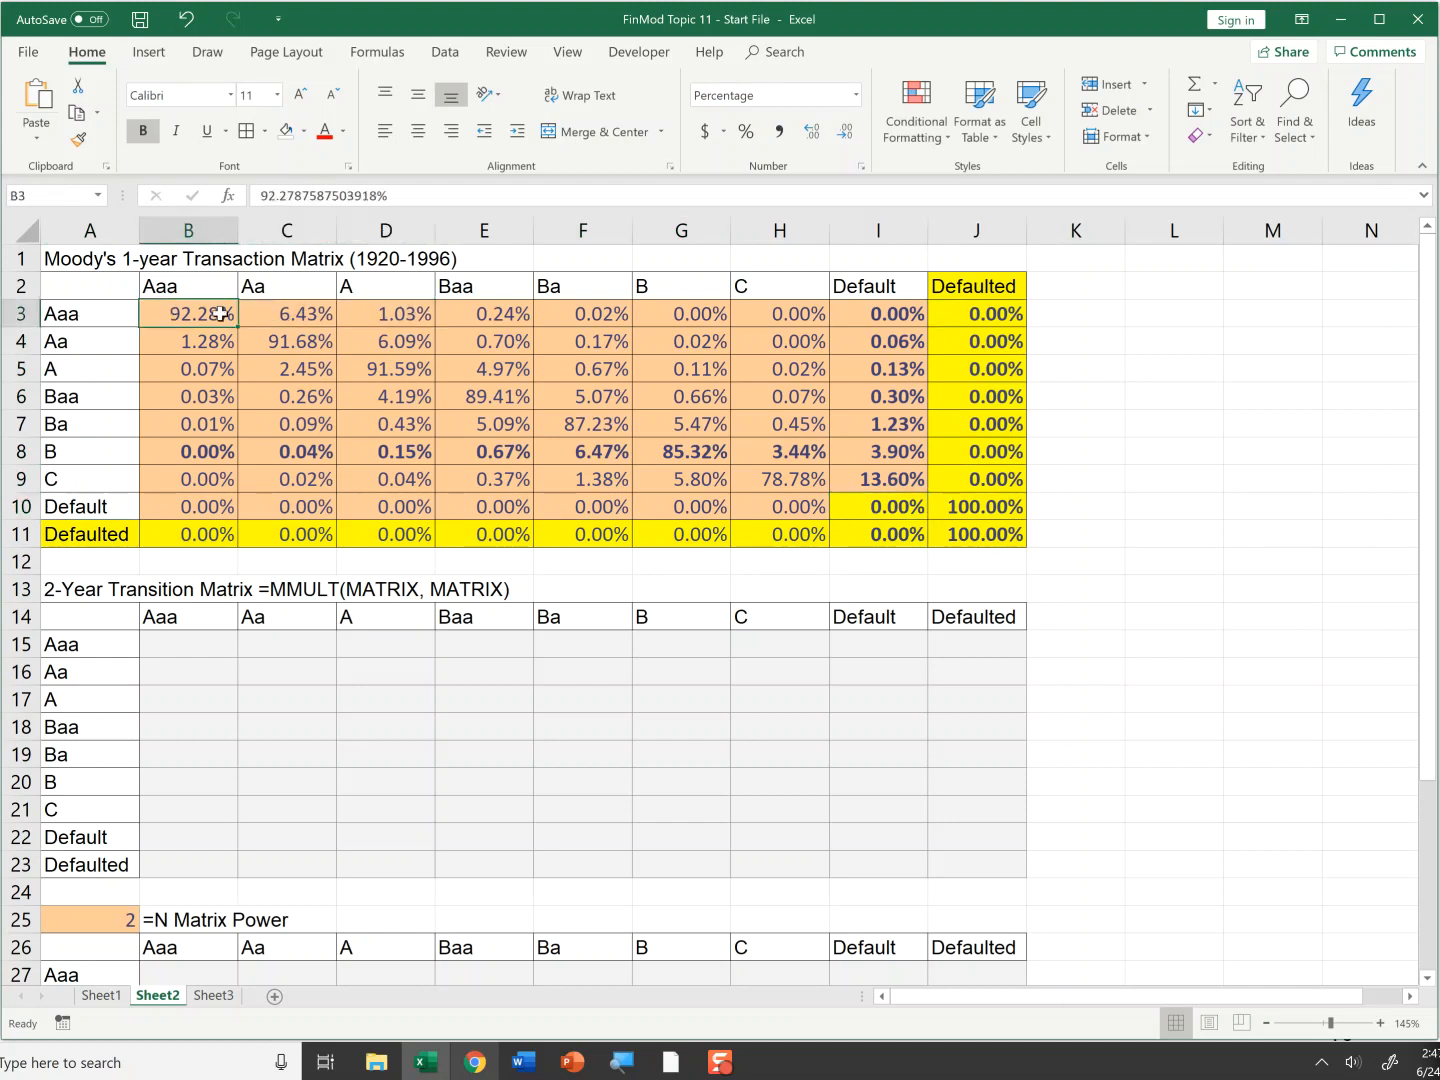
pyautogui.click(876, 312)
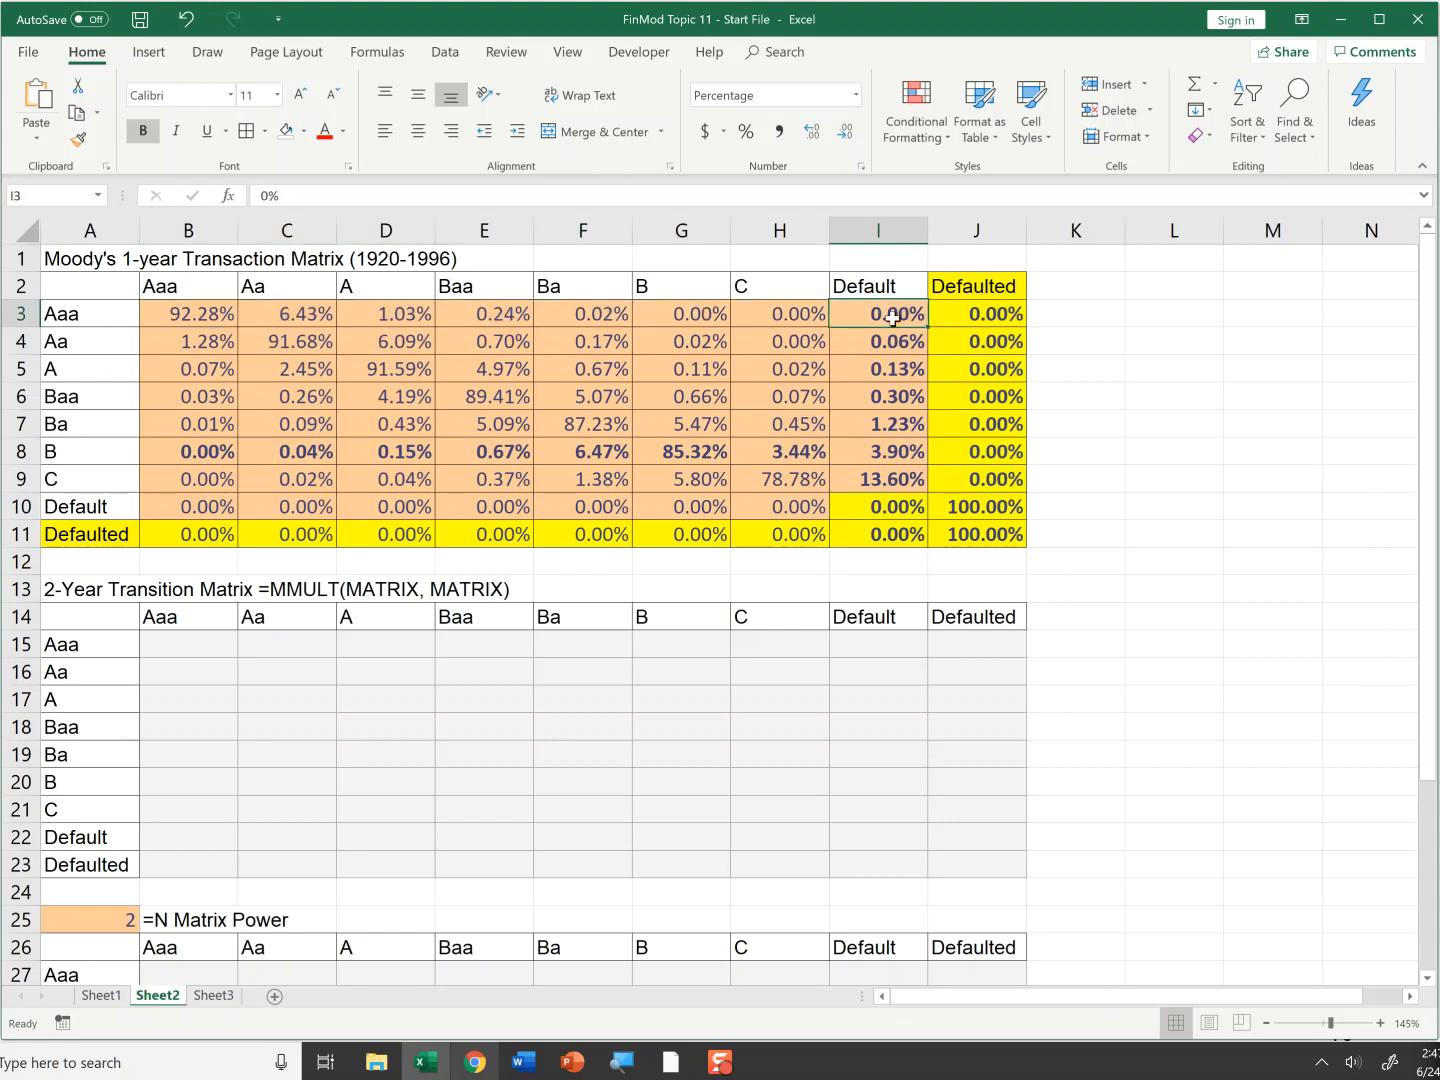
pyautogui.moveTo(976, 308)
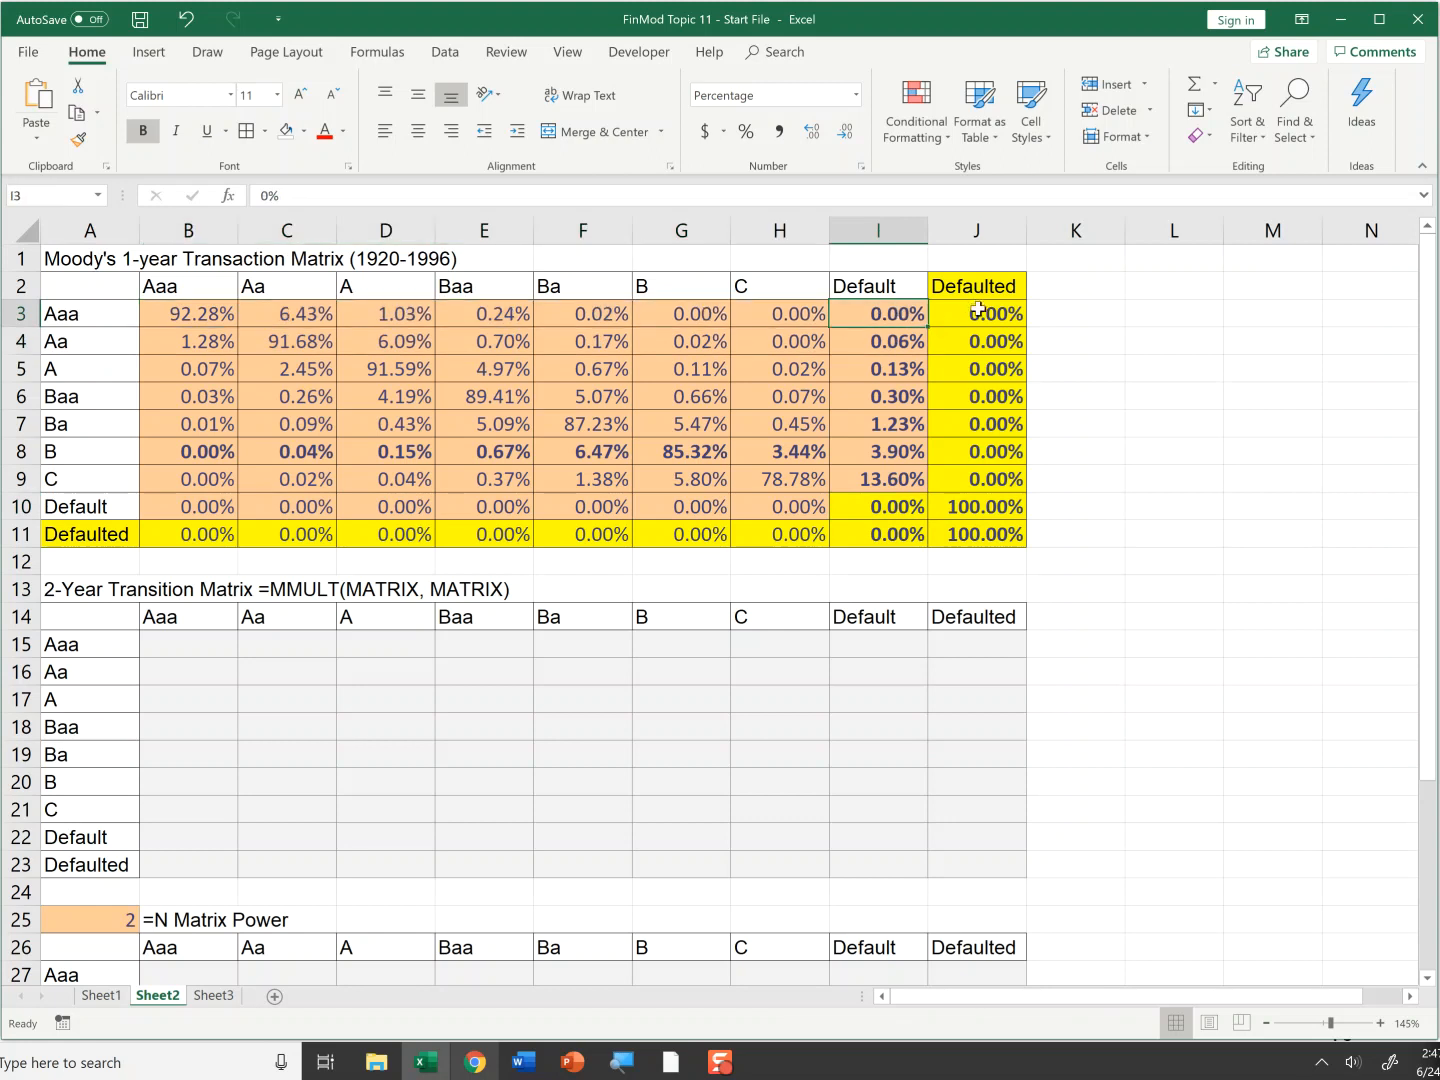
pyautogui.click(976, 312)
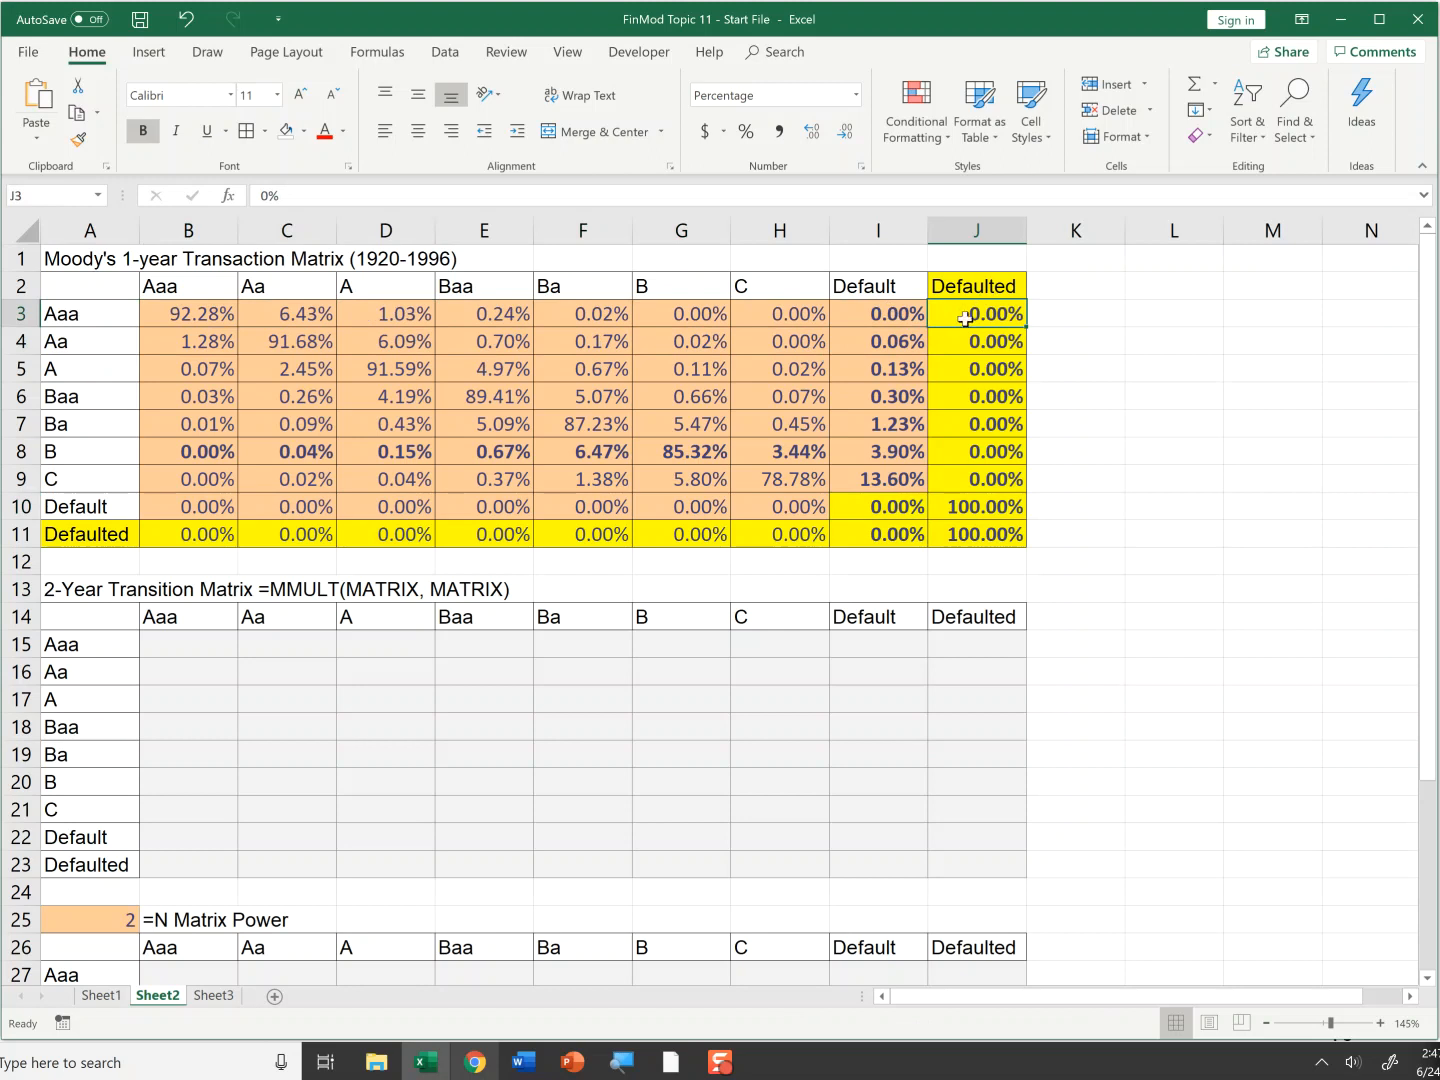
pyautogui.click(88, 312)
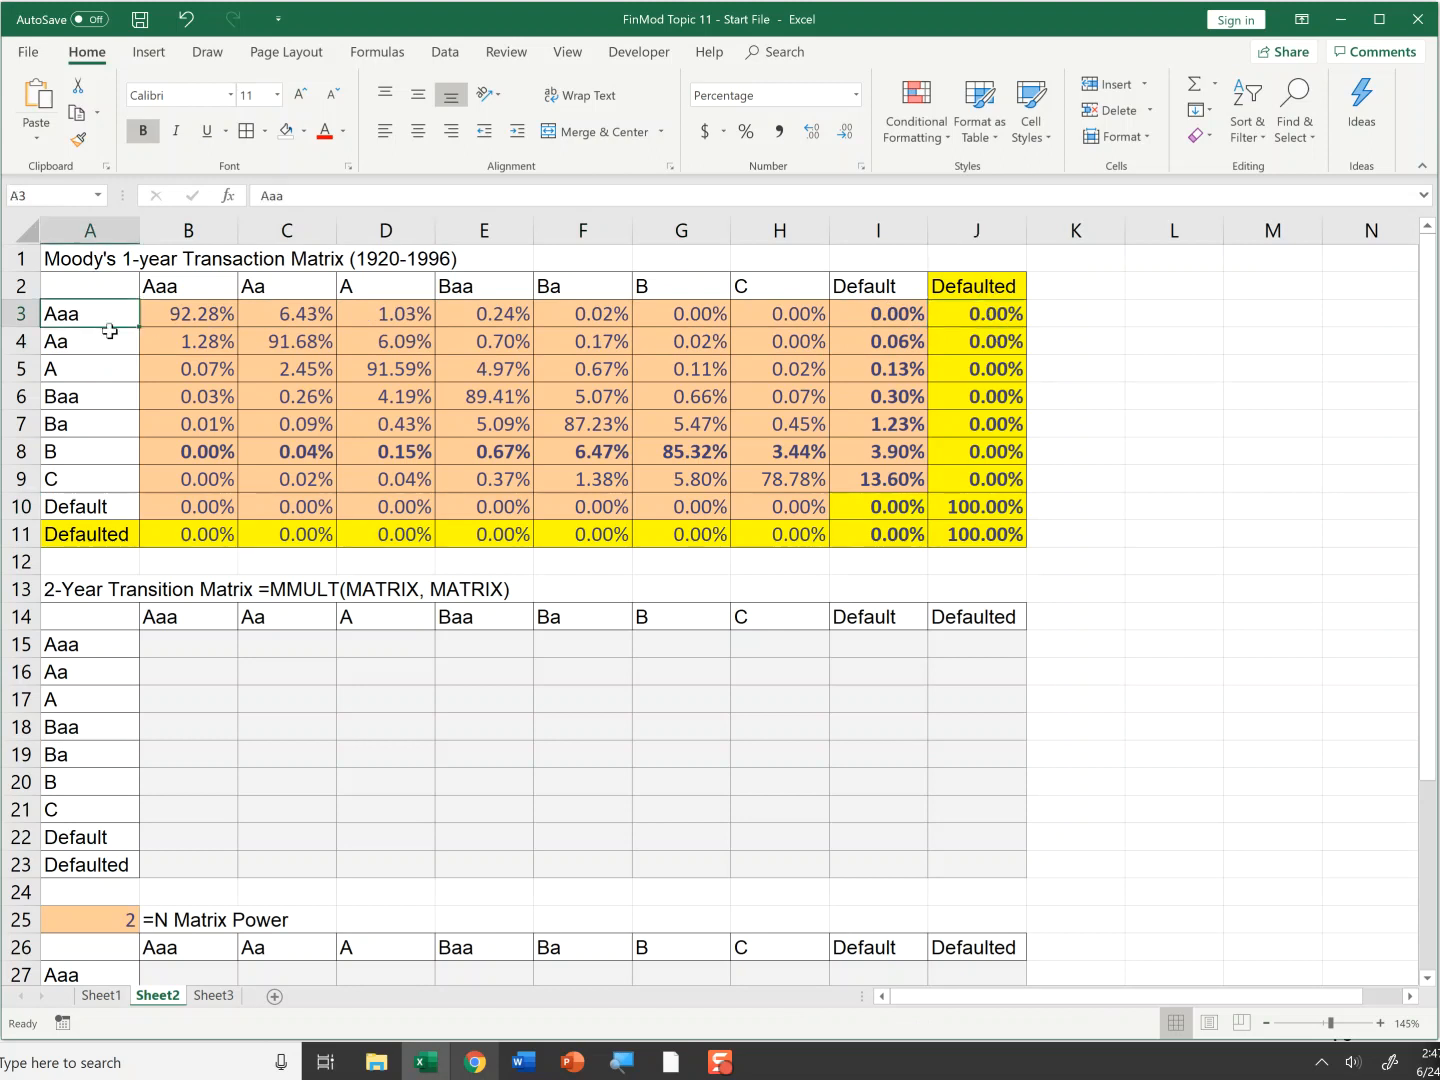
pyautogui.moveTo(188, 312); pyautogui.dragTo(878, 478)
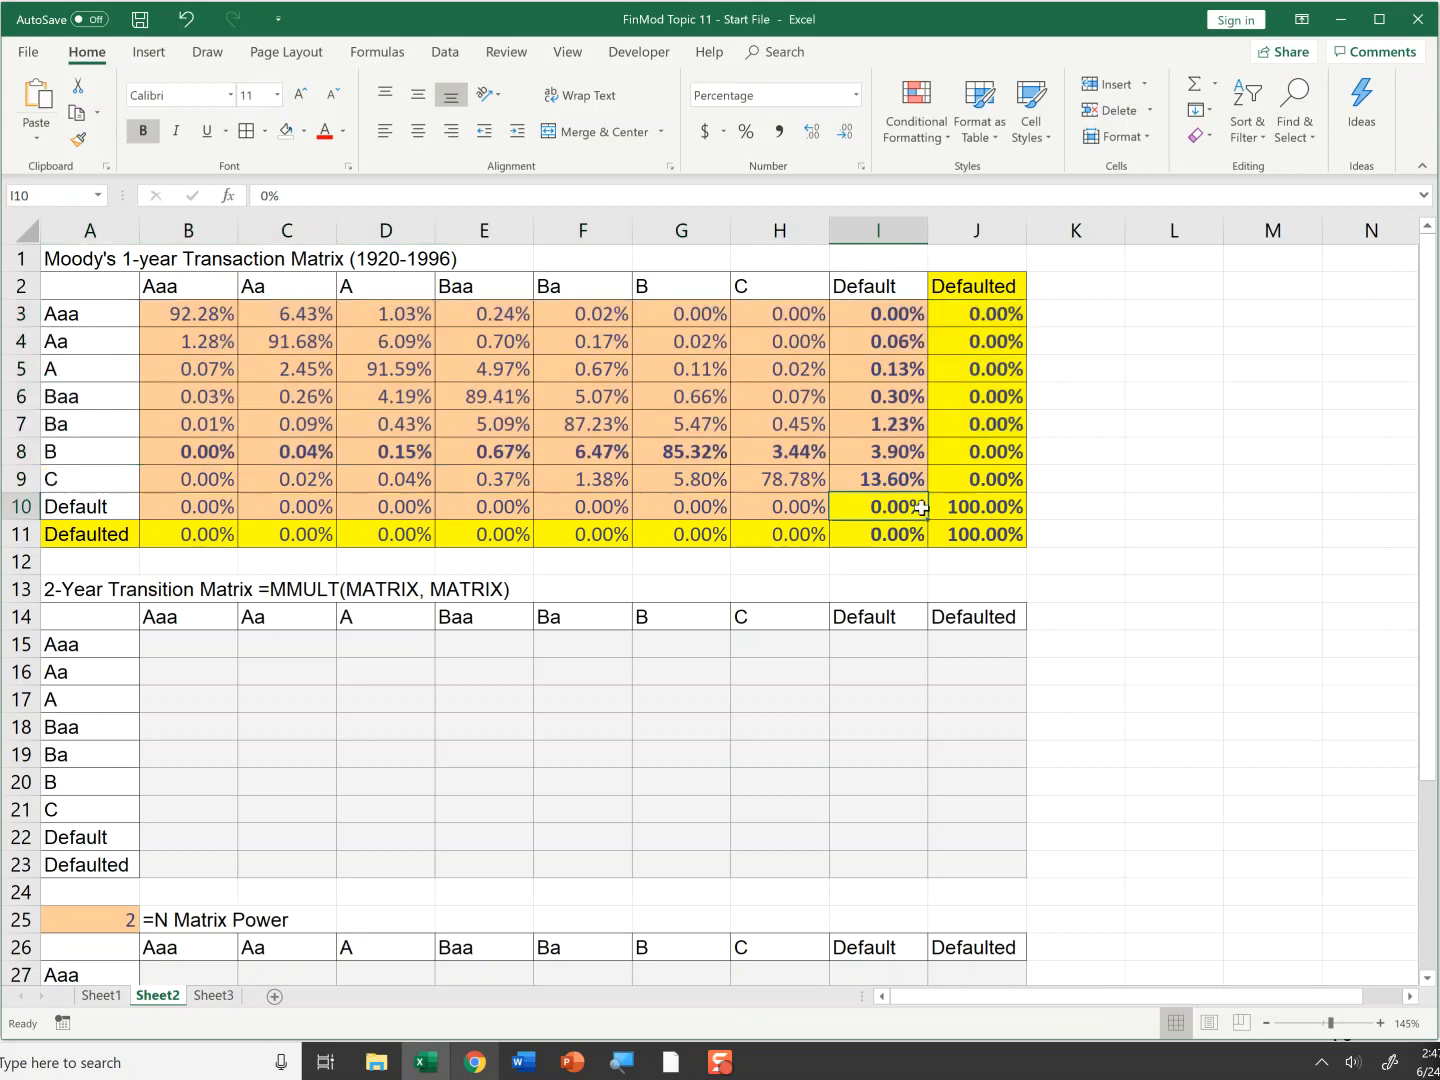
pyautogui.moveTo(84, 506)
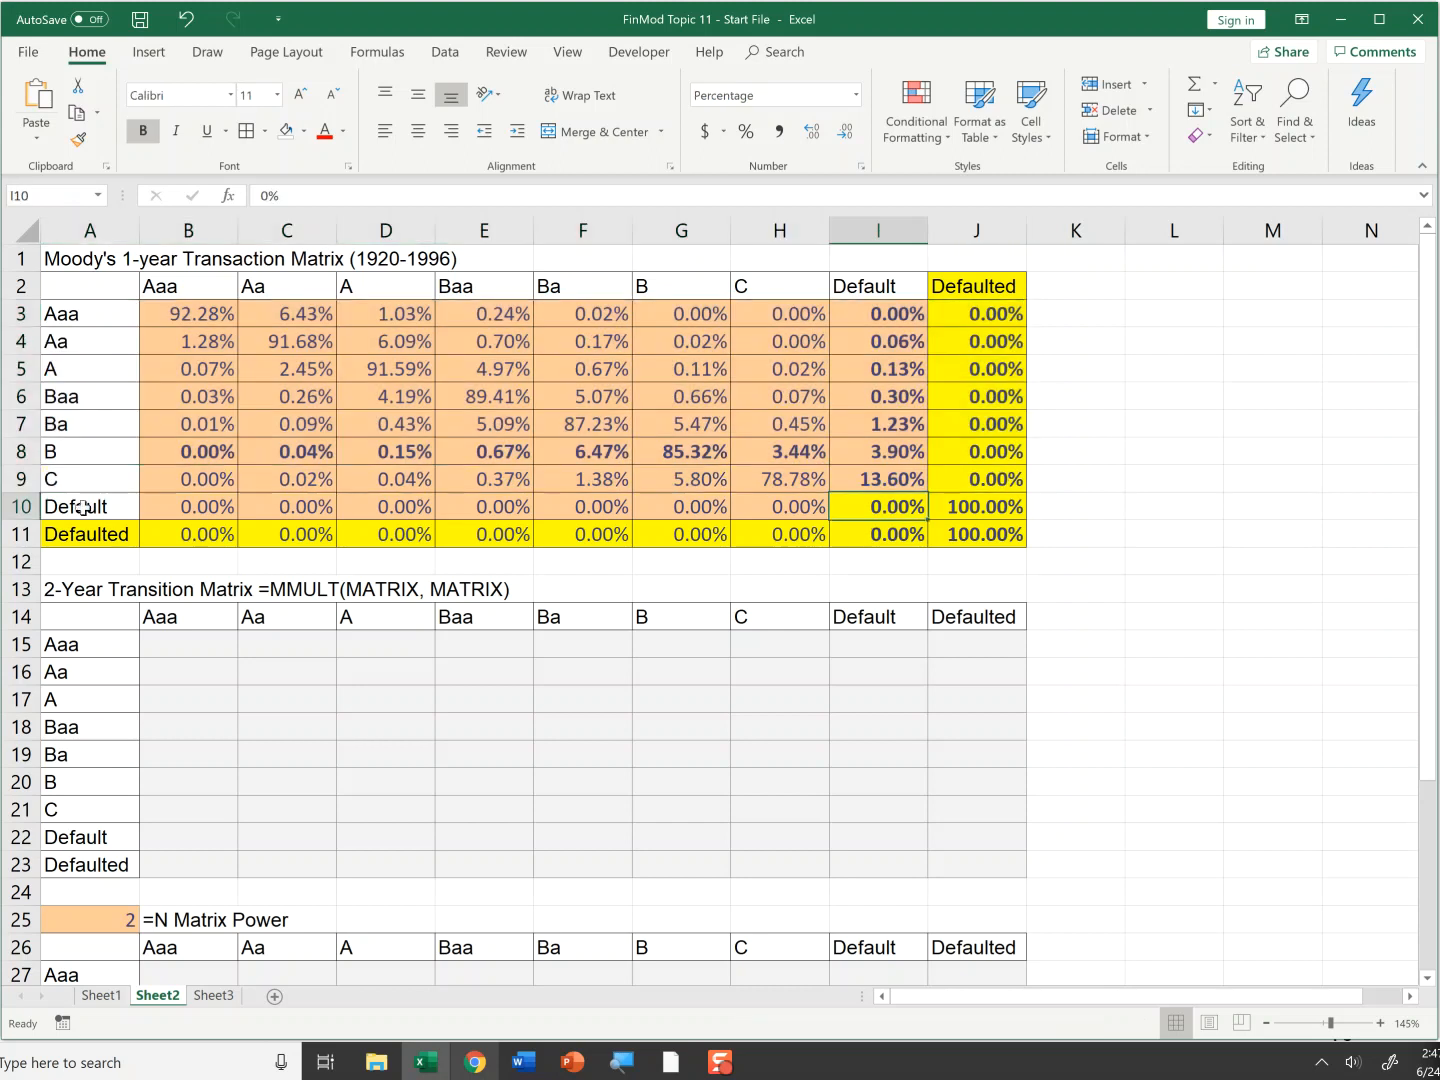
# Review the added Default and Defaulted rows that complete the 1-year matrix.
pyautogui.click(88, 506)
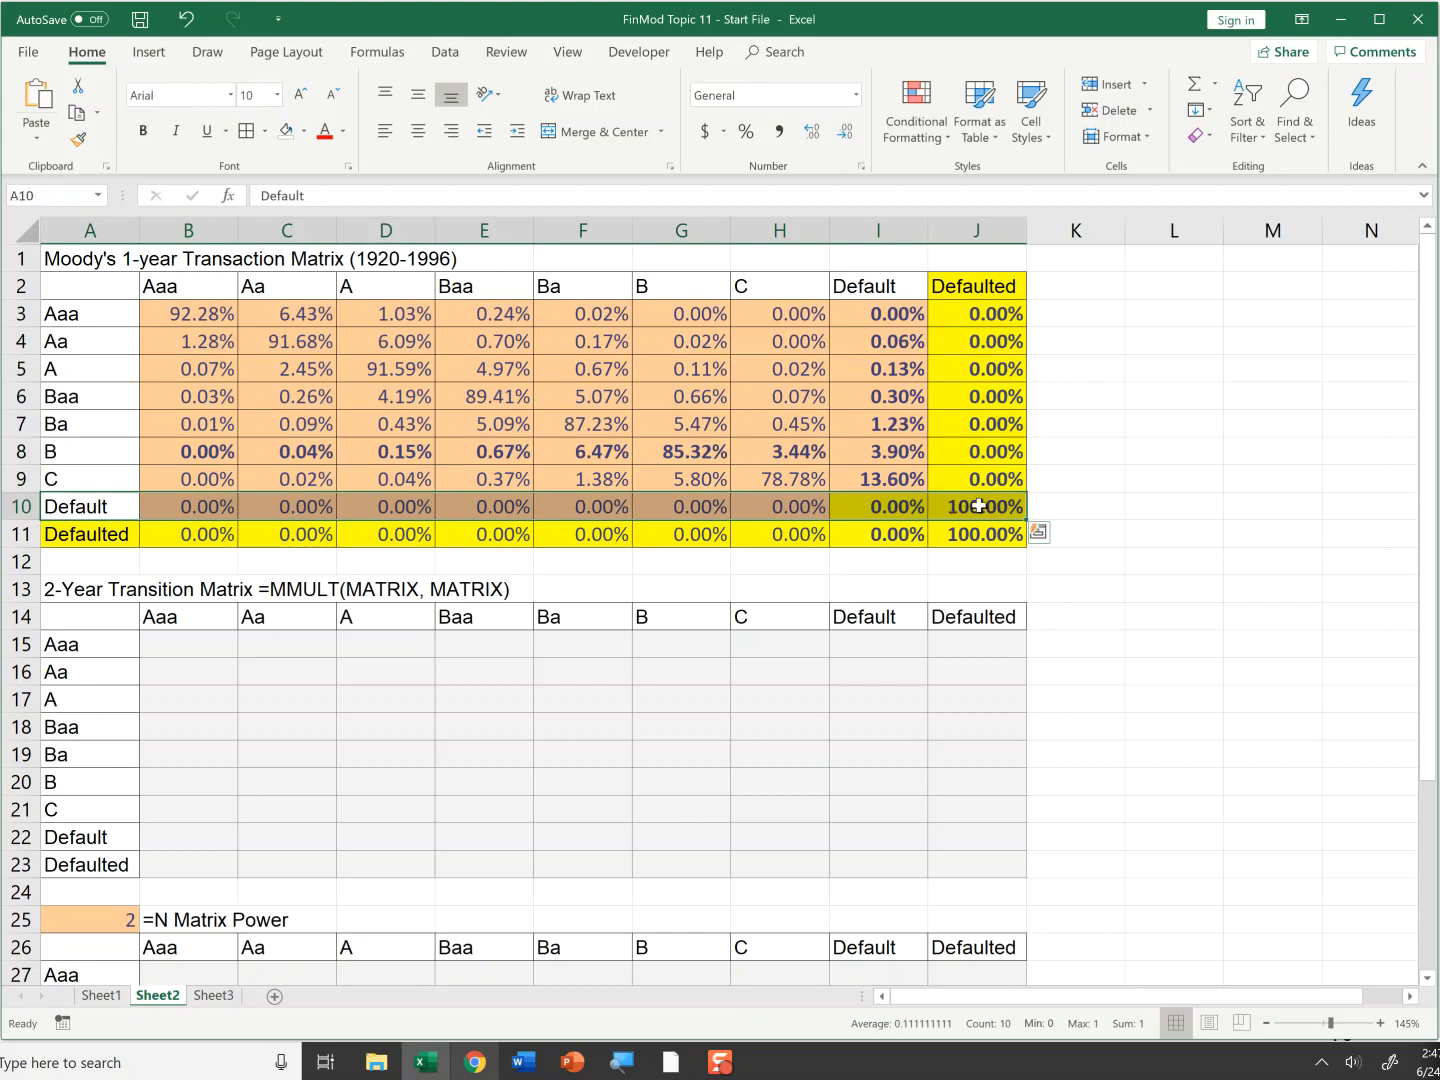
pyautogui.moveTo(996, 506)
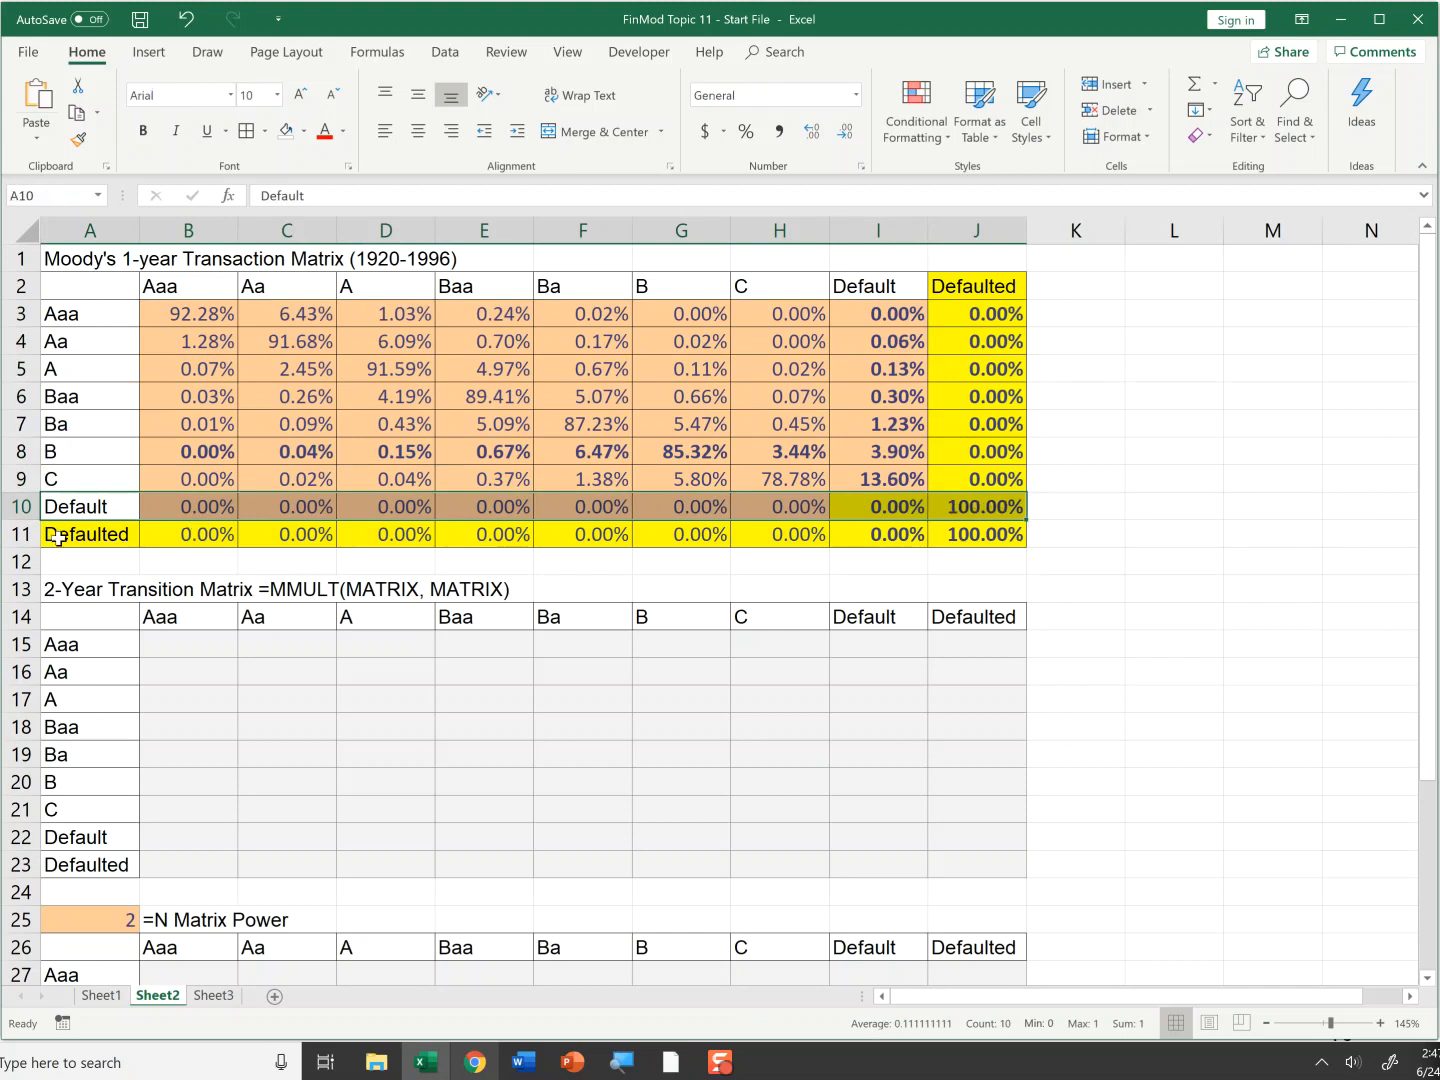
pyautogui.click(86, 532)
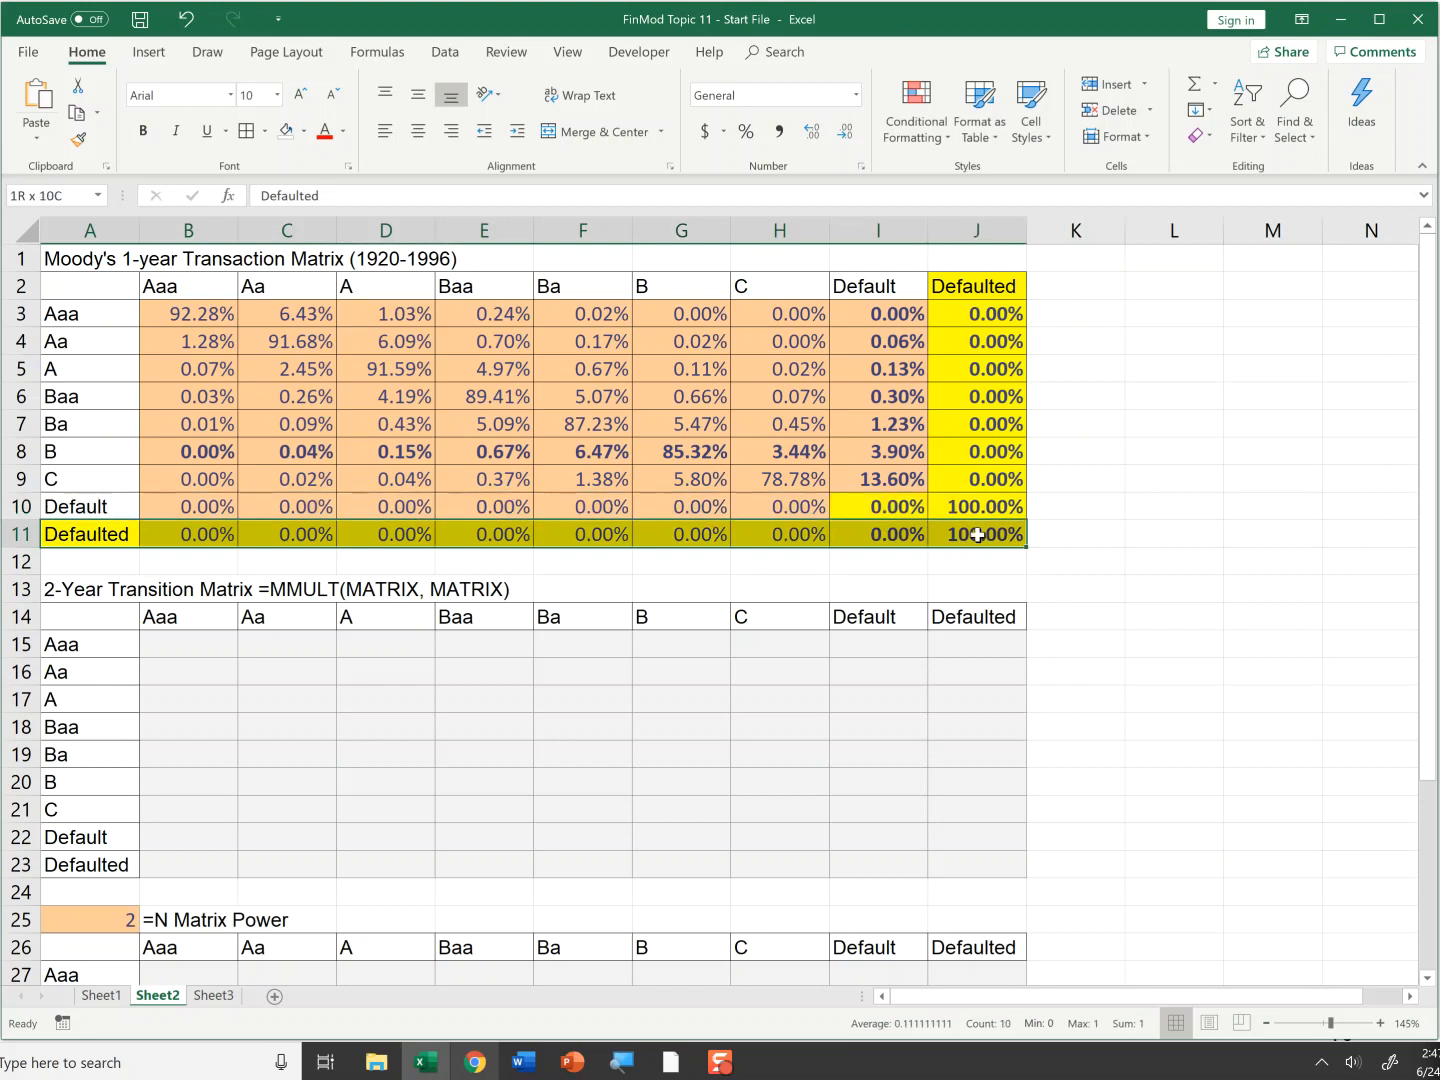
pyautogui.click(976, 560)
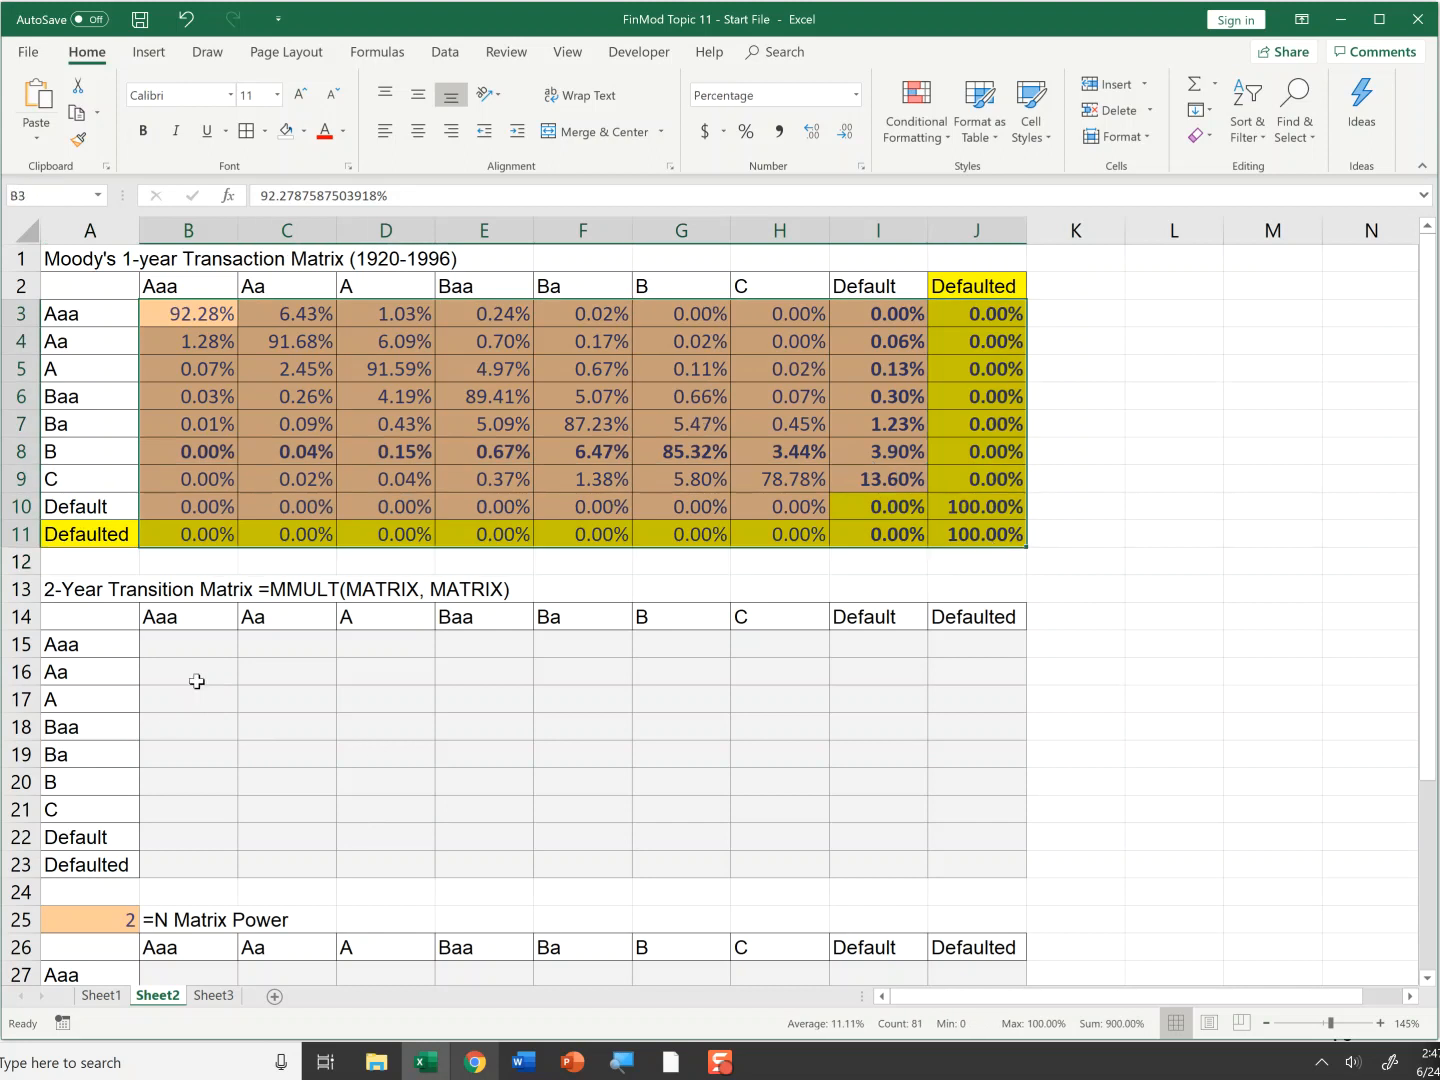
# Fill B15:J23 with the array formula =MMULT(B3:J11,B3:J11) squaring the 1-year matrix.
pyautogui.moveTo(188, 644); pyautogui.dragTo(484, 782)
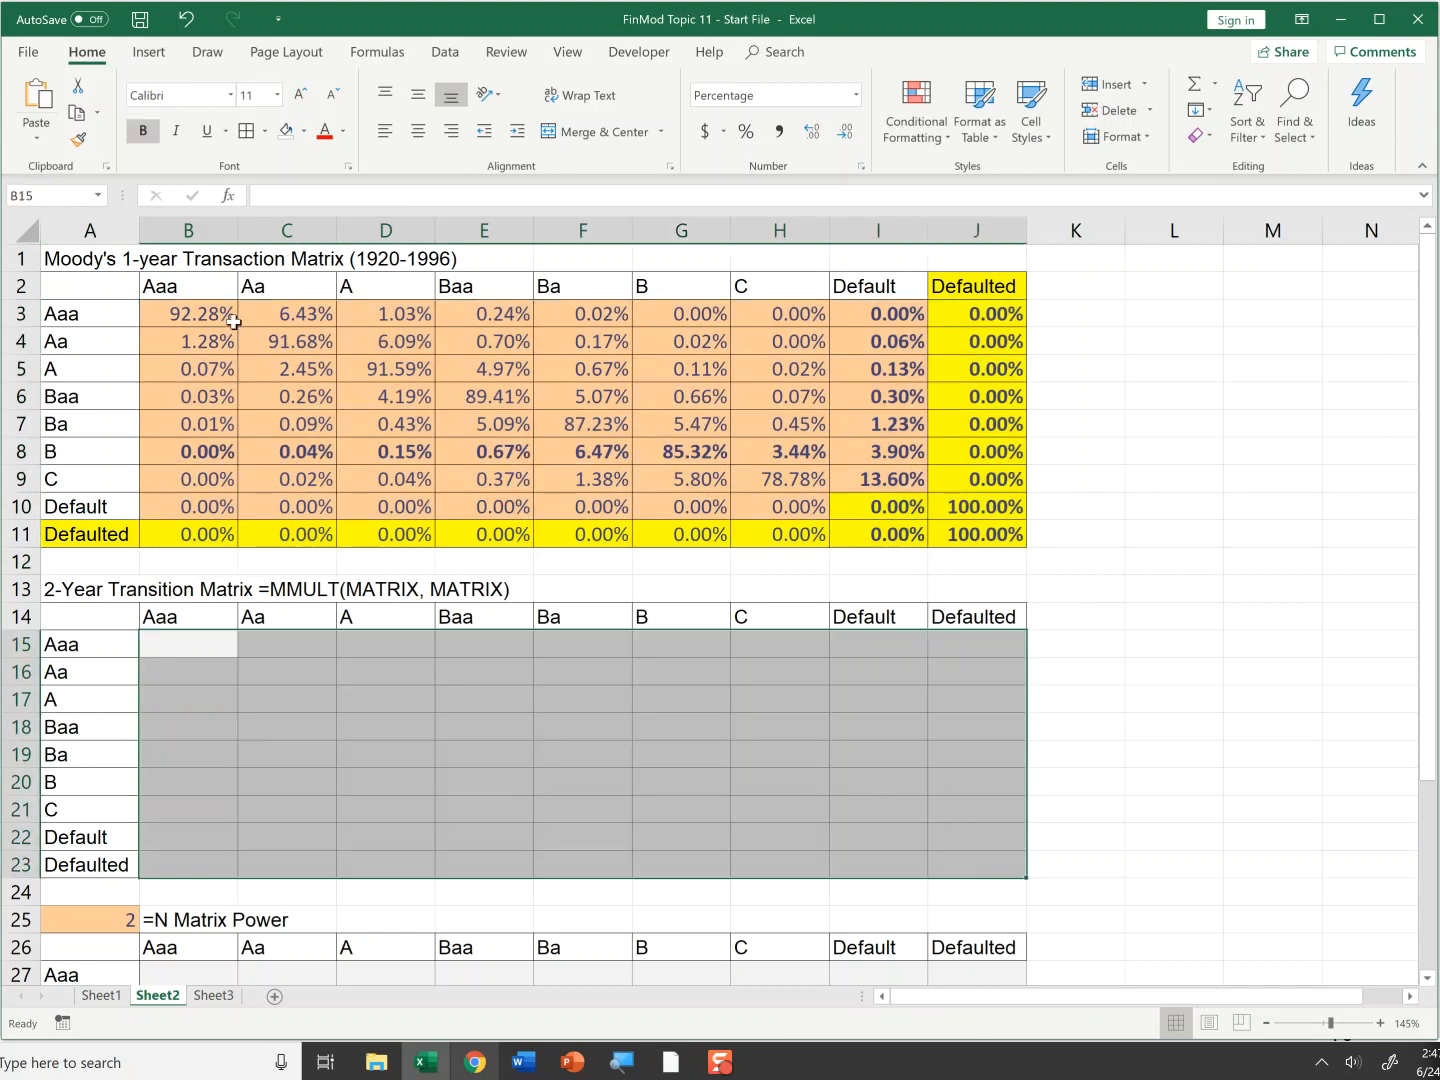
pyautogui.moveTo(174, 472)
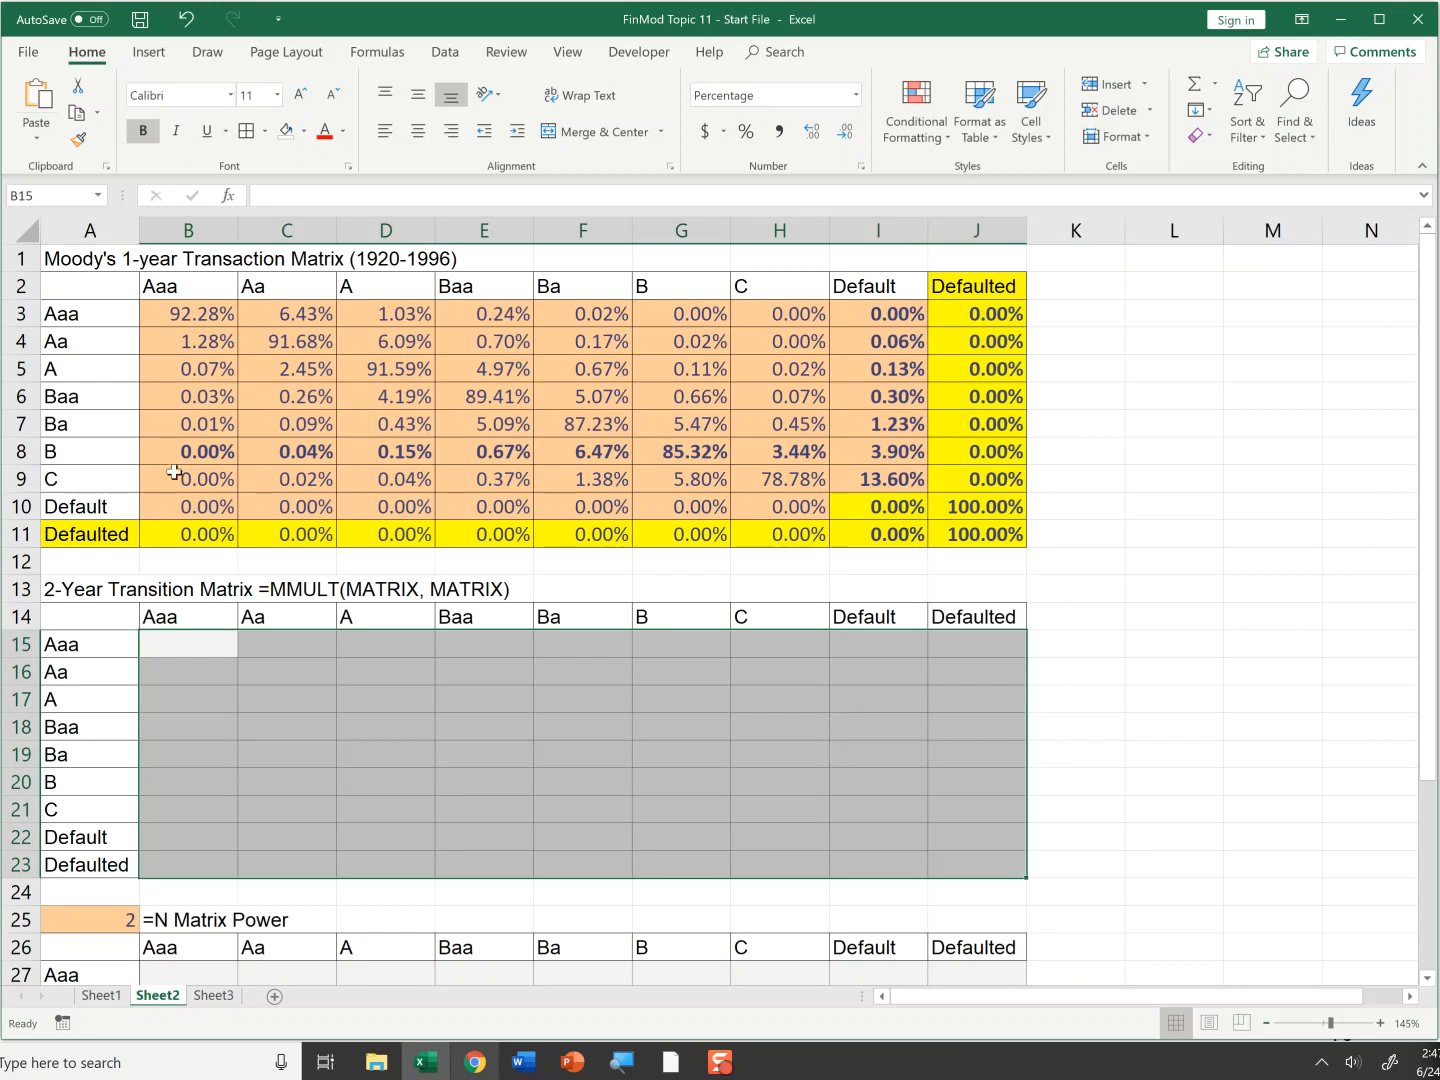
pyautogui.moveTo(292, 540)
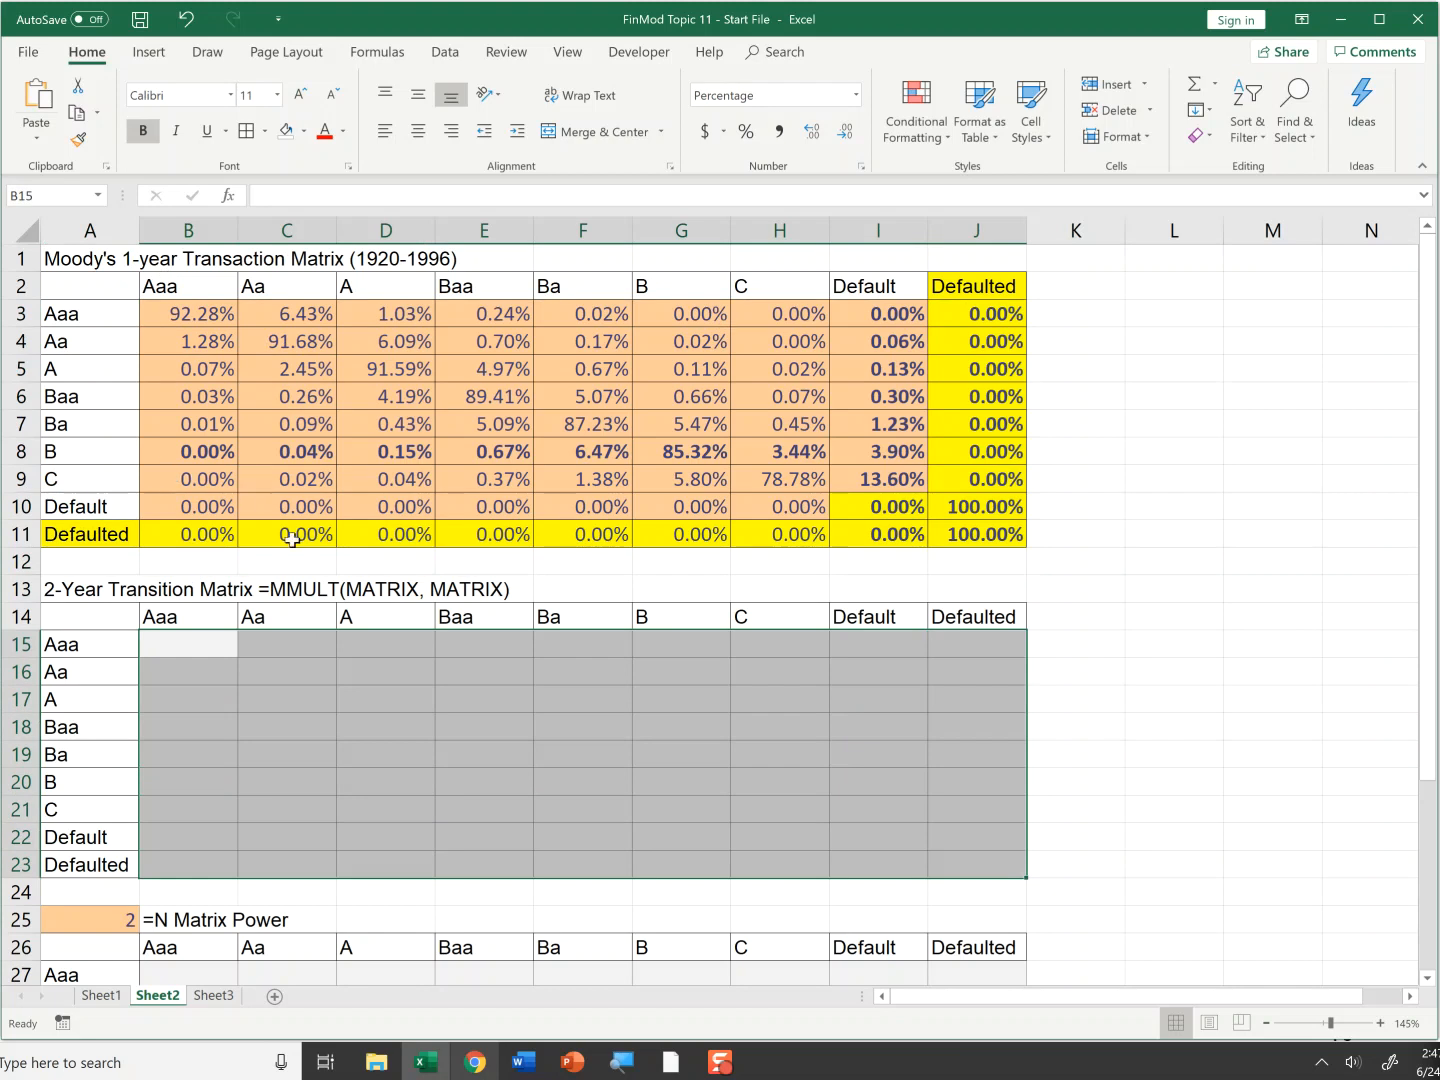
pyautogui.write('=')
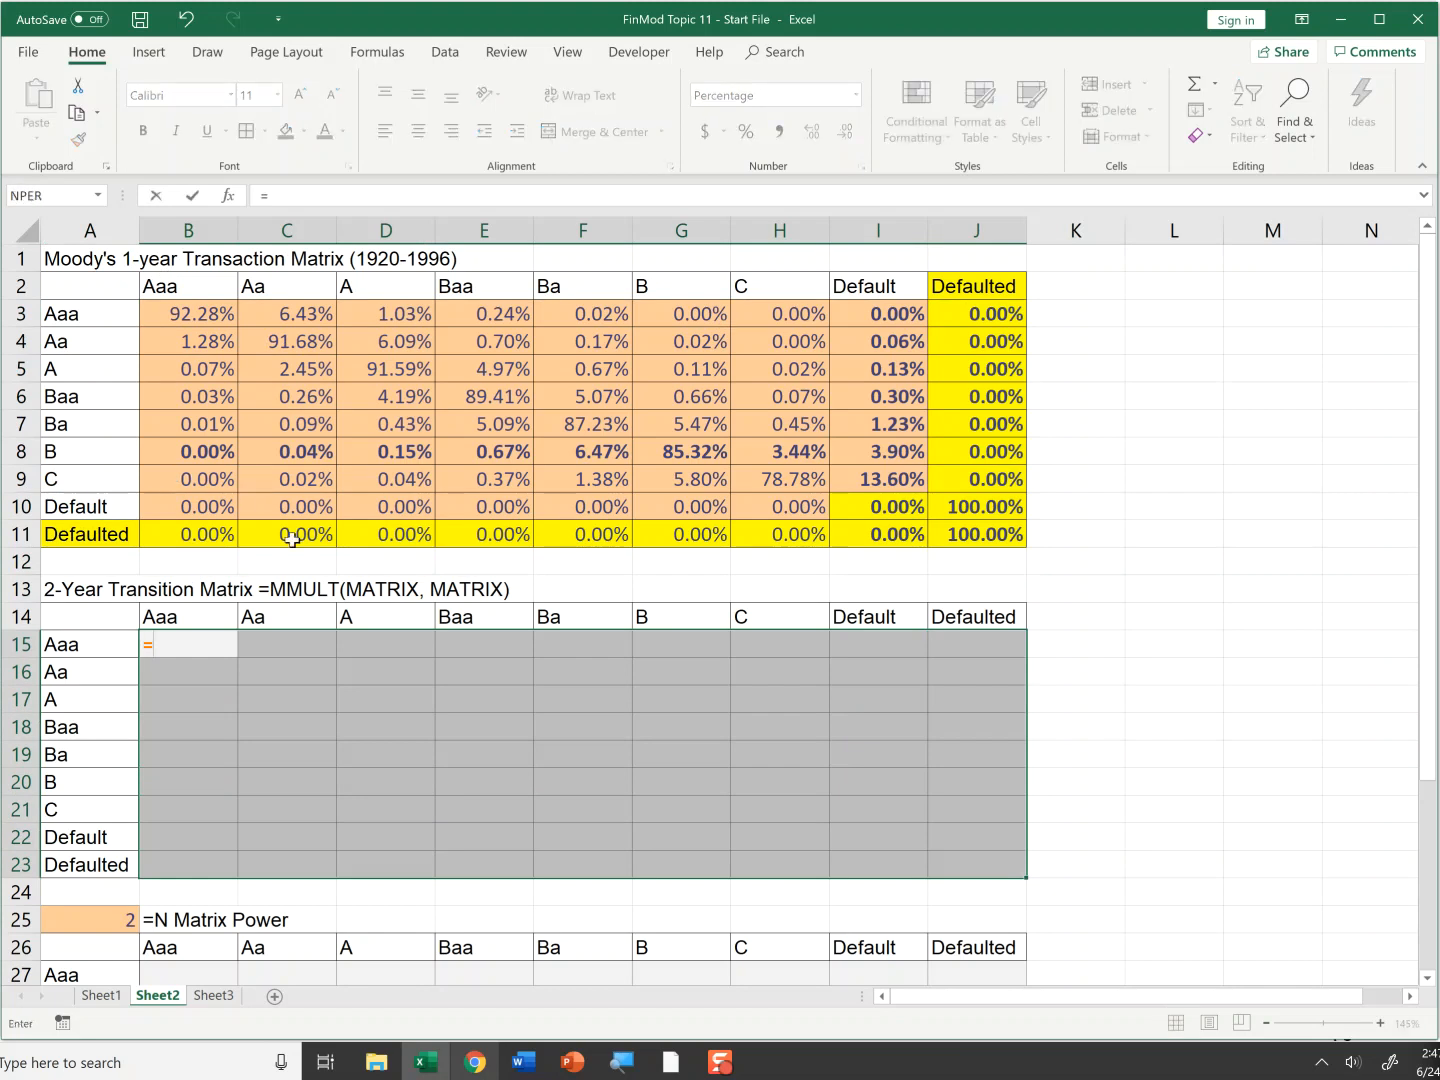
pyautogui.write('mmult(')
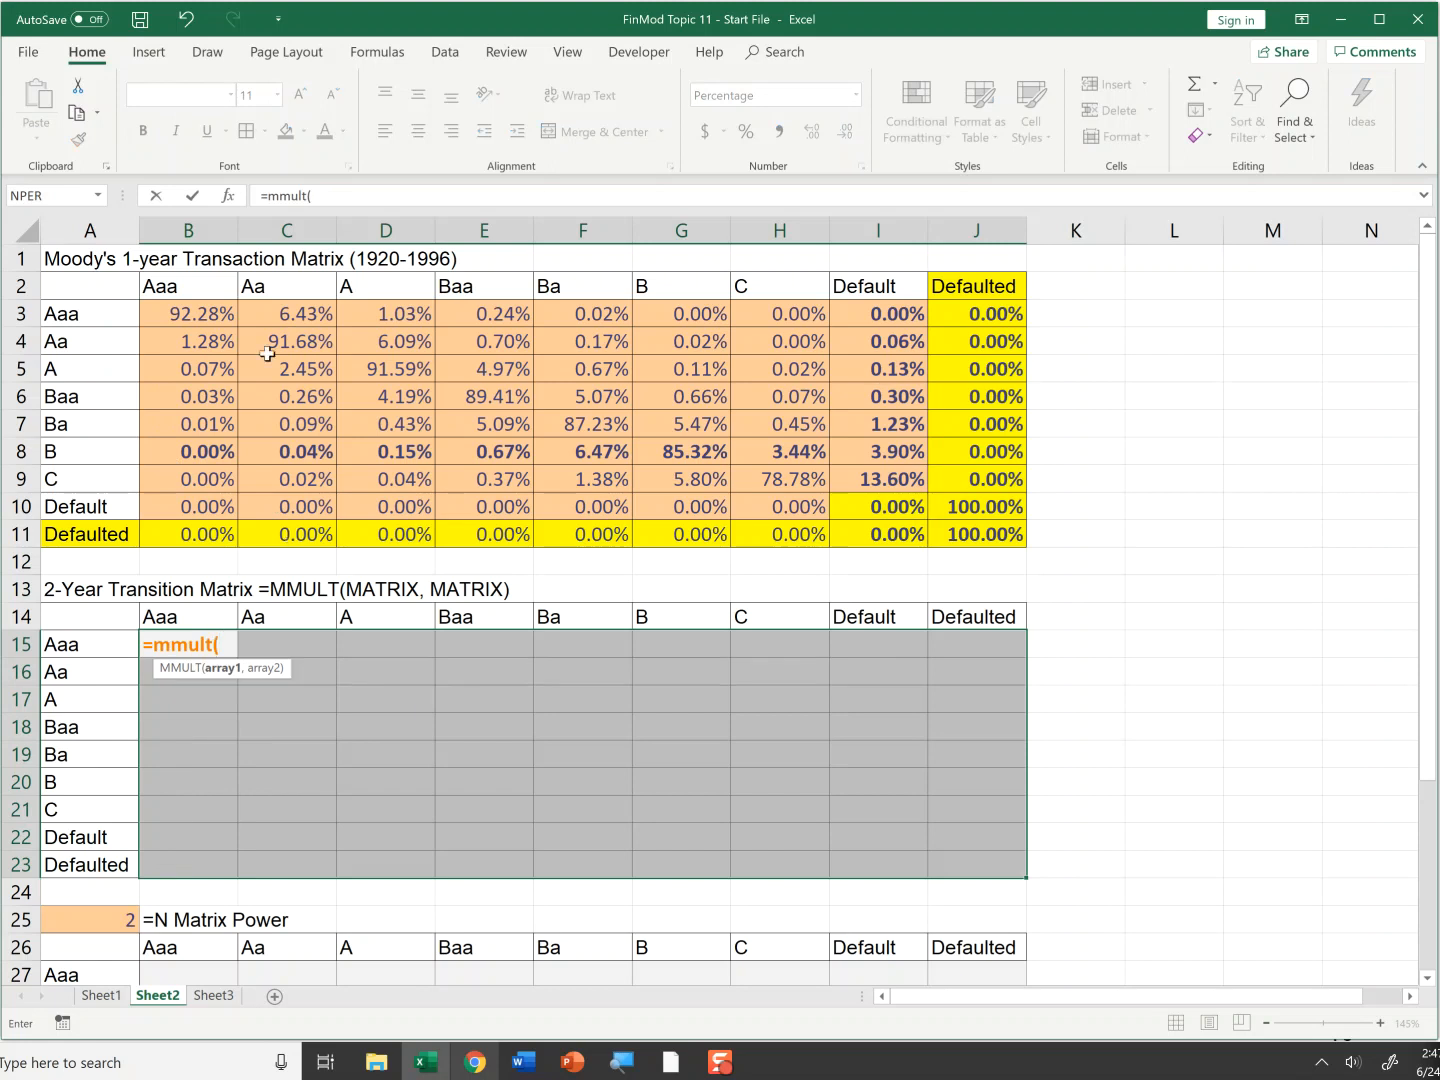
pyautogui.moveTo(188, 312); pyautogui.dragTo(878, 478)
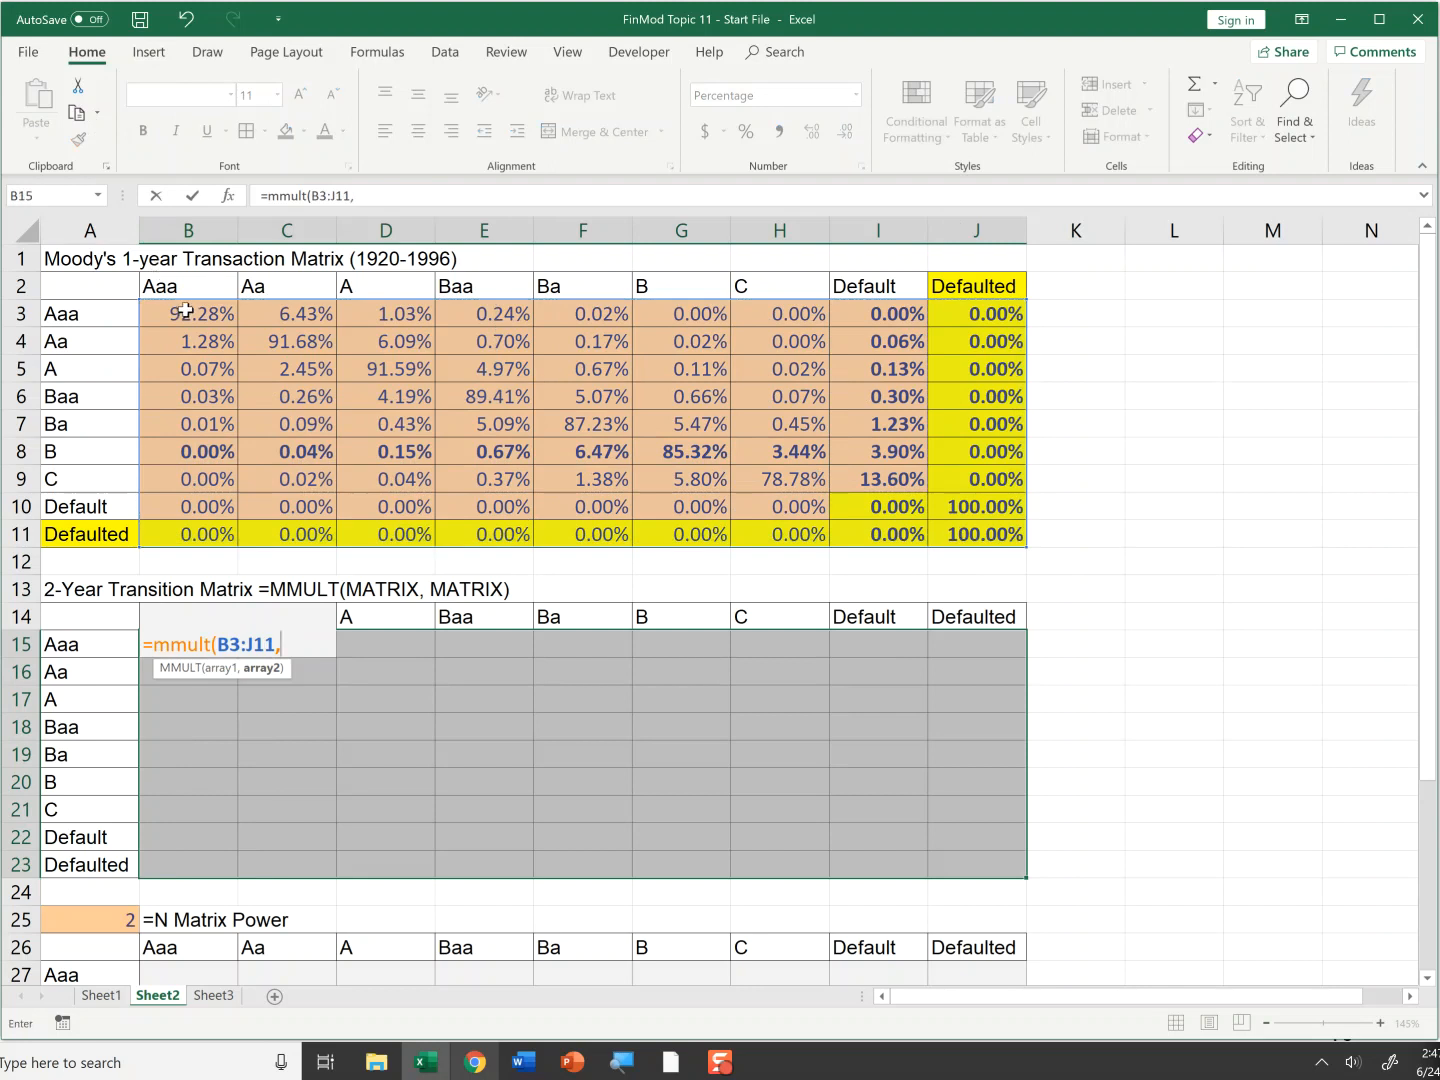
pyautogui.moveTo(188, 312); pyautogui.dragTo(996, 532)
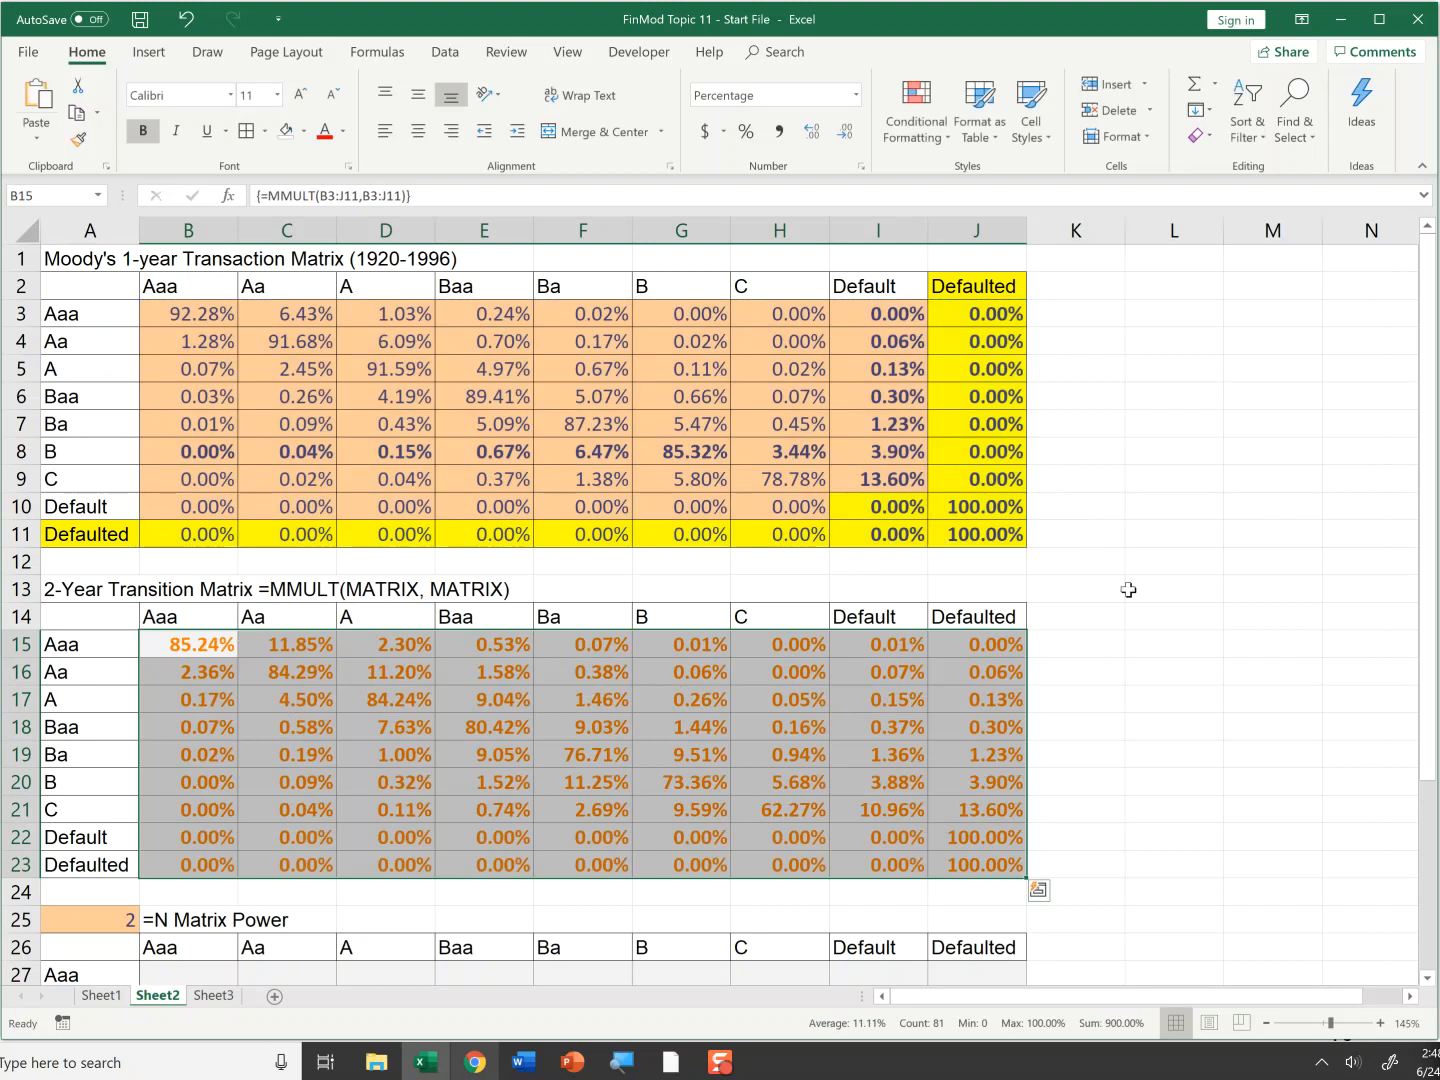
pyautogui.moveTo(556, 856)
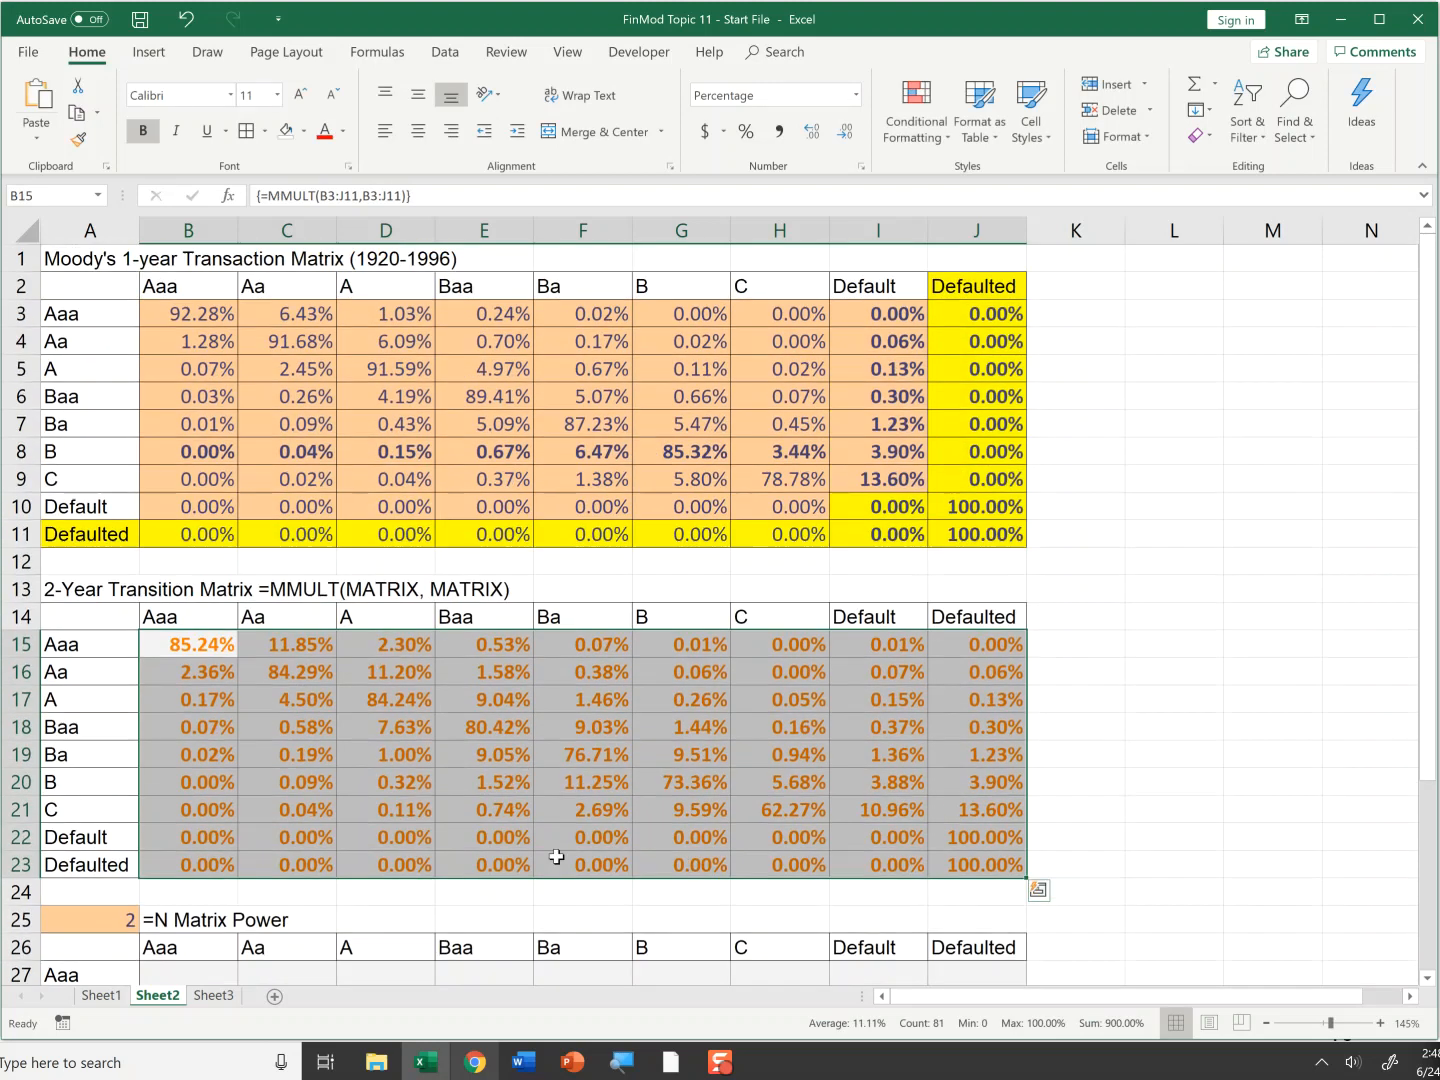
pyautogui.click(484, 808)
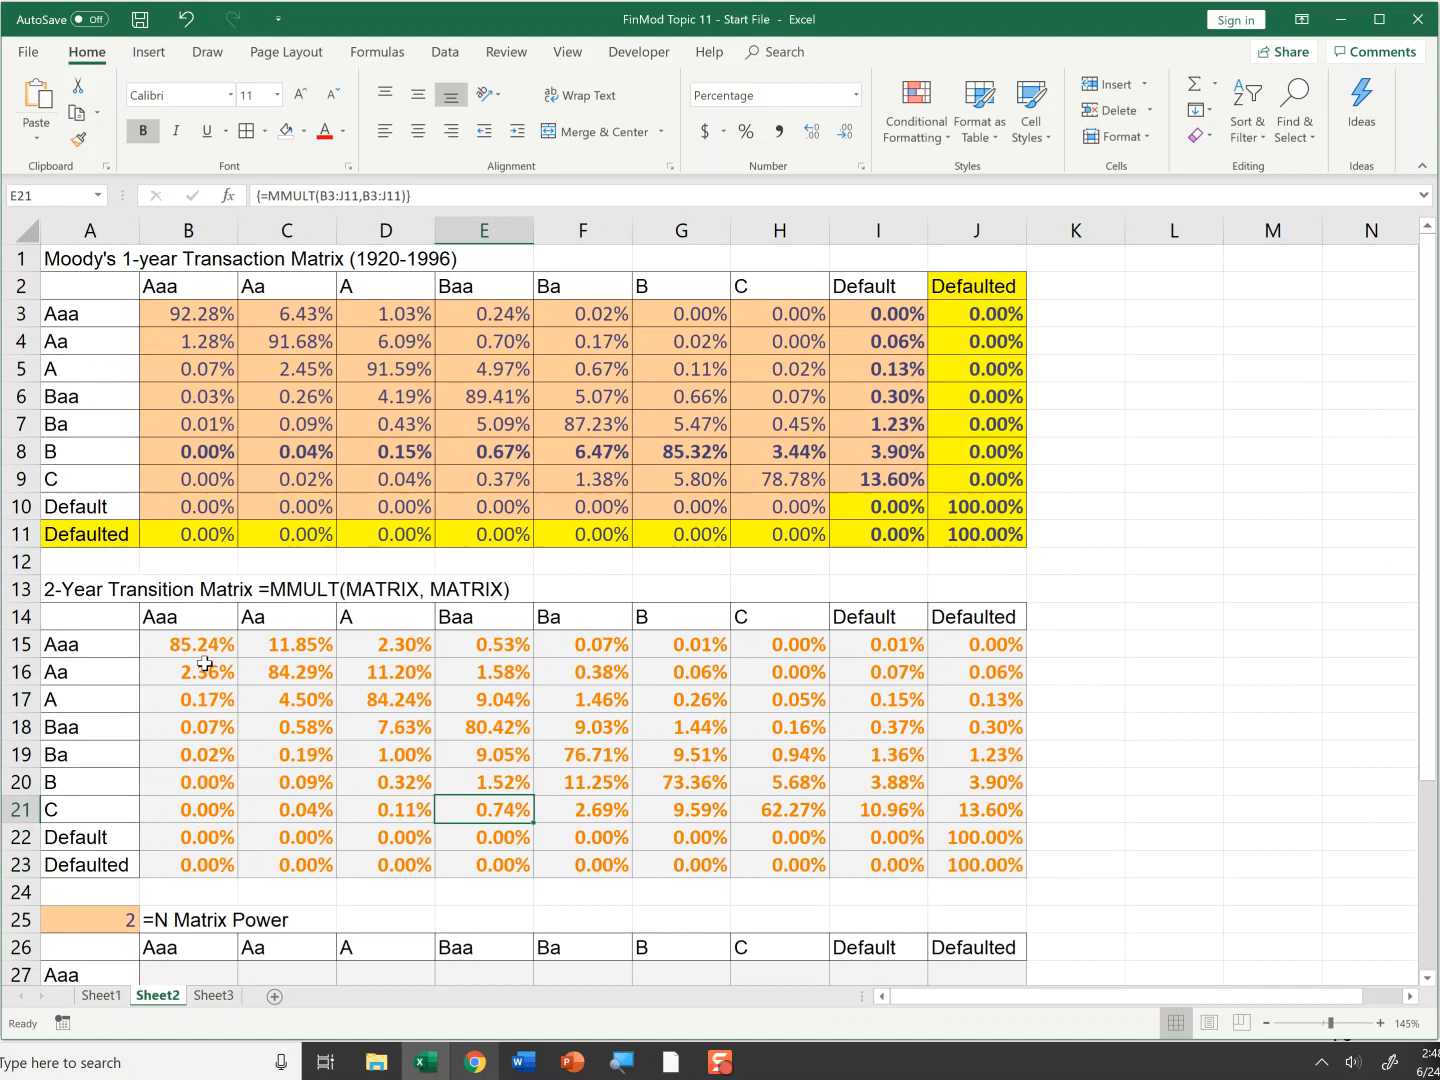
pyautogui.moveTo(158, 642)
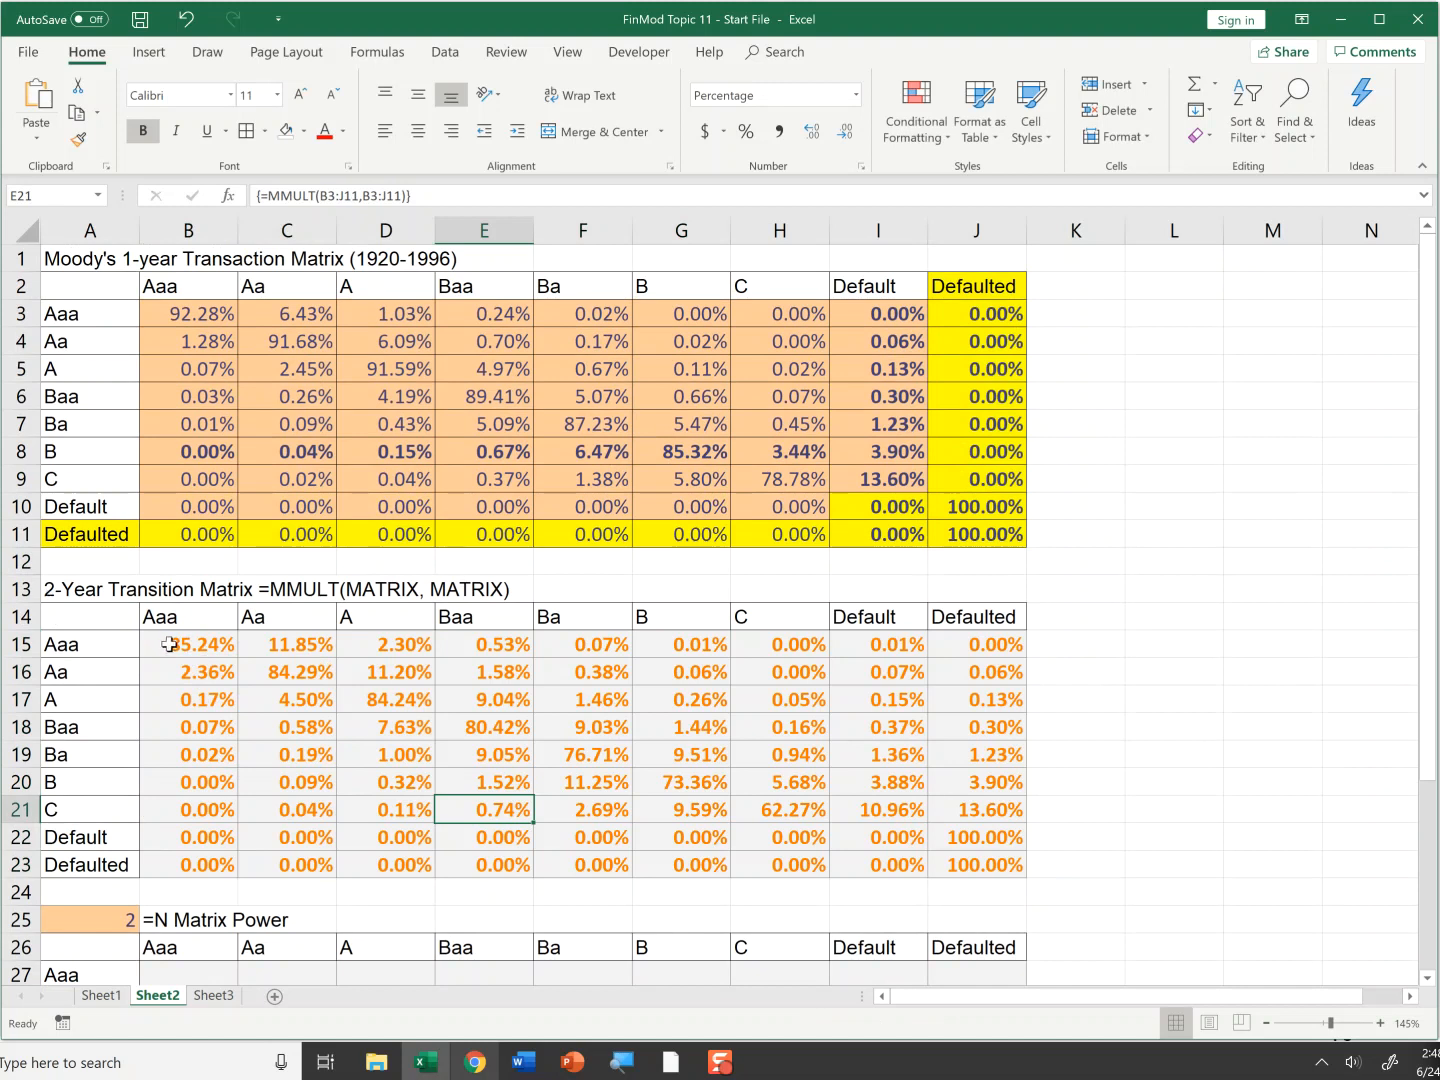
pyautogui.click(188, 644)
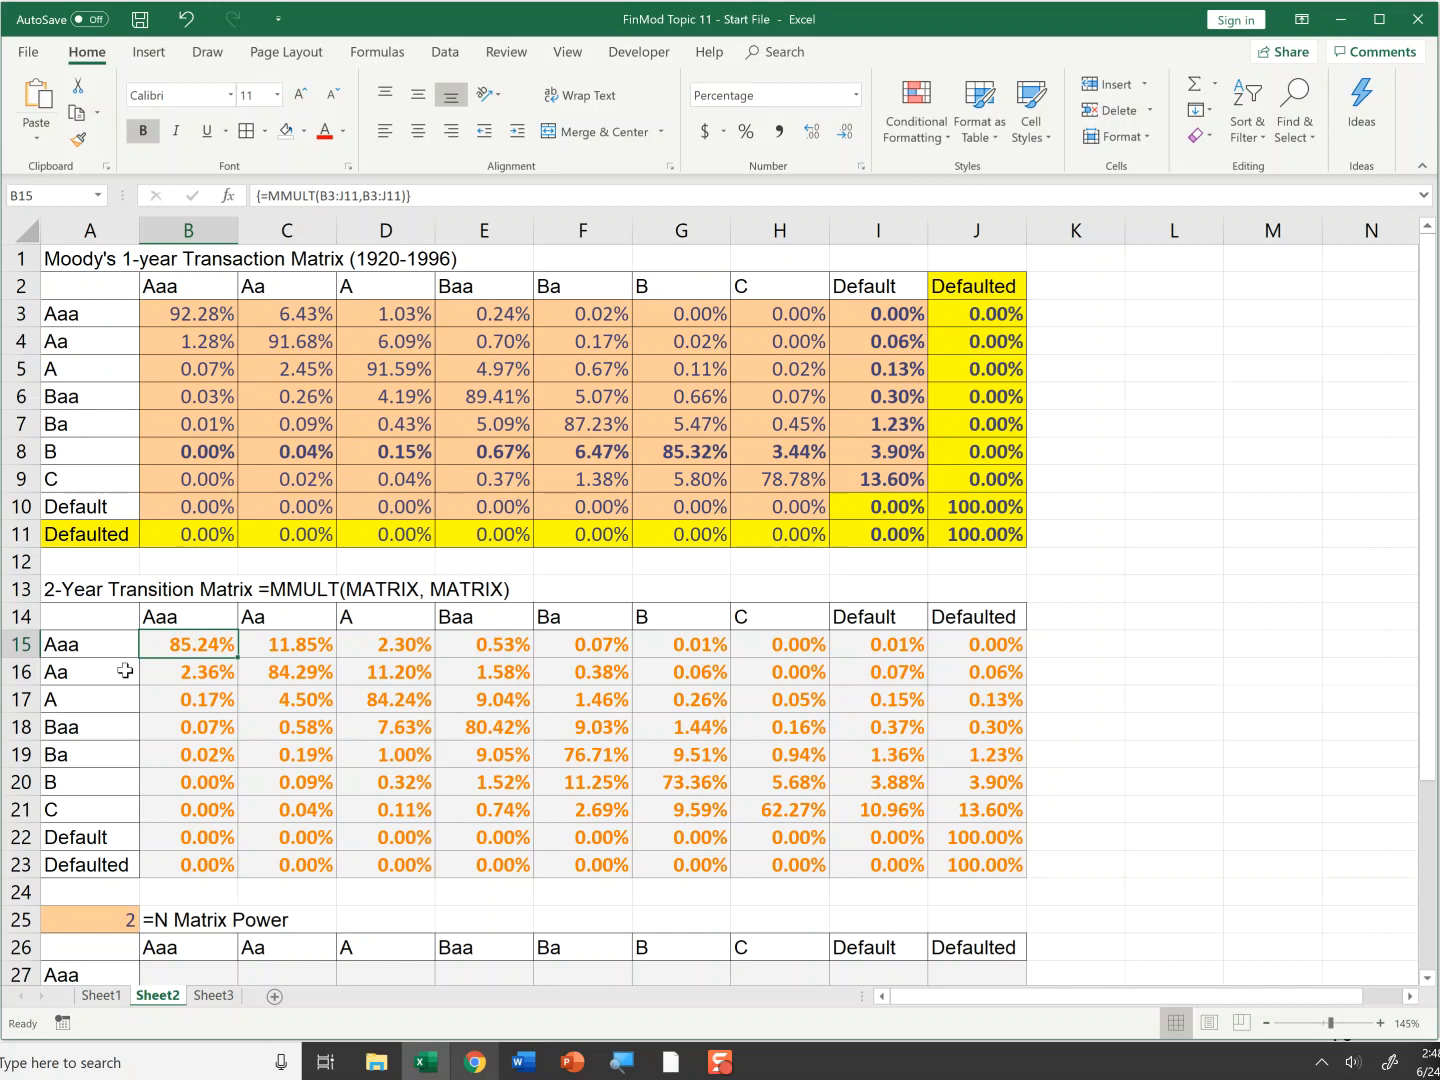
pyautogui.click(90, 672)
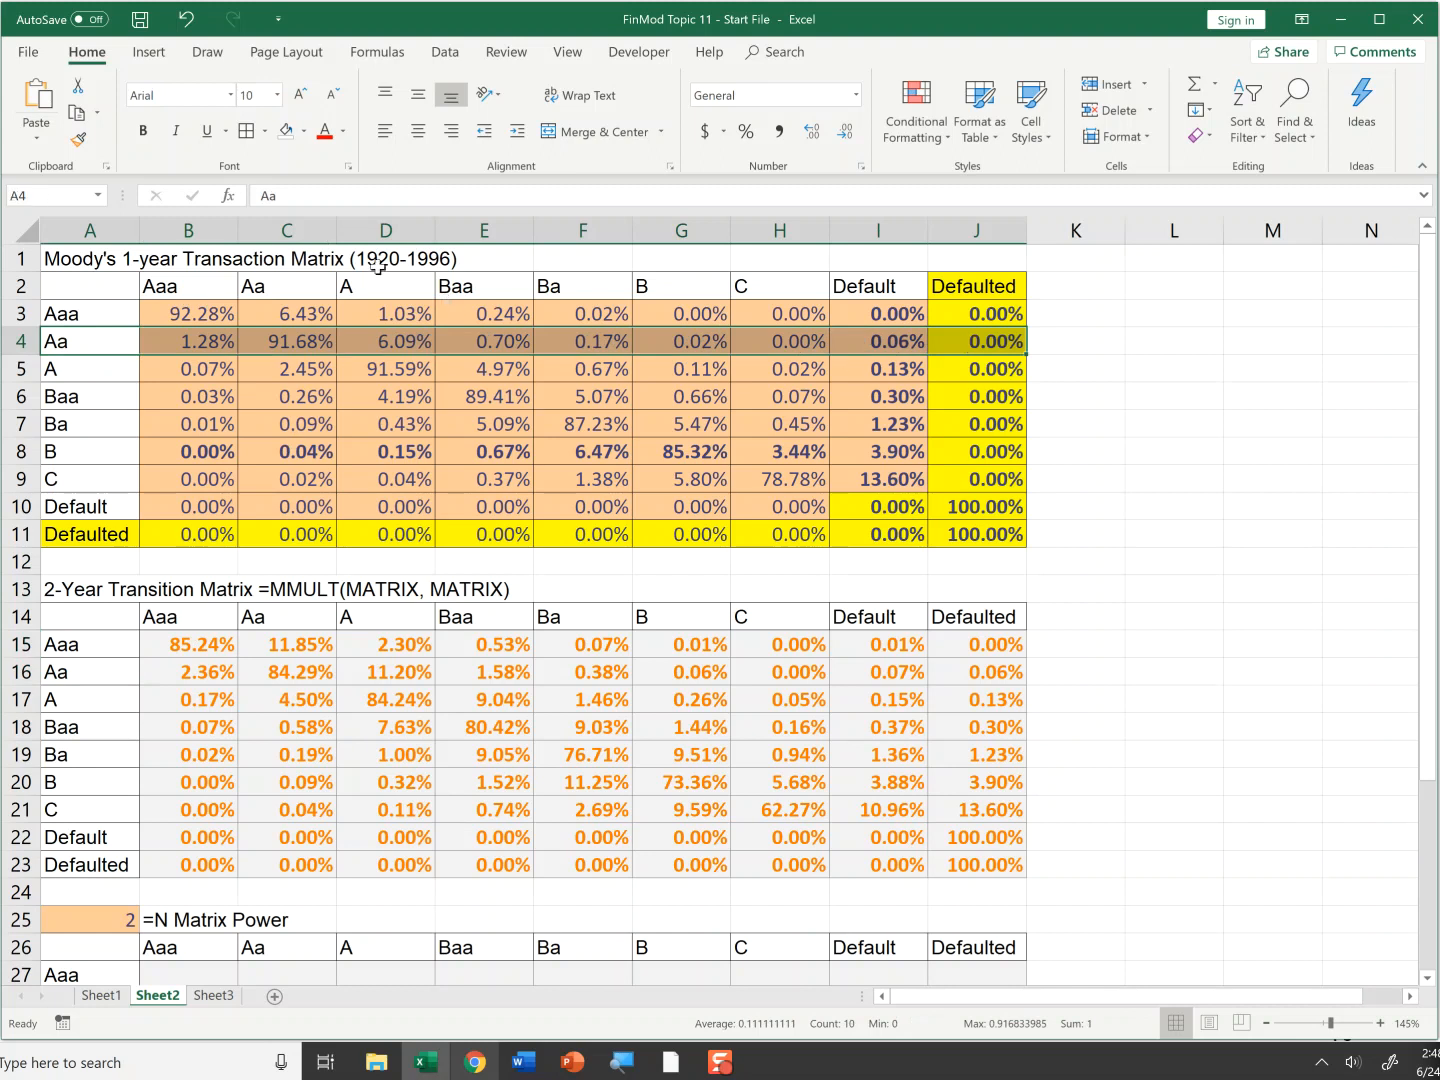
pyautogui.moveTo(198, 348)
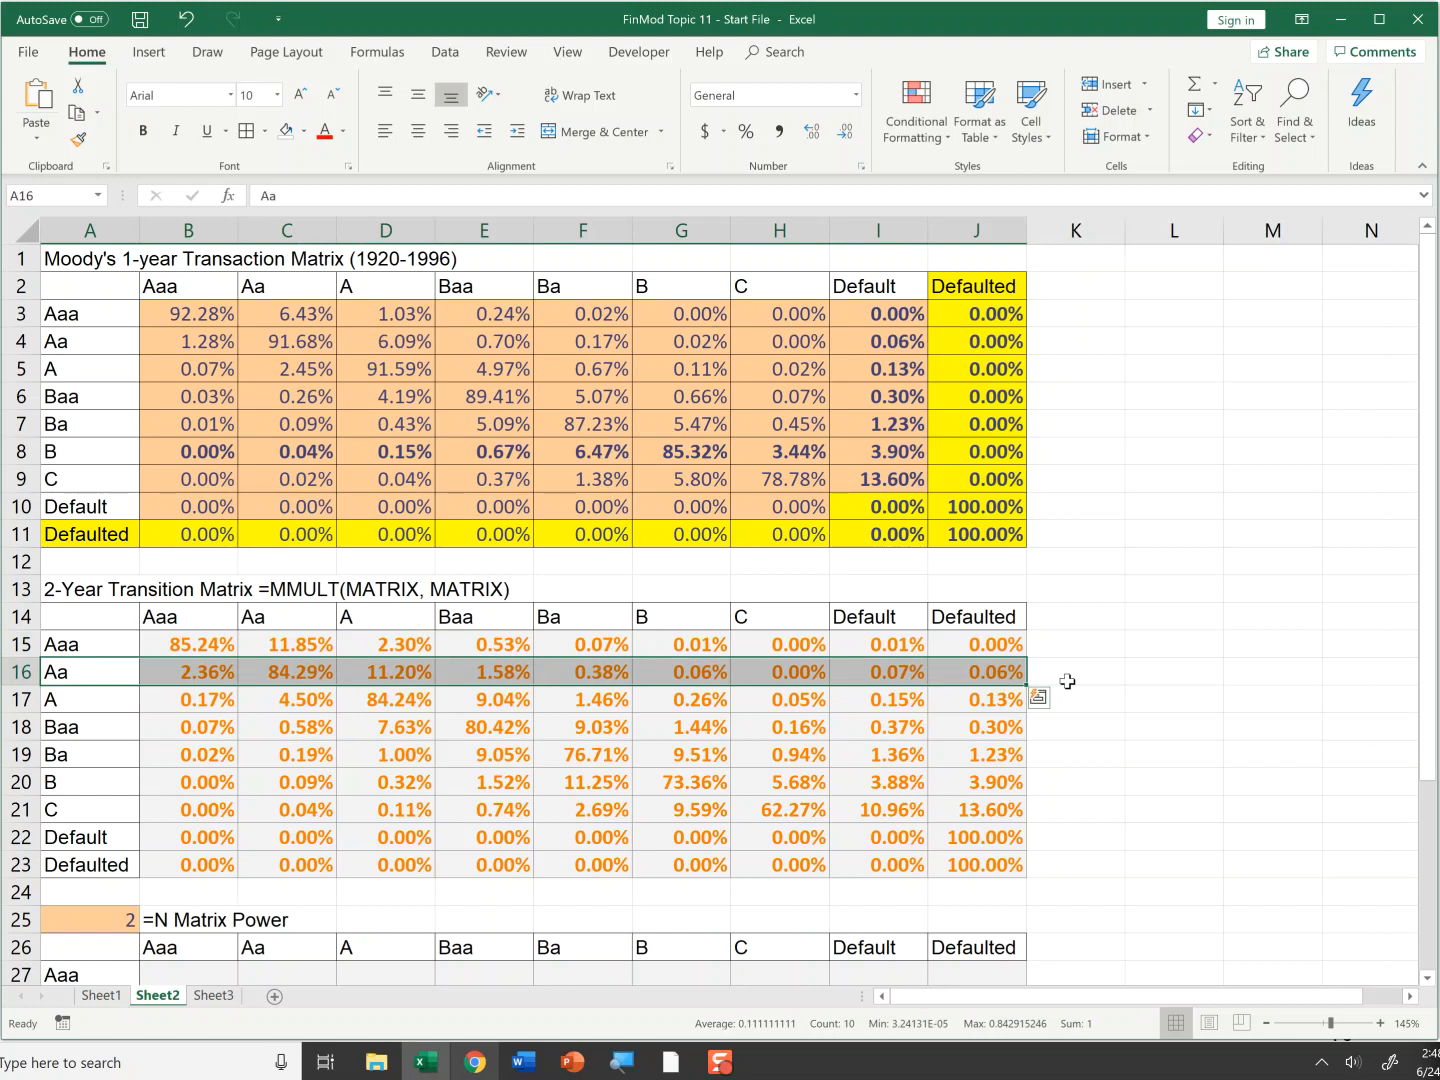
pyautogui.moveTo(1024, 692)
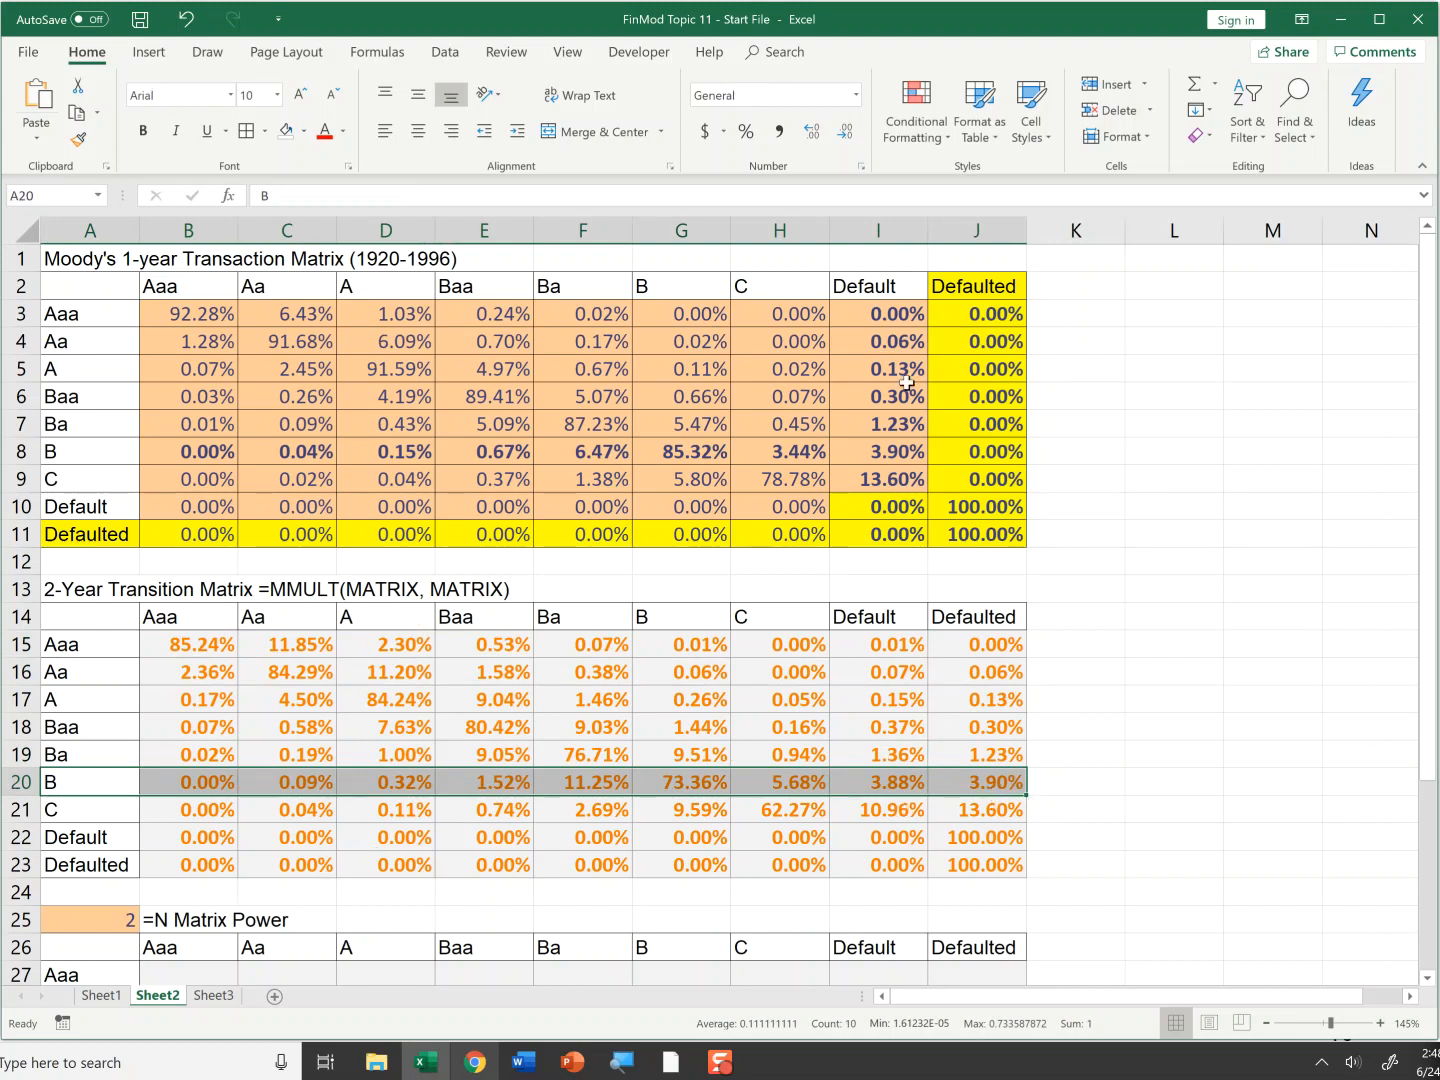
pyautogui.moveTo(908, 456)
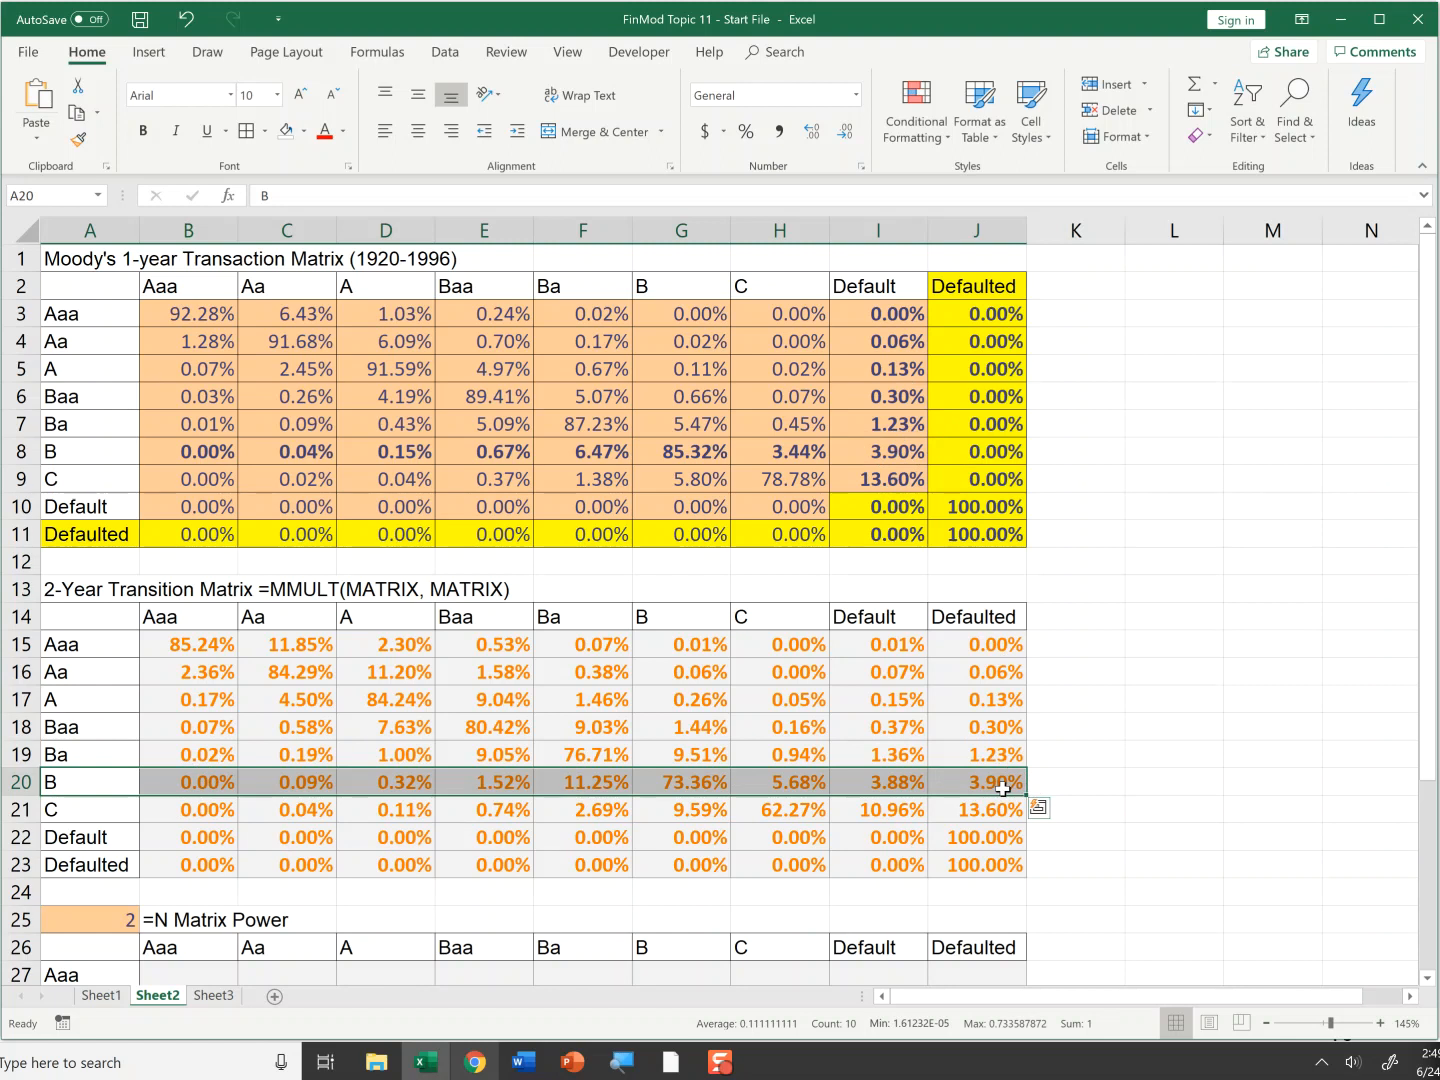
pyautogui.moveTo(1012, 800)
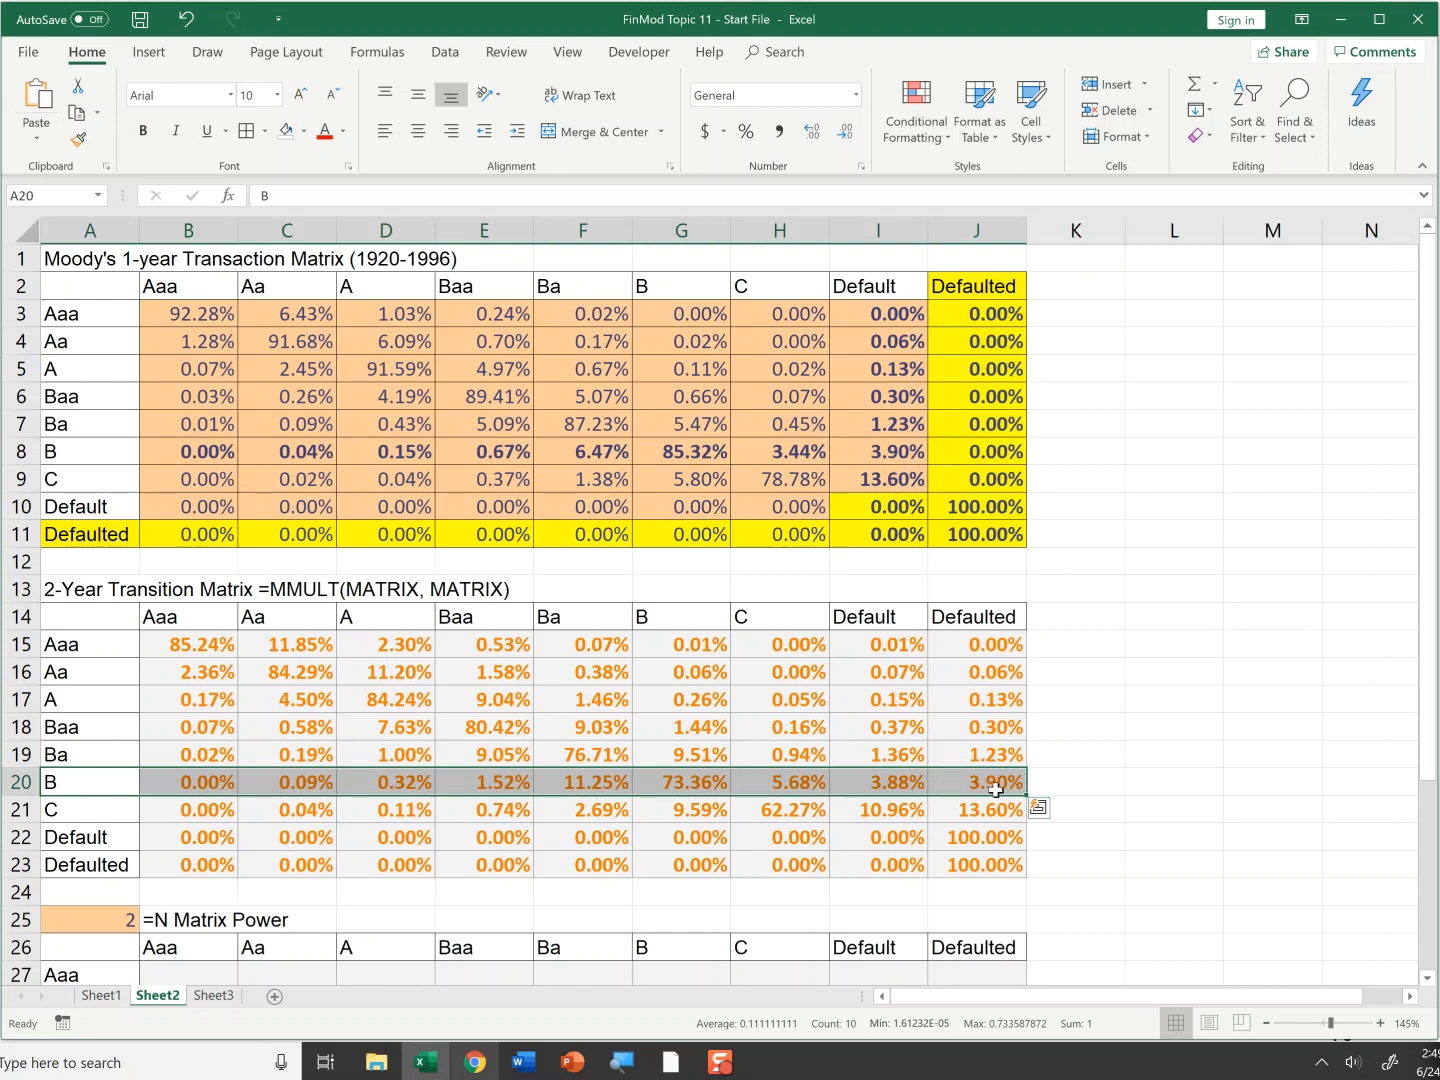
pyautogui.click(876, 782)
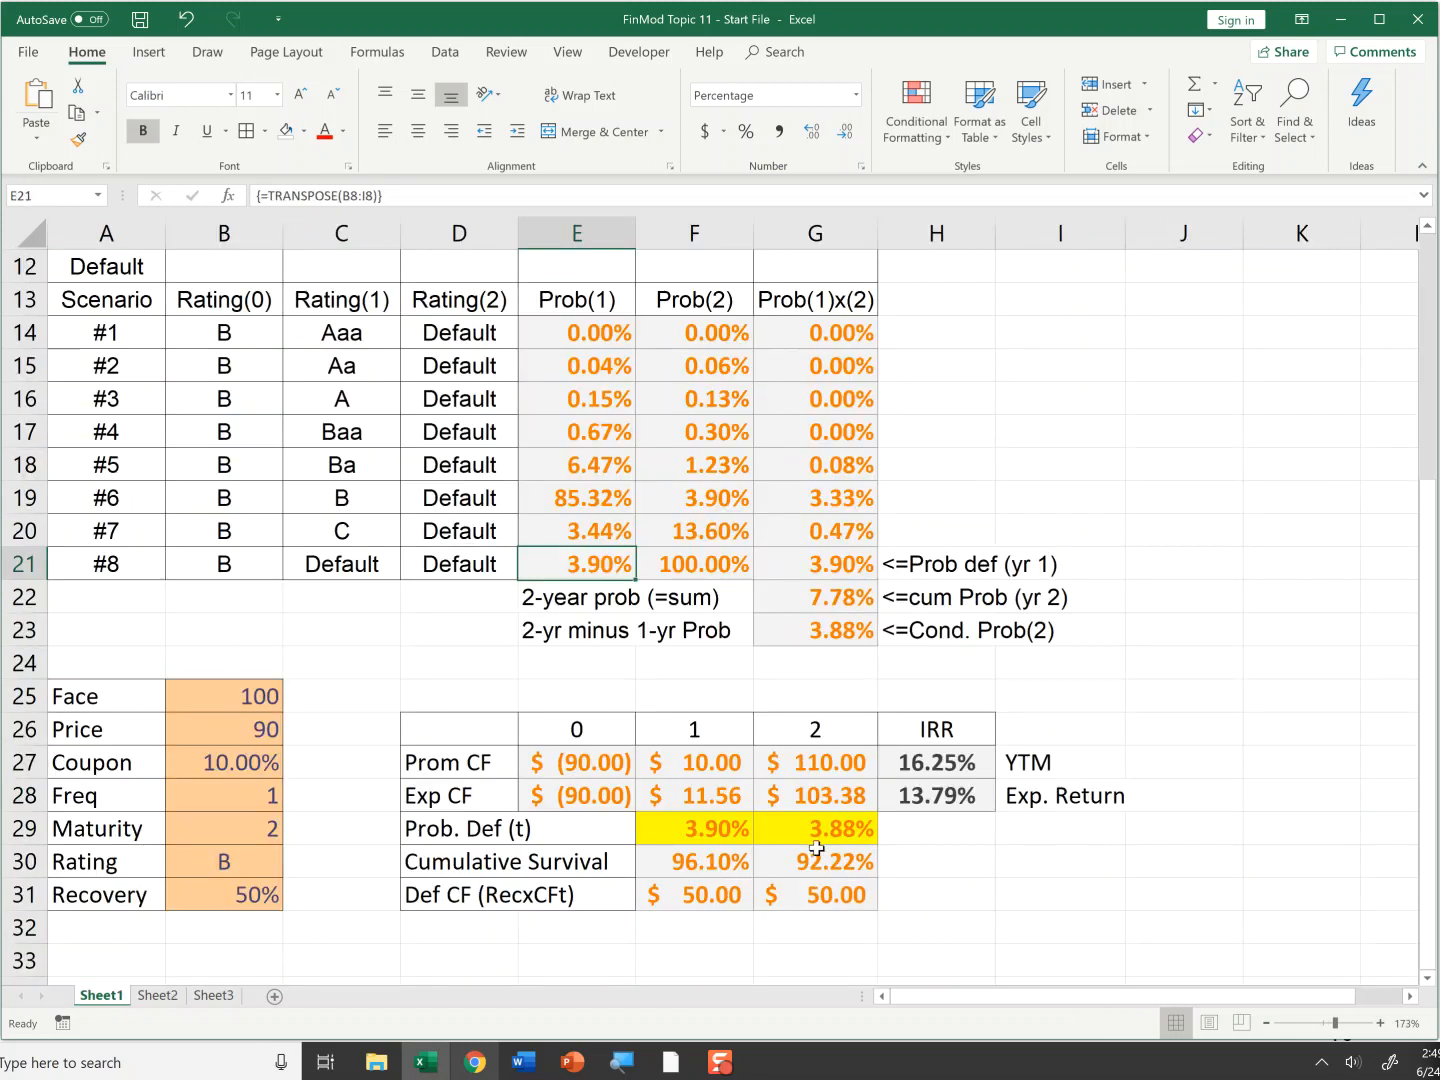
pyautogui.click(816, 630)
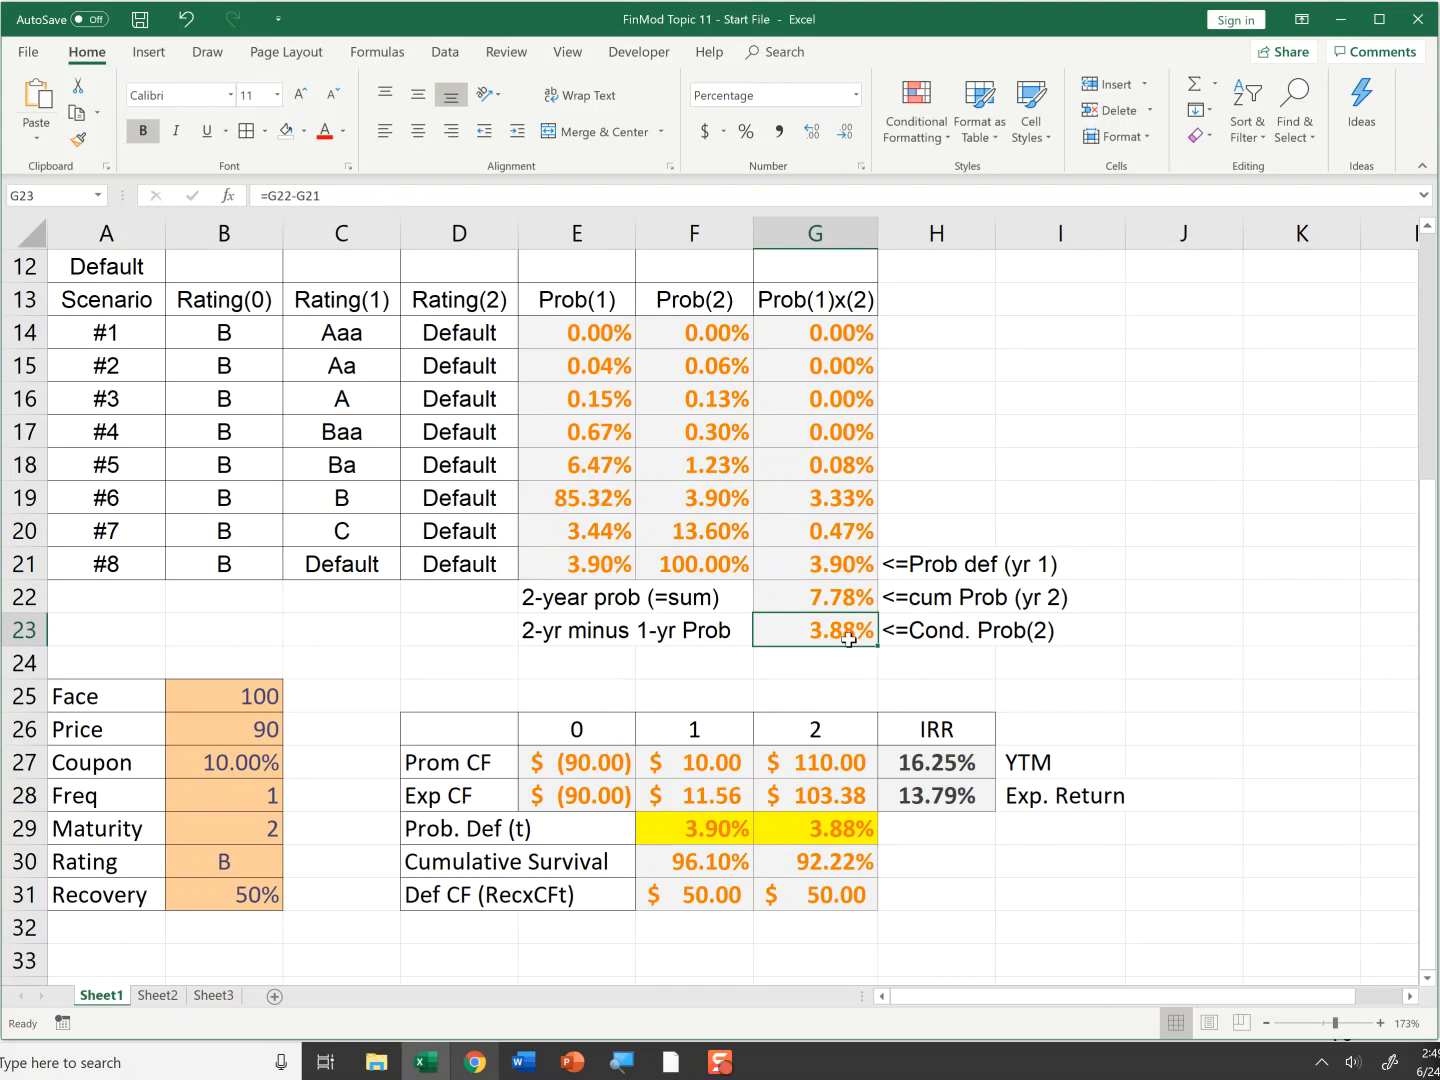
pyautogui.click(156, 996)
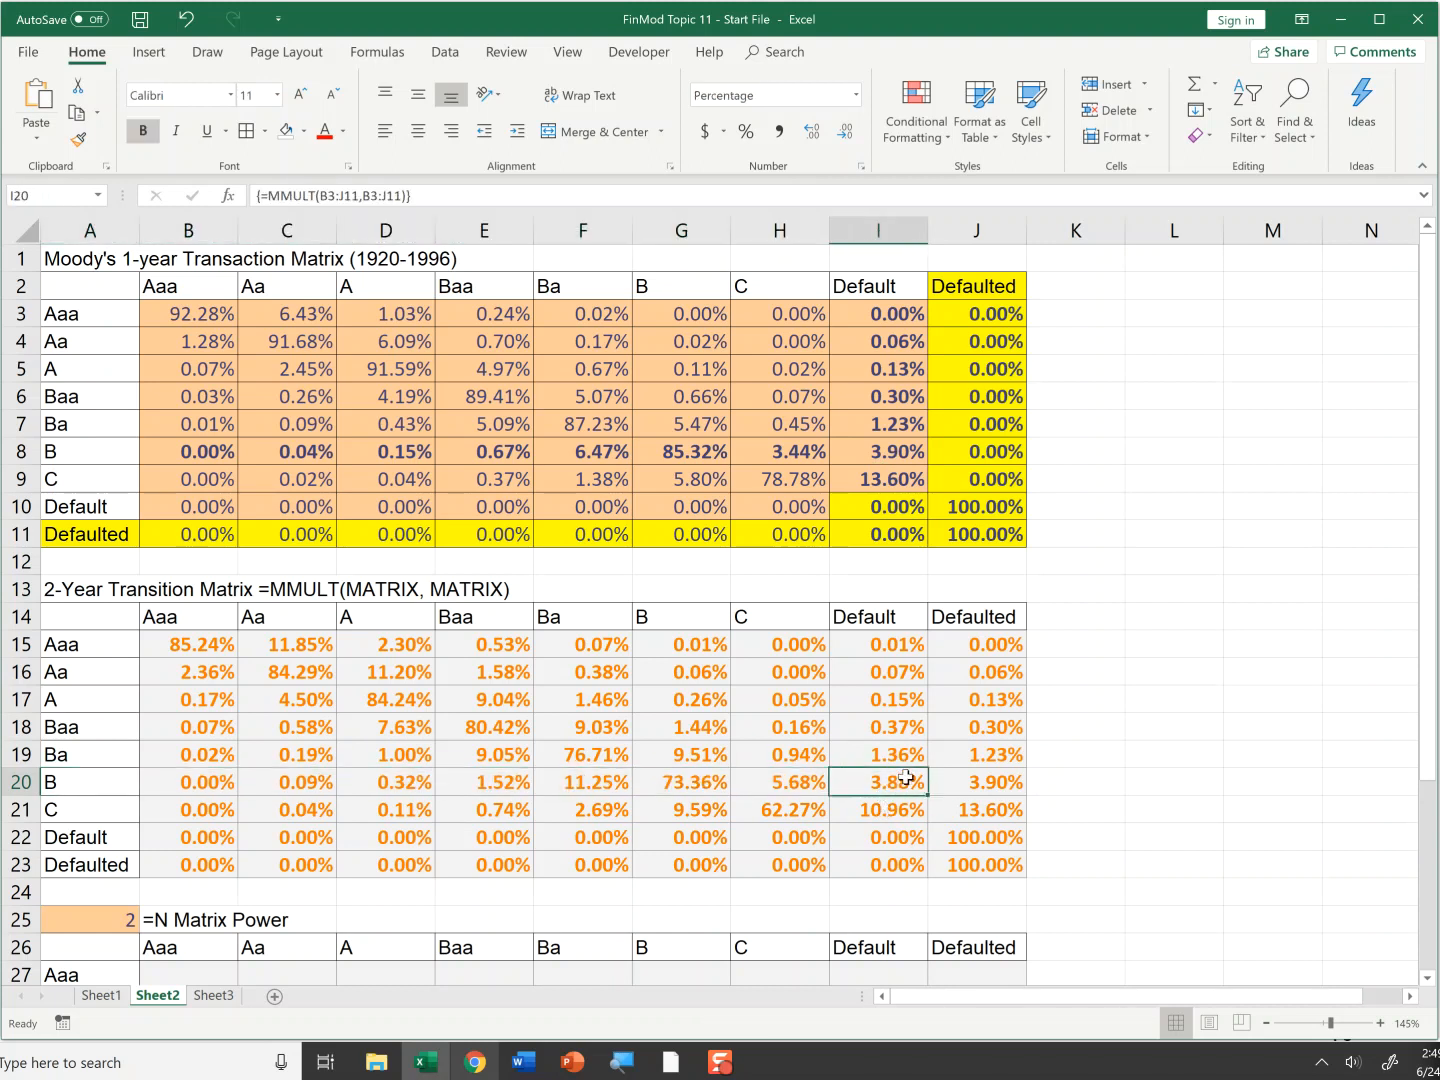
pyautogui.click(976, 780)
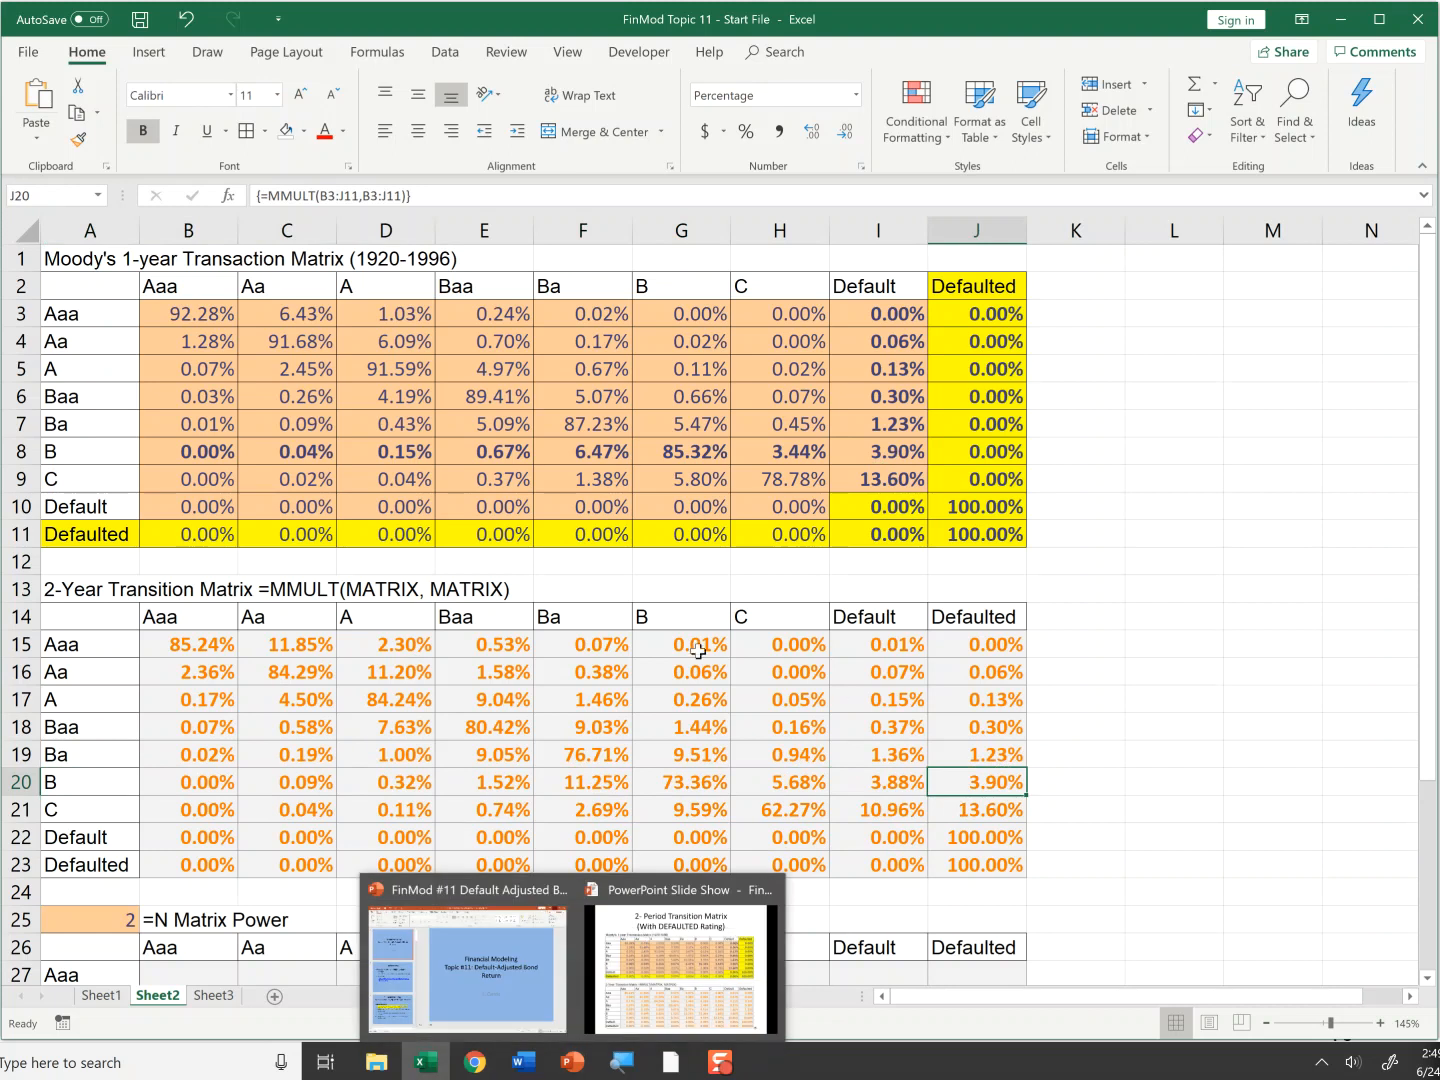
pyautogui.click(484, 644)
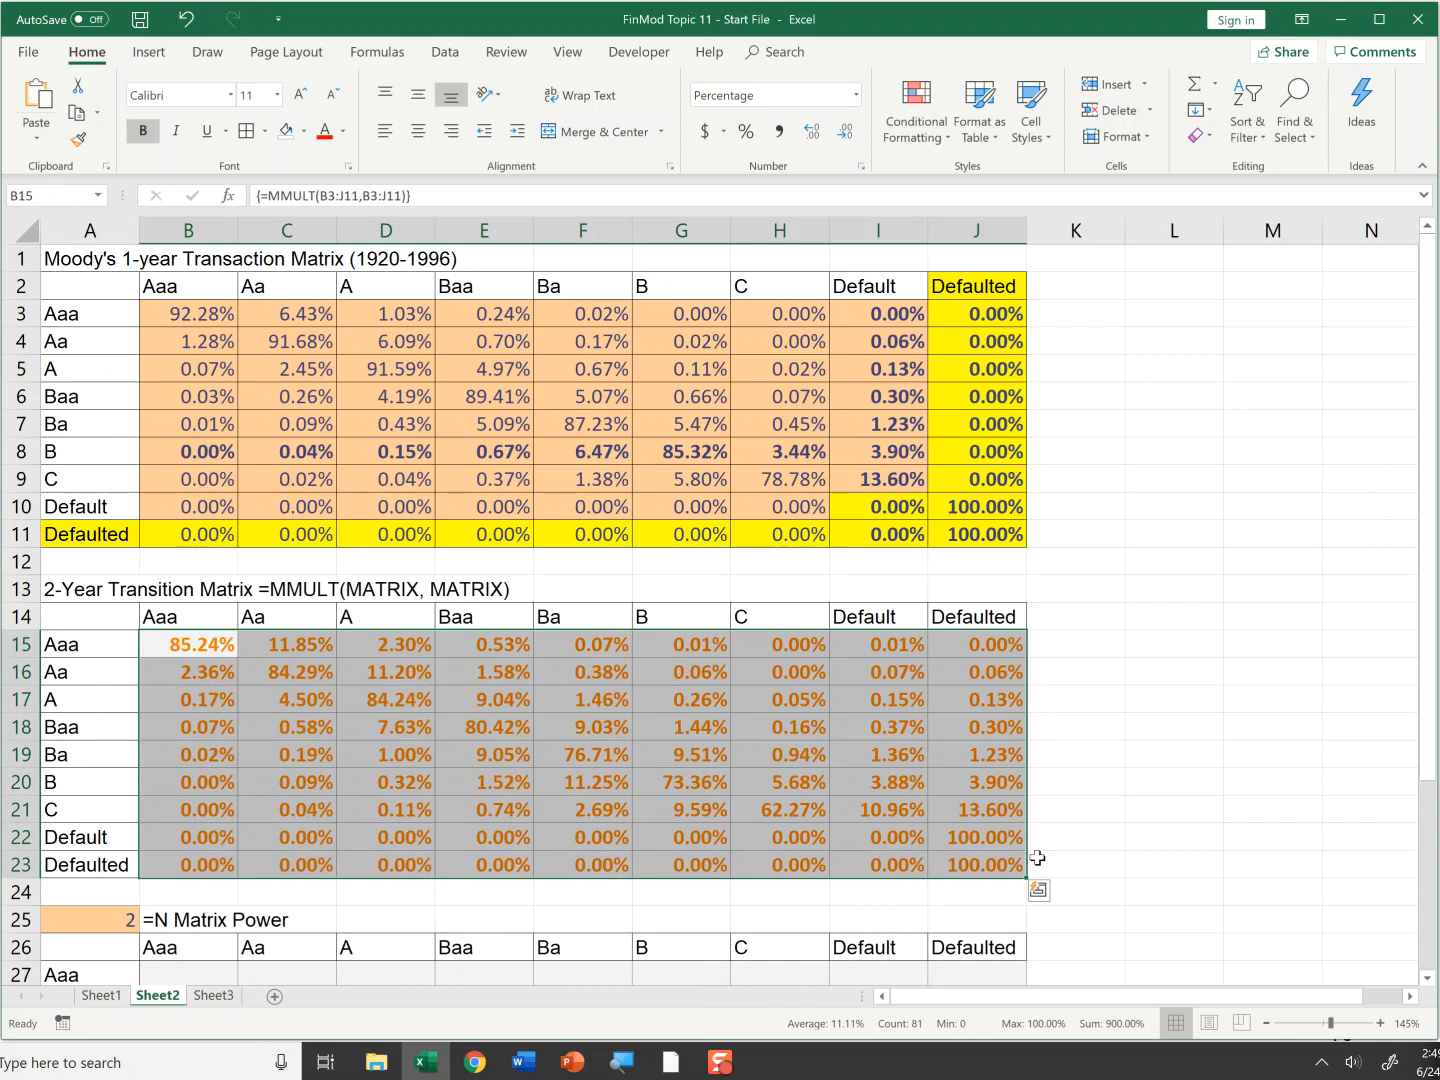
pyautogui.click(484, 754)
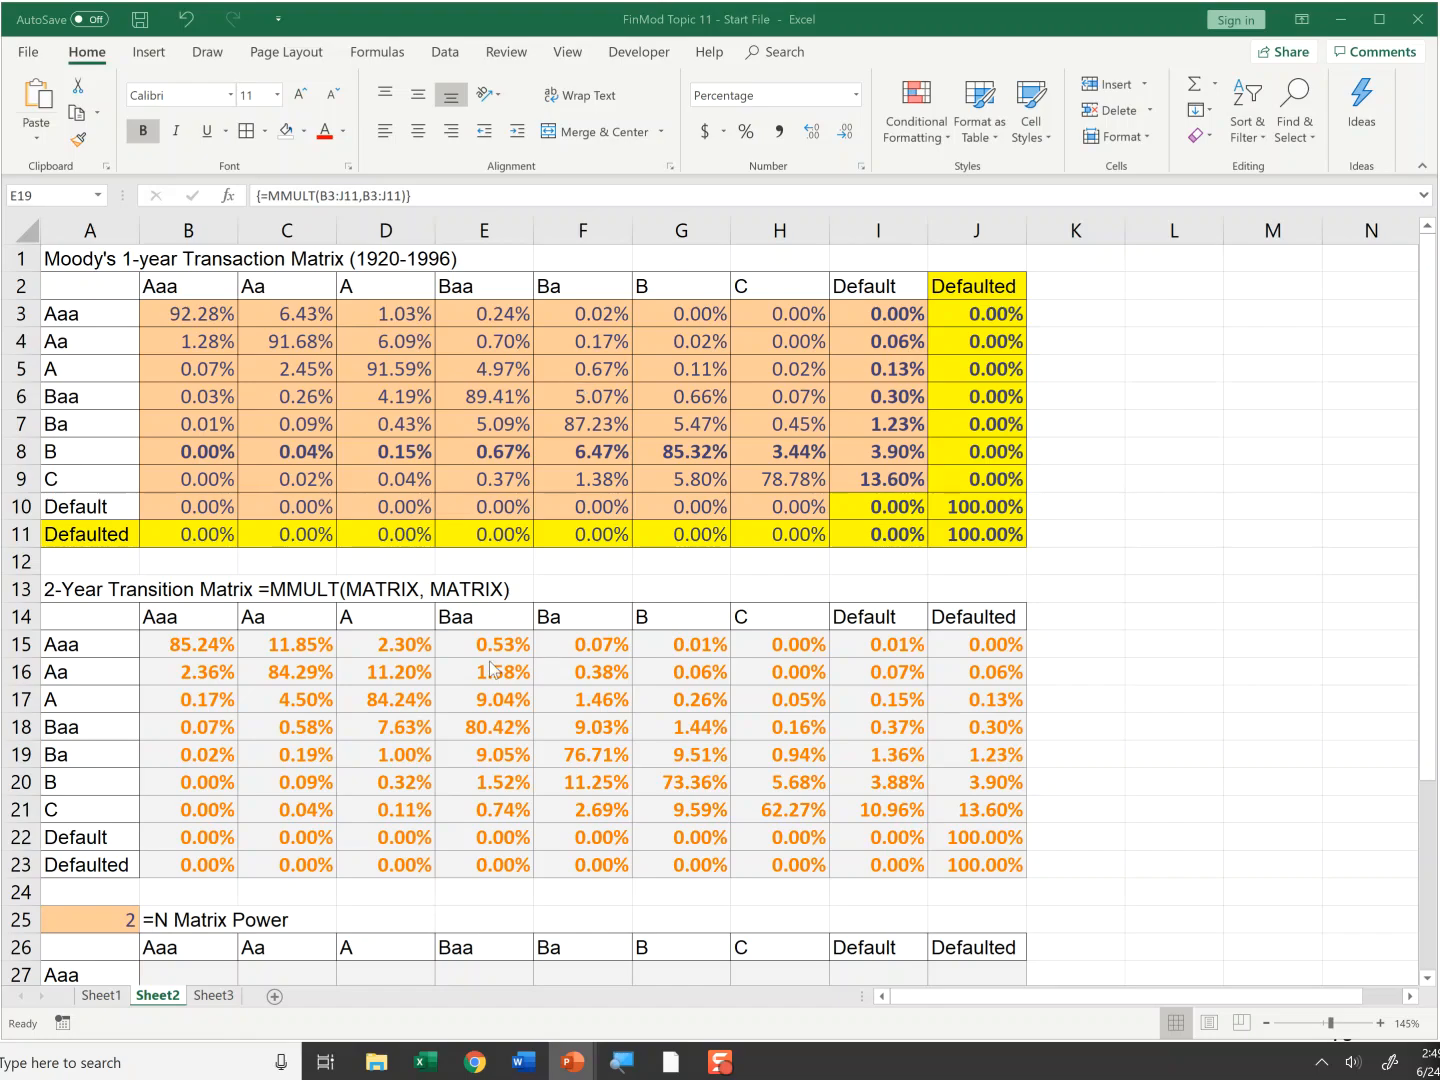
pyautogui.scroll(-3)
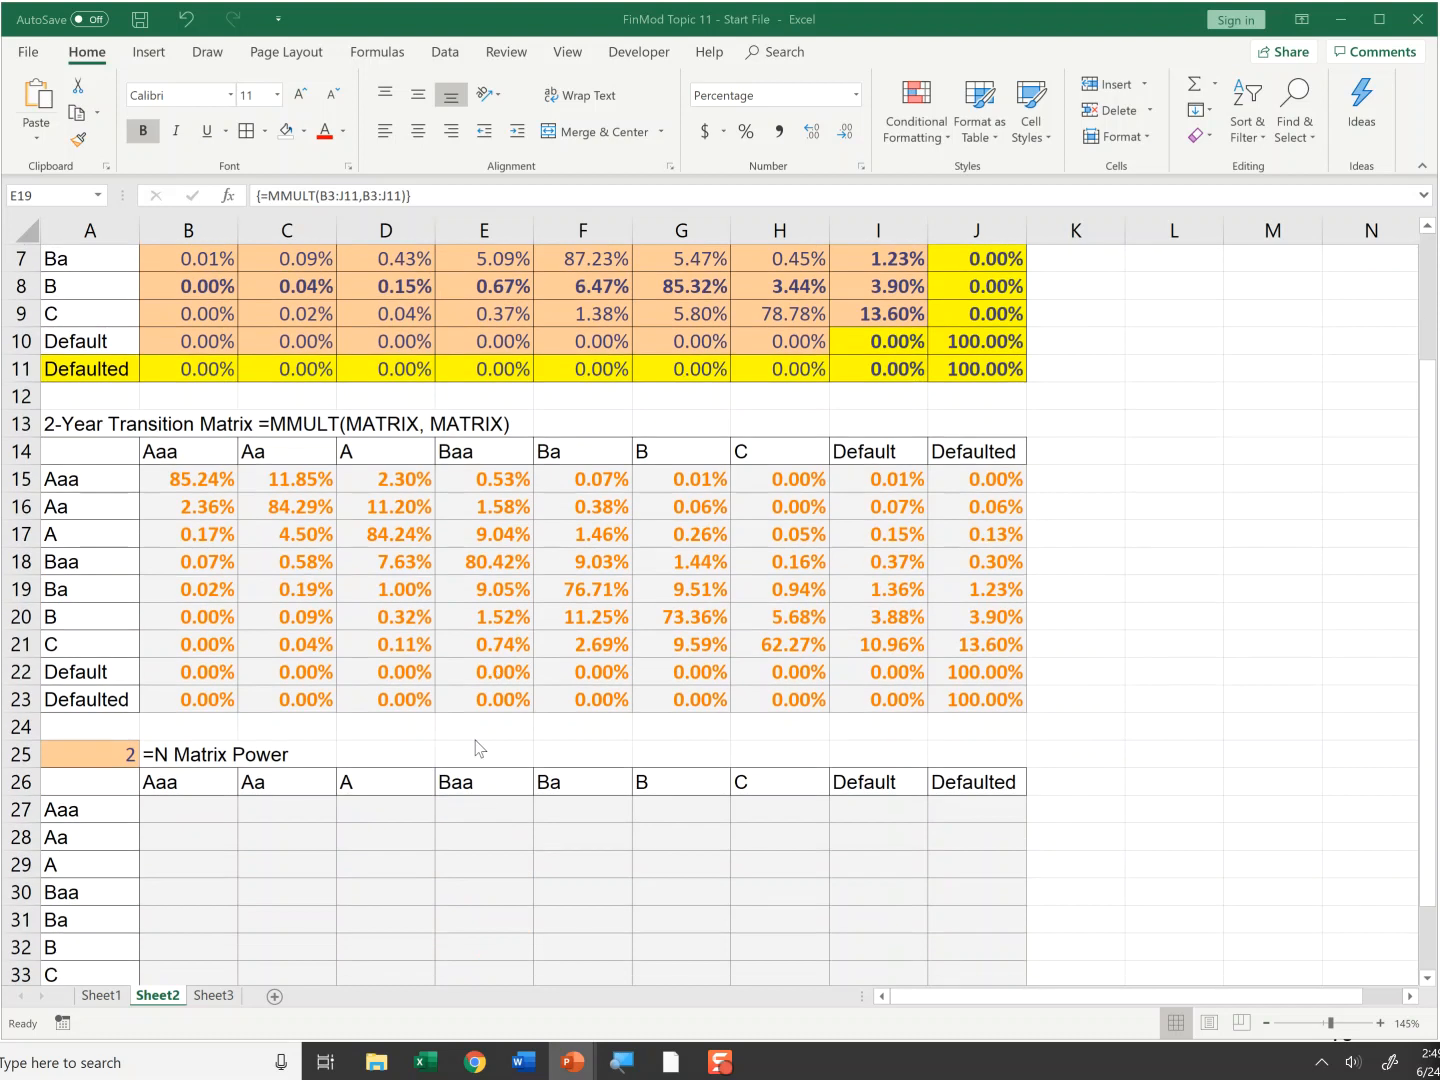
pyautogui.click(484, 588)
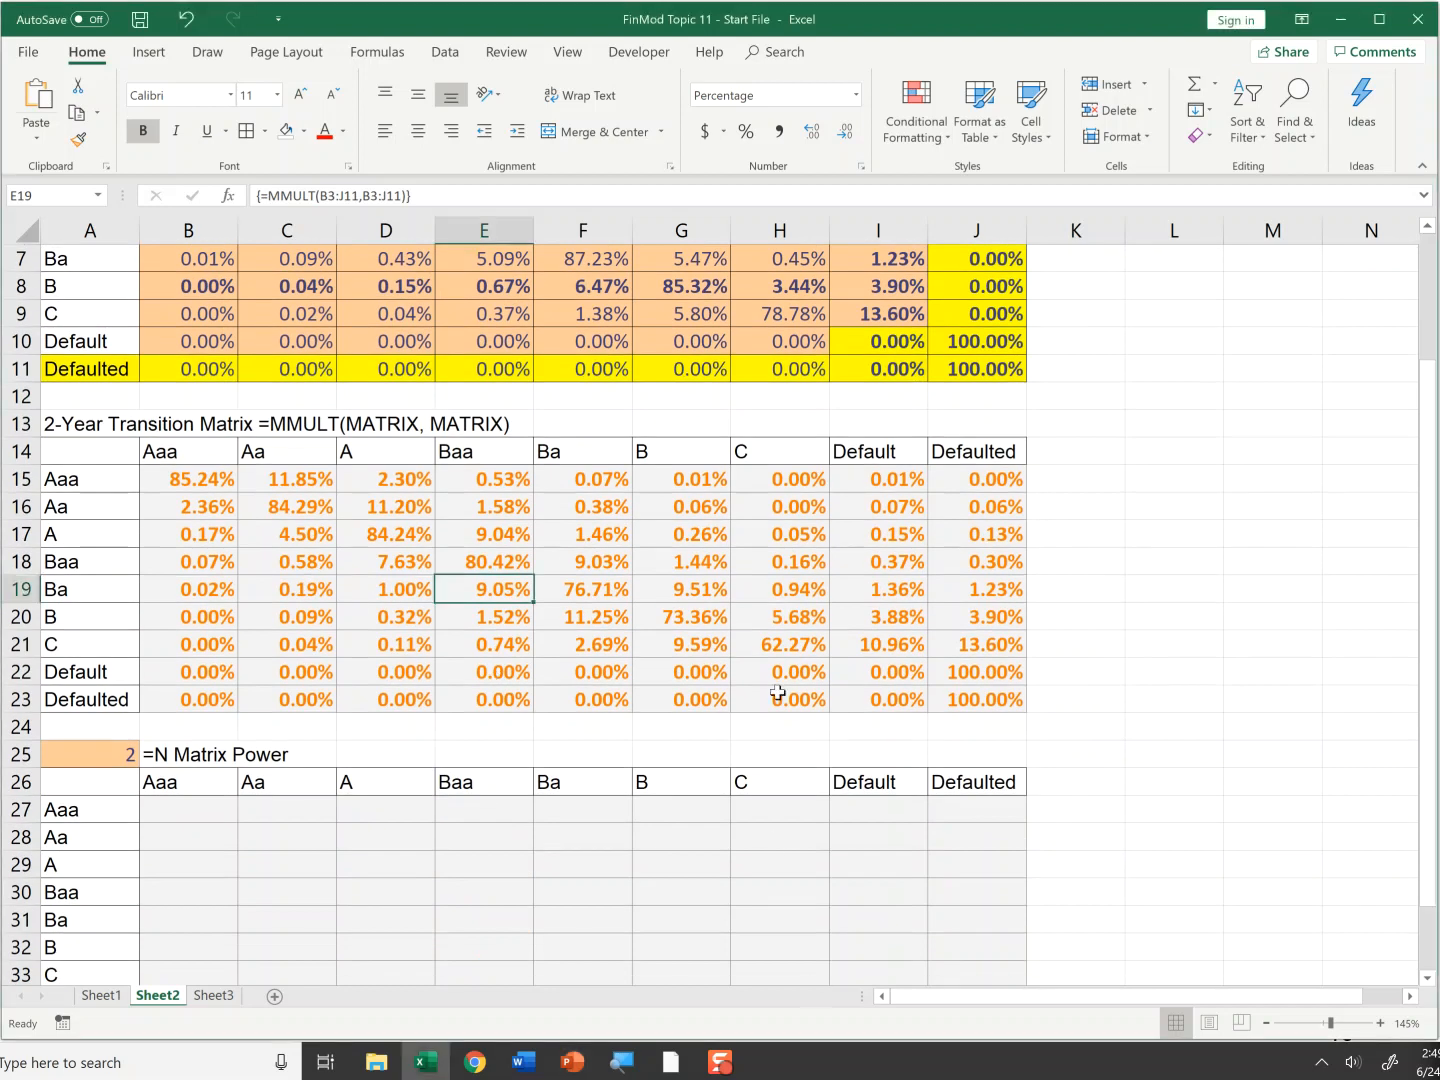
pyautogui.click(780, 700)
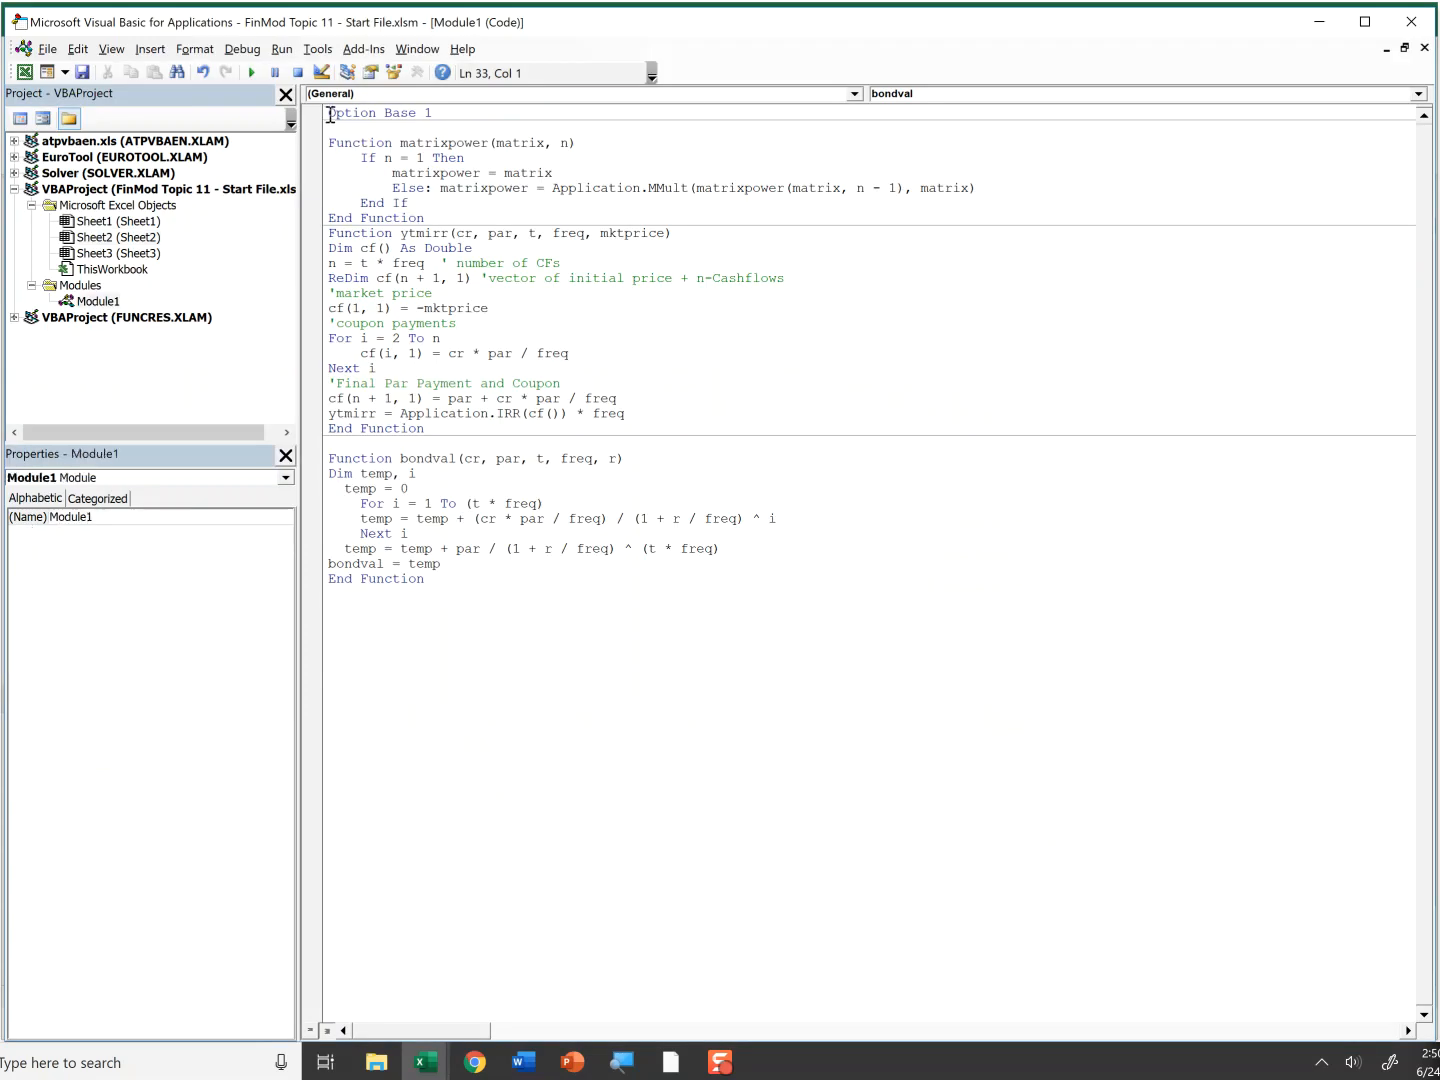
# View the Module1 code of the recursive matrixpower function in the VBA editor.
pyautogui.moveTo(330, 142); pyautogui.dragTo(500, 172)
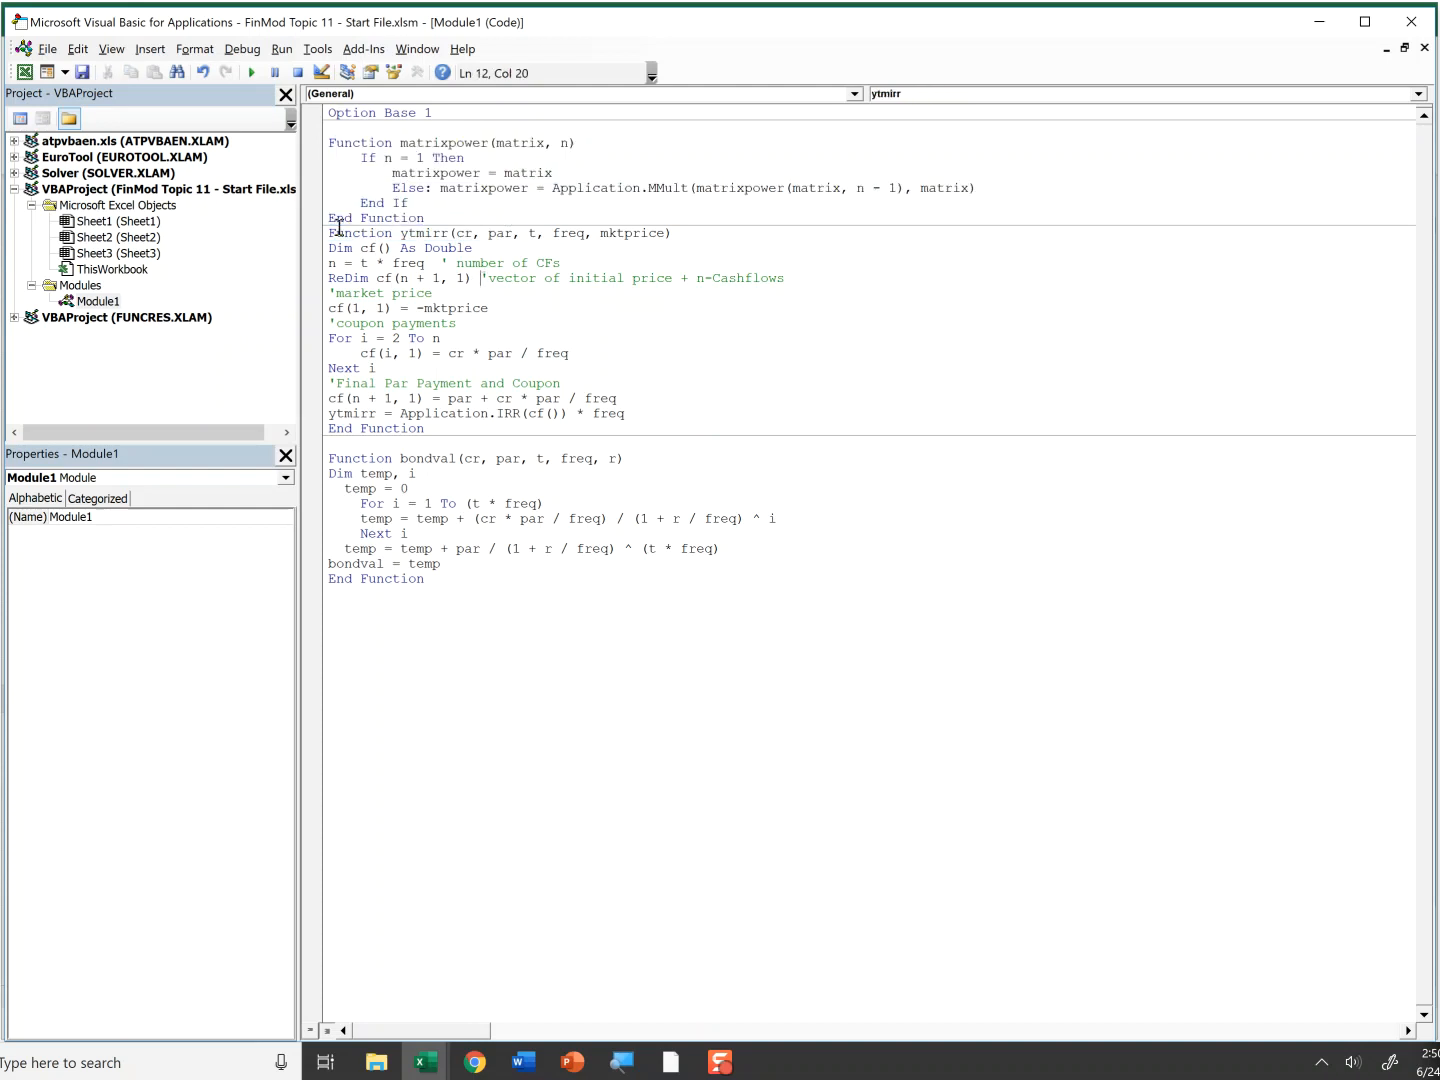
pyautogui.moveTo(330, 232); pyautogui.dragTo(434, 292)
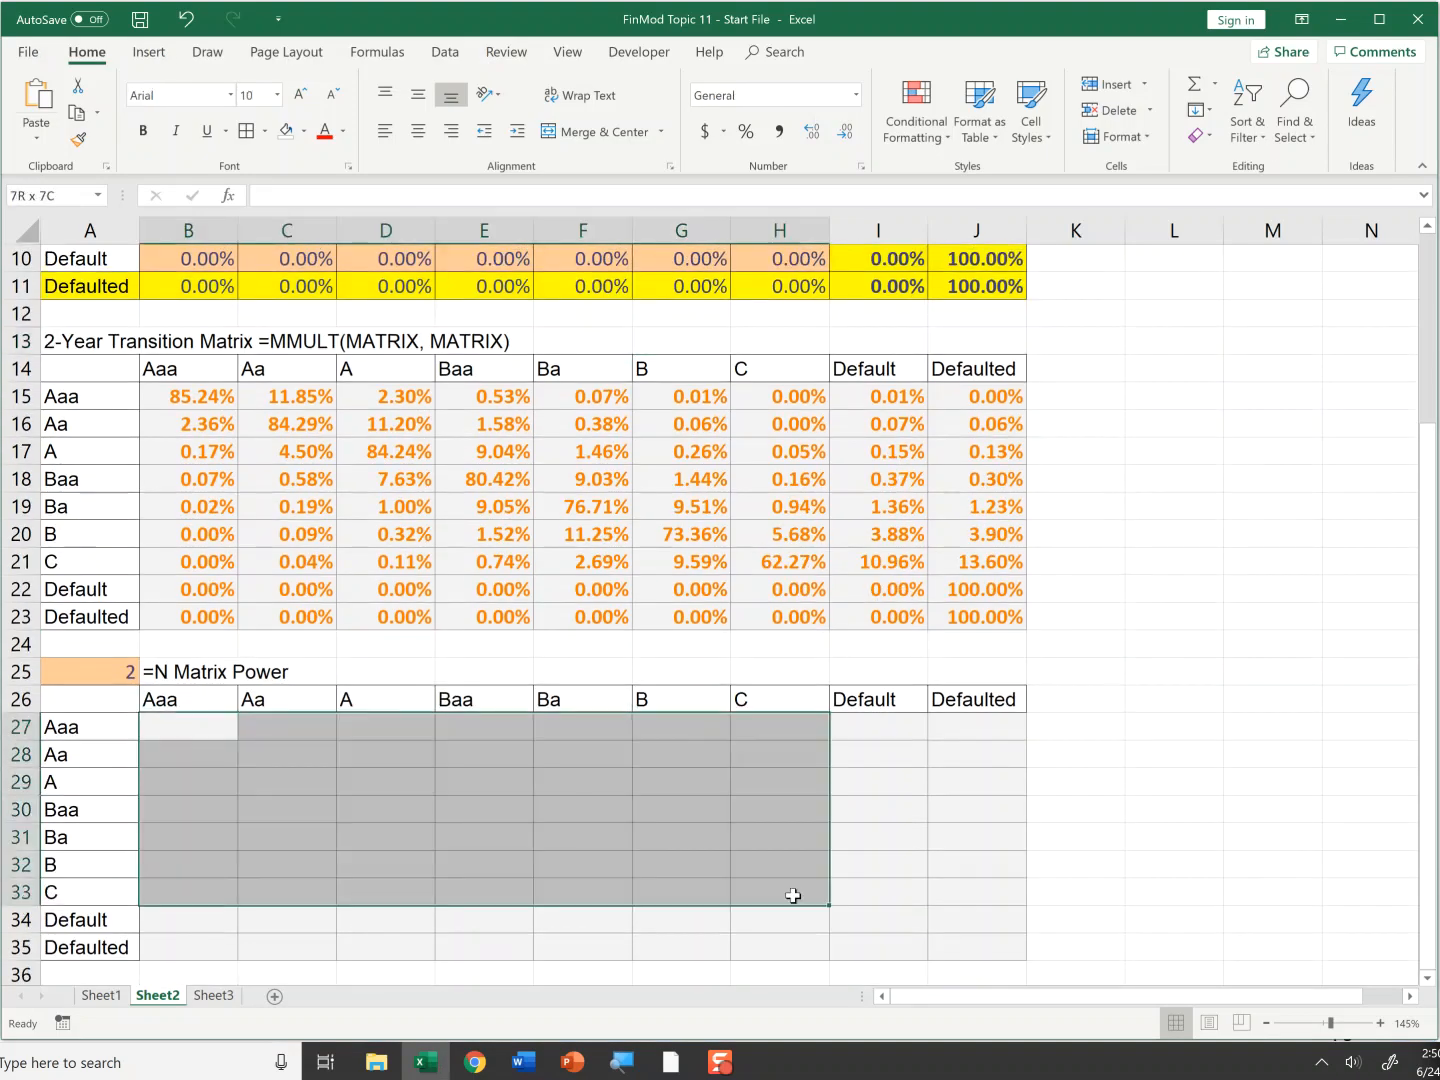
# Select B27:J35 and choose the user-defined matrixpower function from Insert Function.
pyautogui.moveTo(792, 896); pyautogui.dragTo(948, 948)
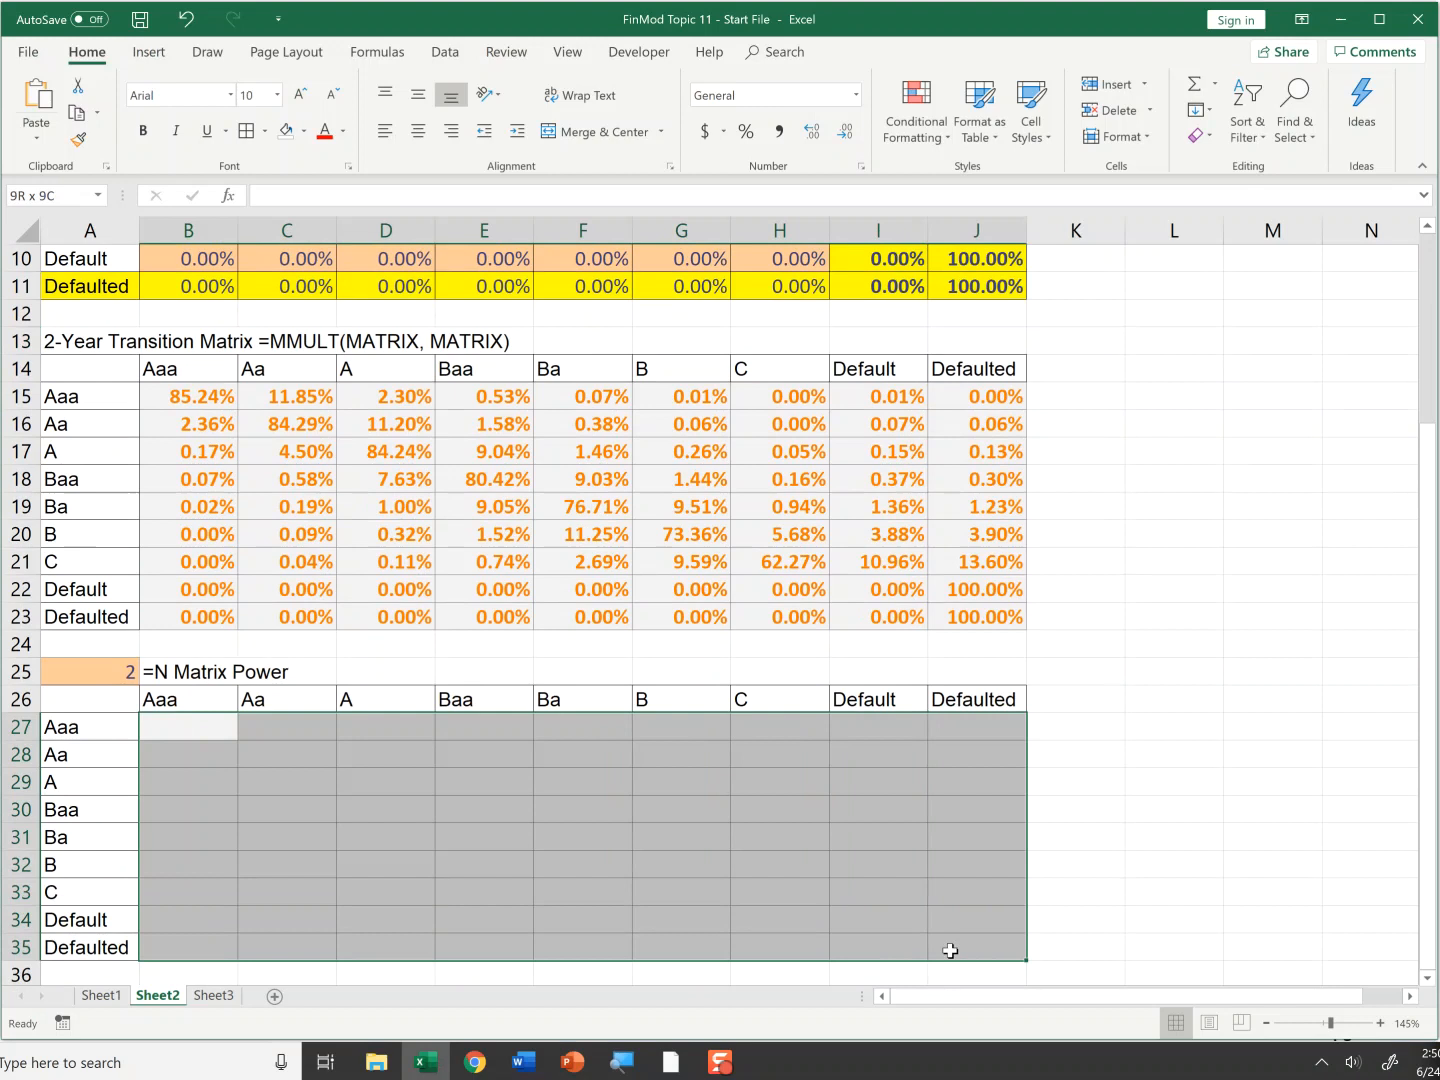
pyautogui.click(230, 196)
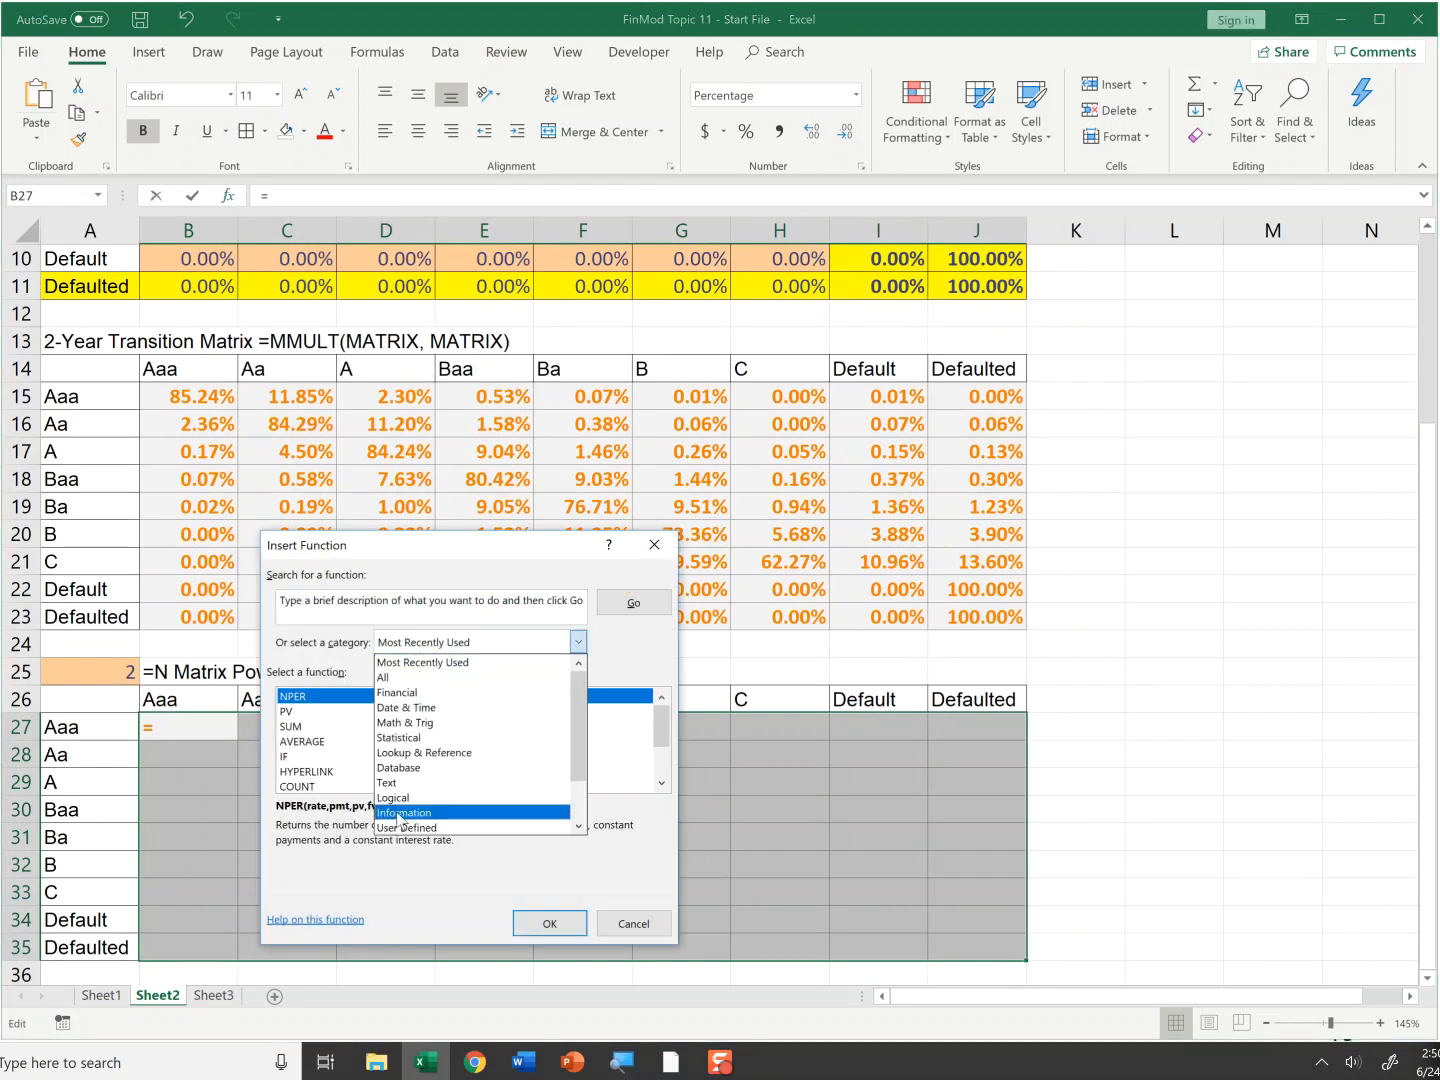
pyautogui.click(406, 828)
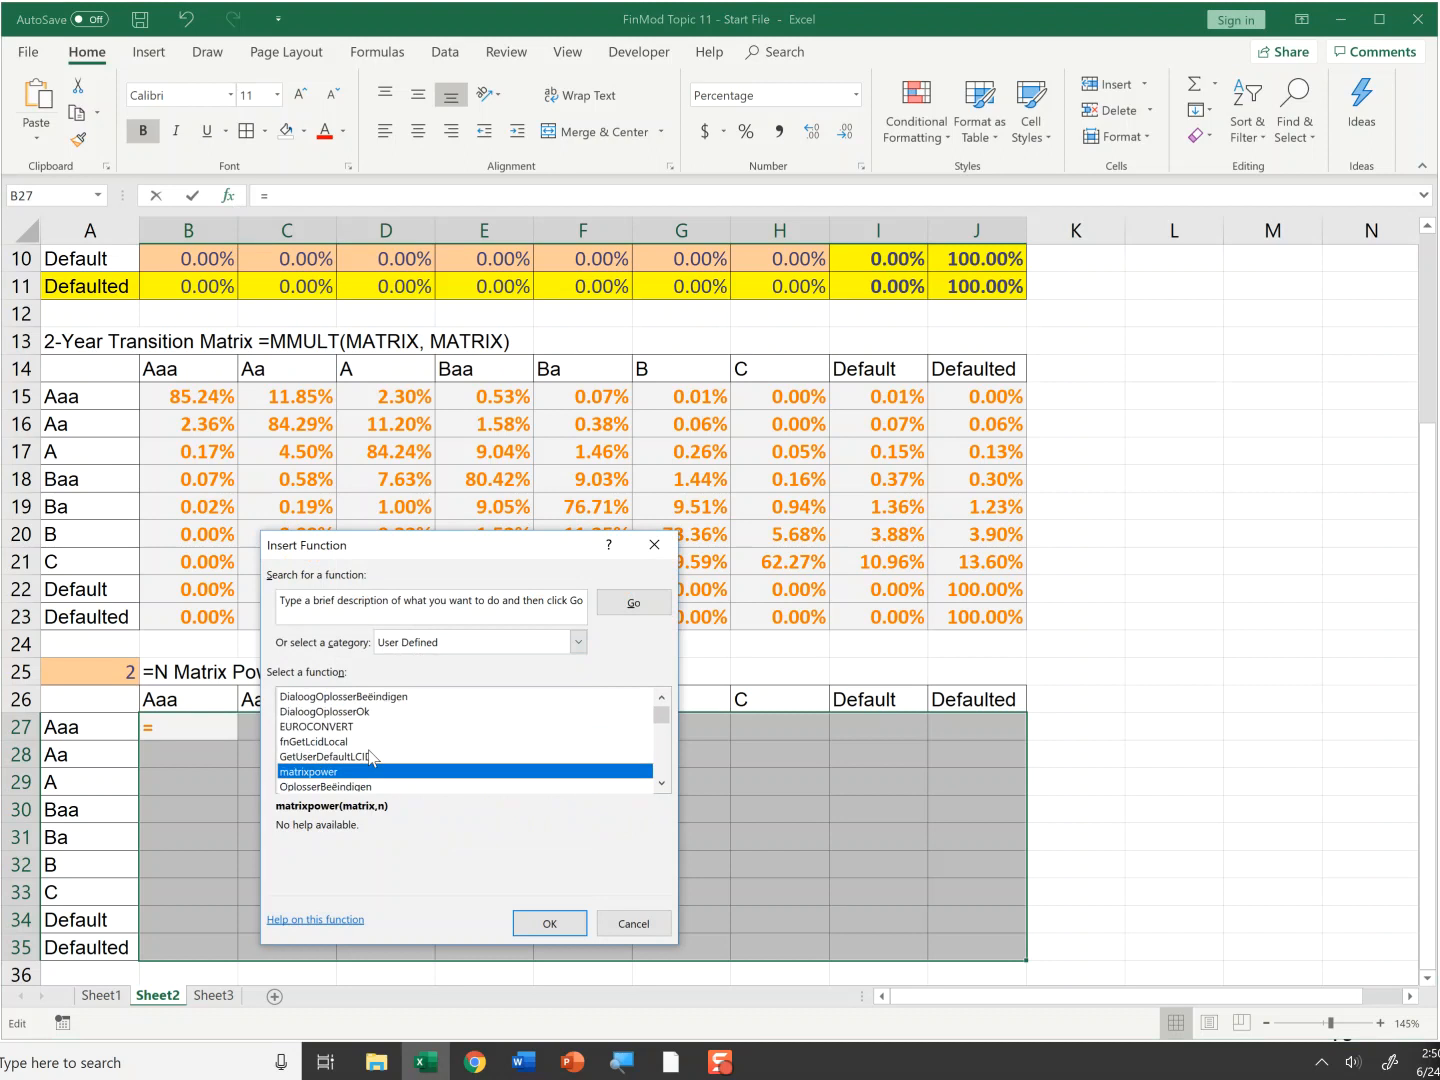
pyautogui.click(548, 924)
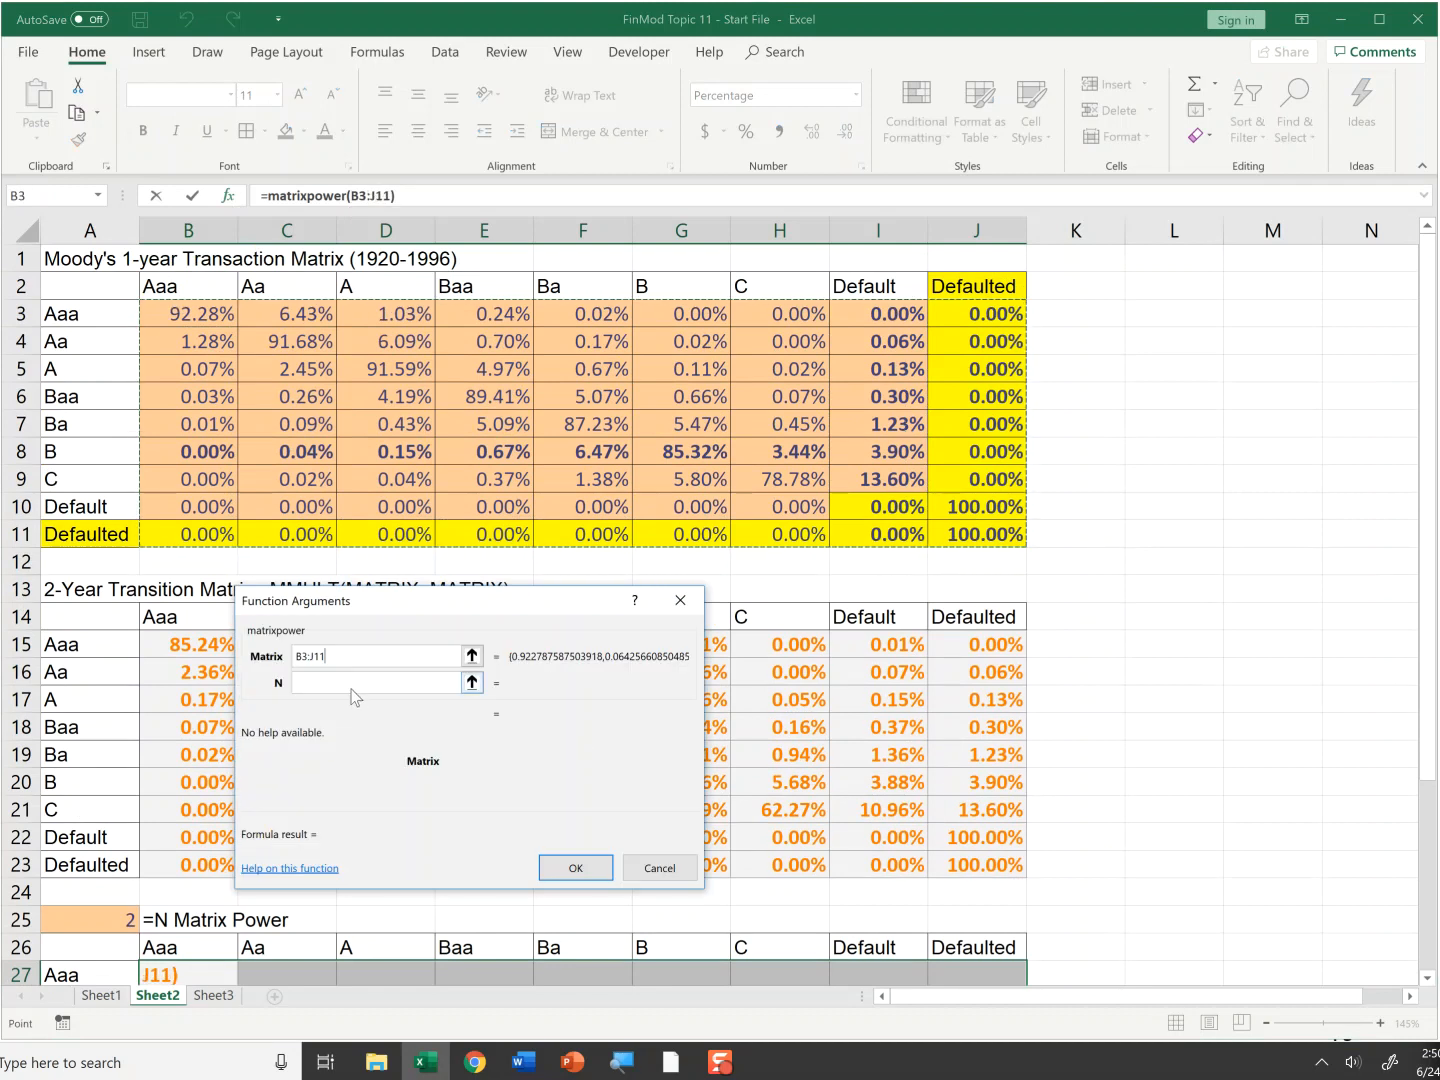
# Give matrixpower the 1-year matrix B3:J11 and N from A25, then reopen B27 for editing.
pyautogui.scroll(-3)
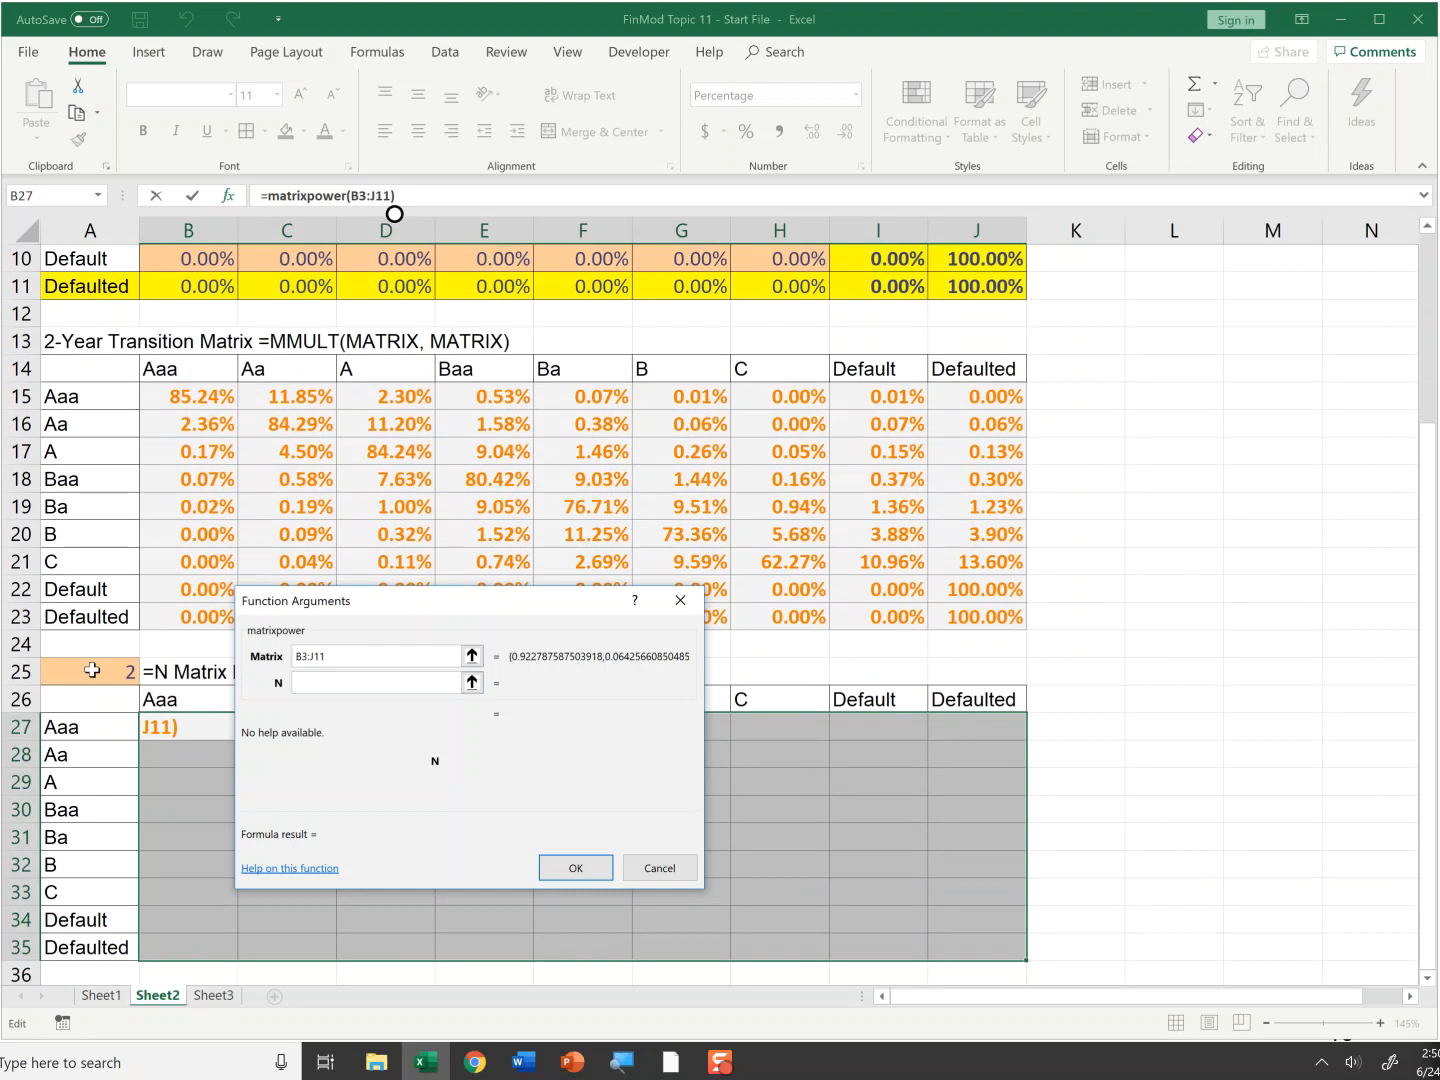
pyautogui.click(576, 868)
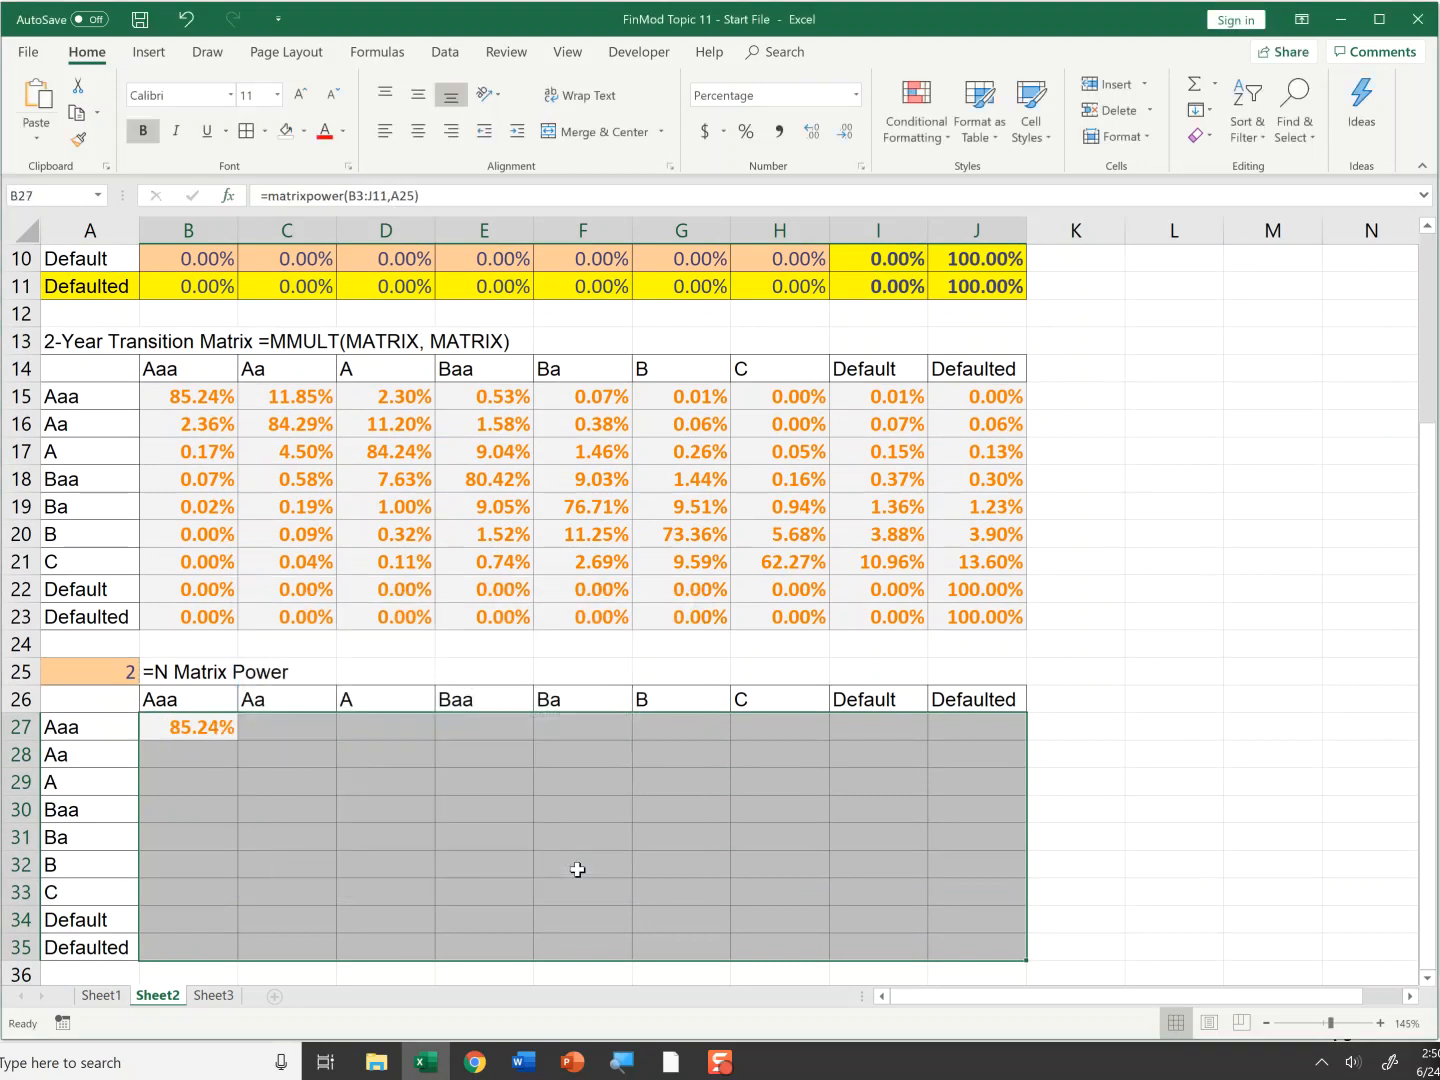
pyautogui.click(188, 726)
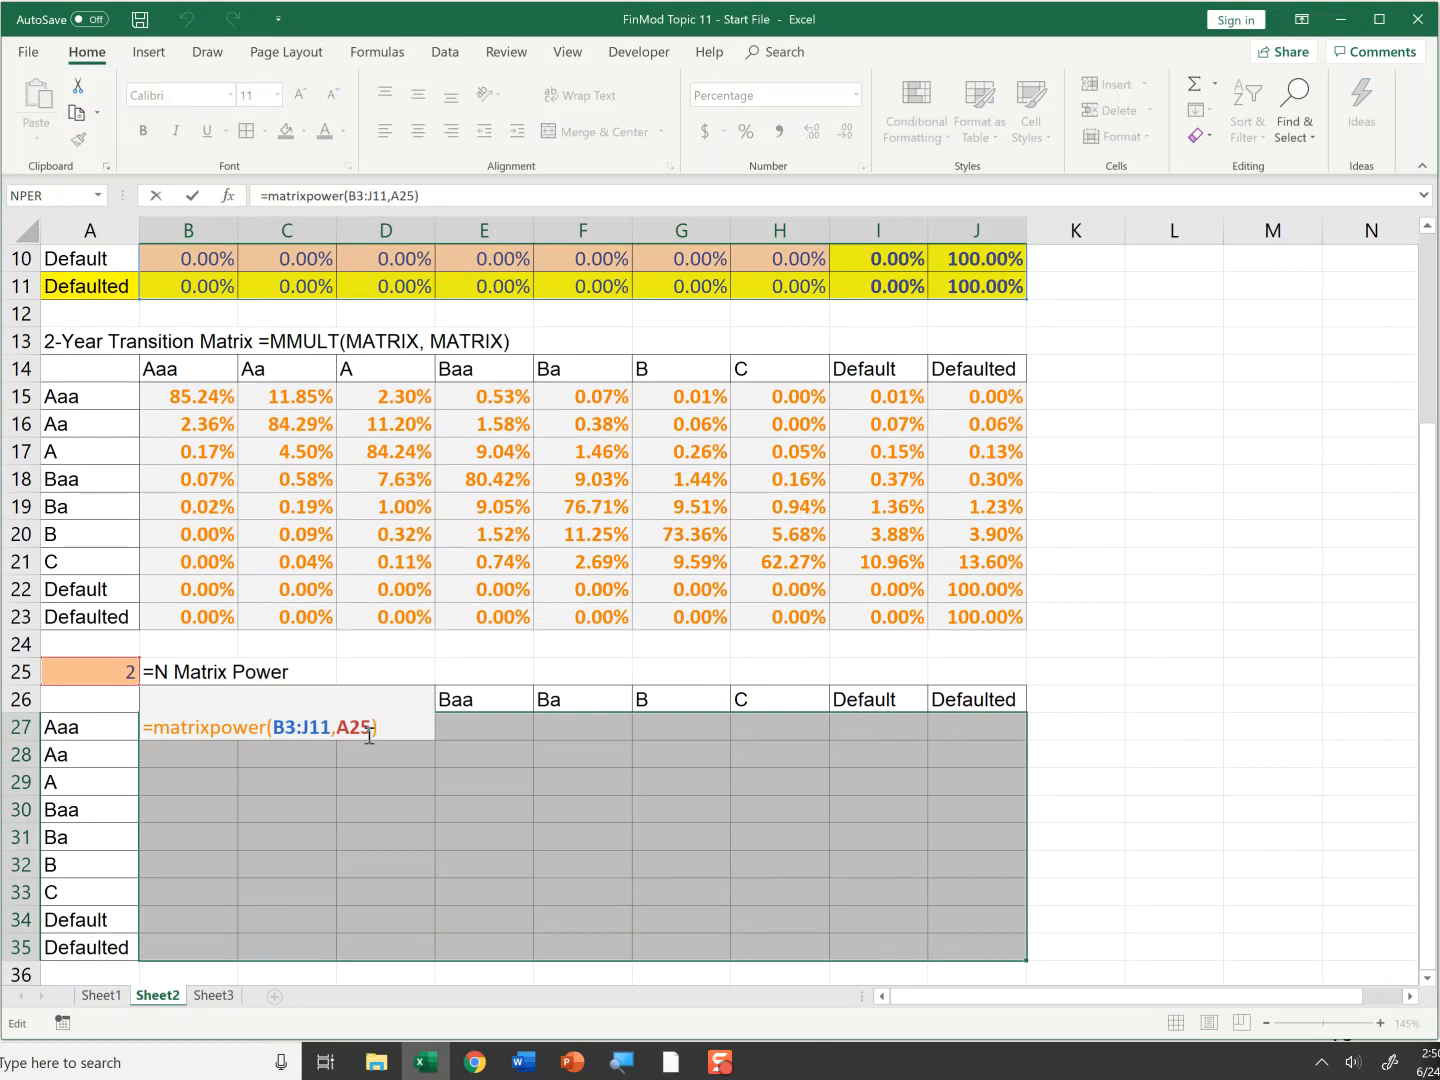
# Array-enter matrixpower across B27:J35 and compare it with the 2-year matrix for N=2.
pyautogui.press('Enter')
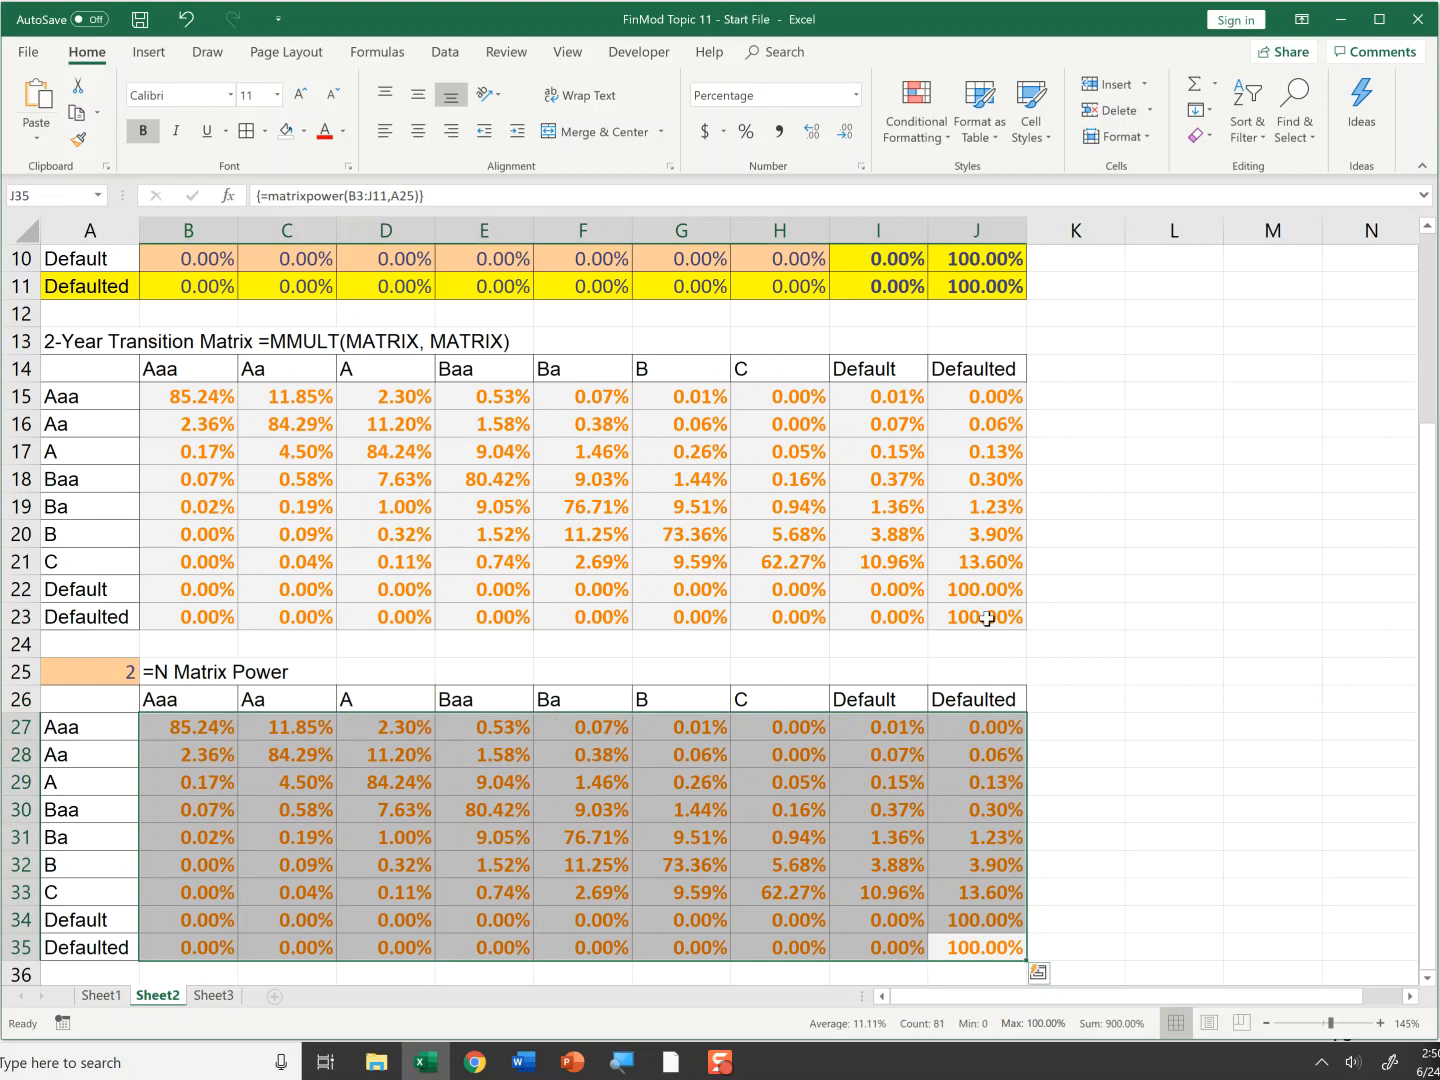
pyautogui.click(976, 616)
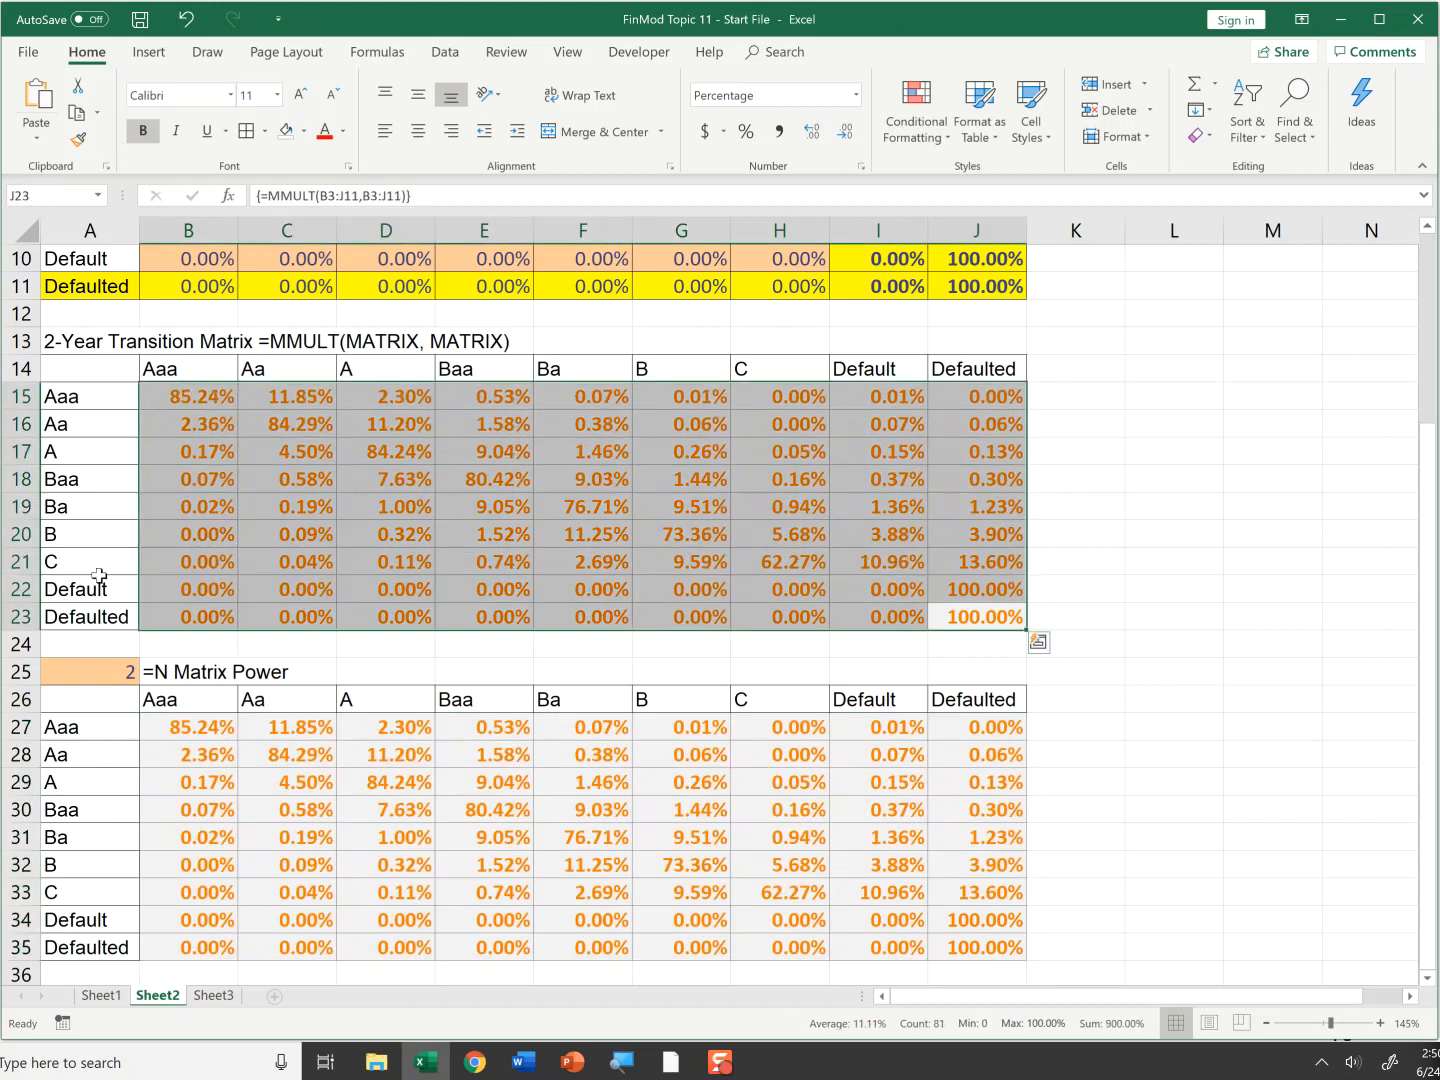
pyautogui.click(88, 674)
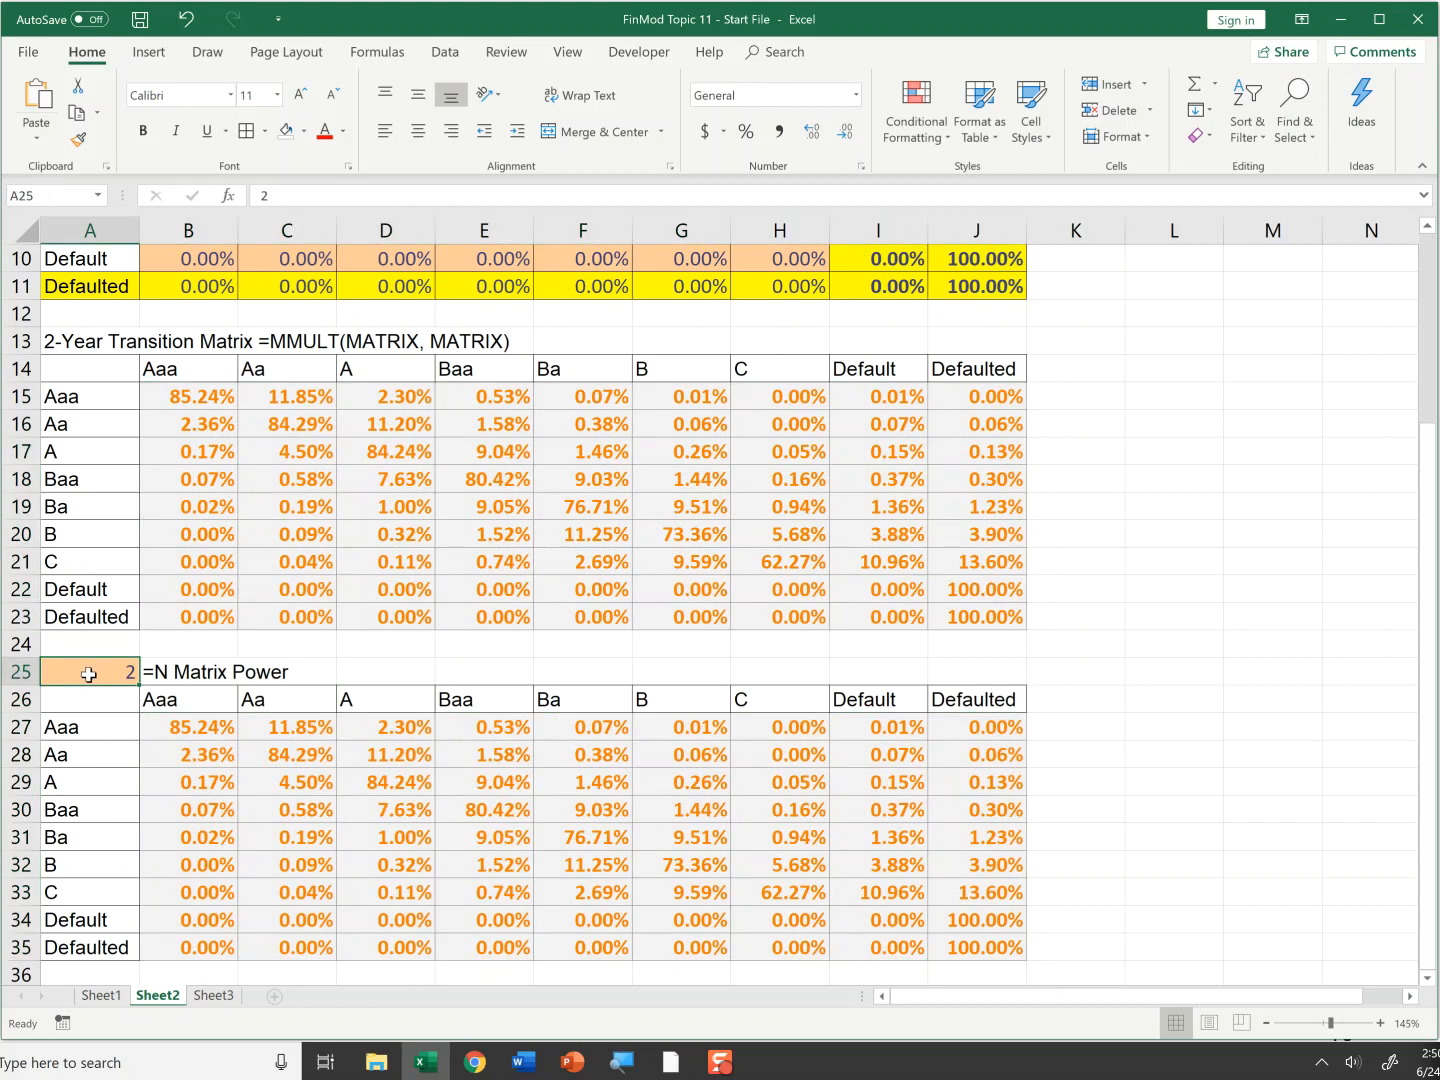
# Set N in A25 to 30 and inspect the 30-year Defaulted column and B row (59.46% Defaulted).
pyautogui.write('30')
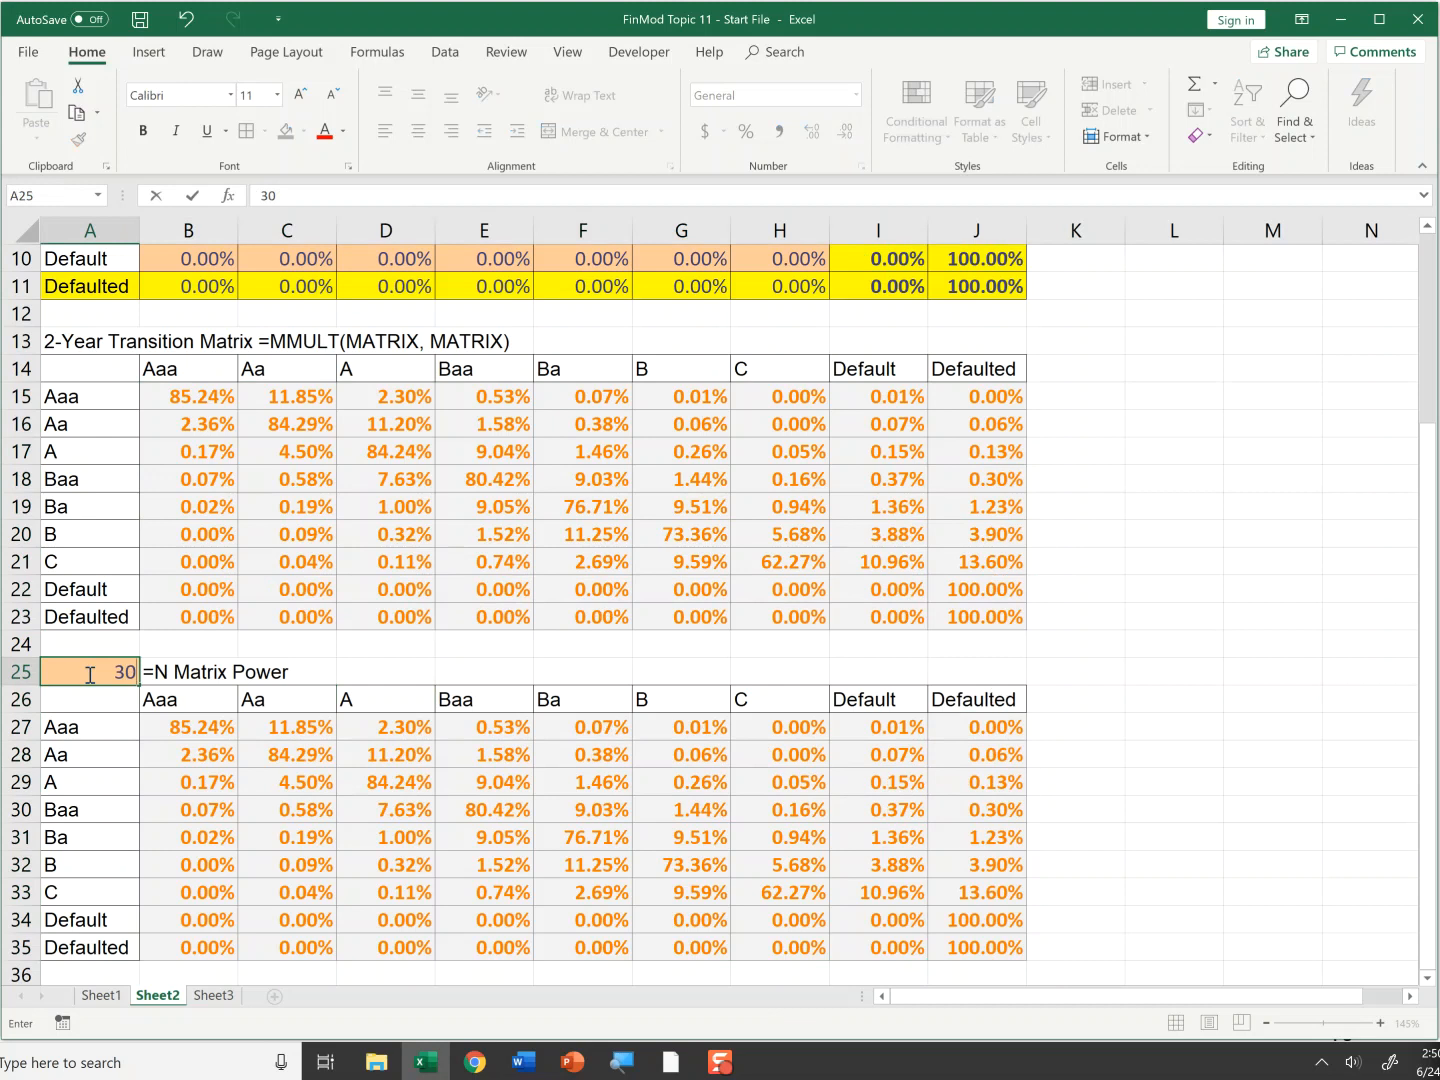
pyautogui.press('enter')
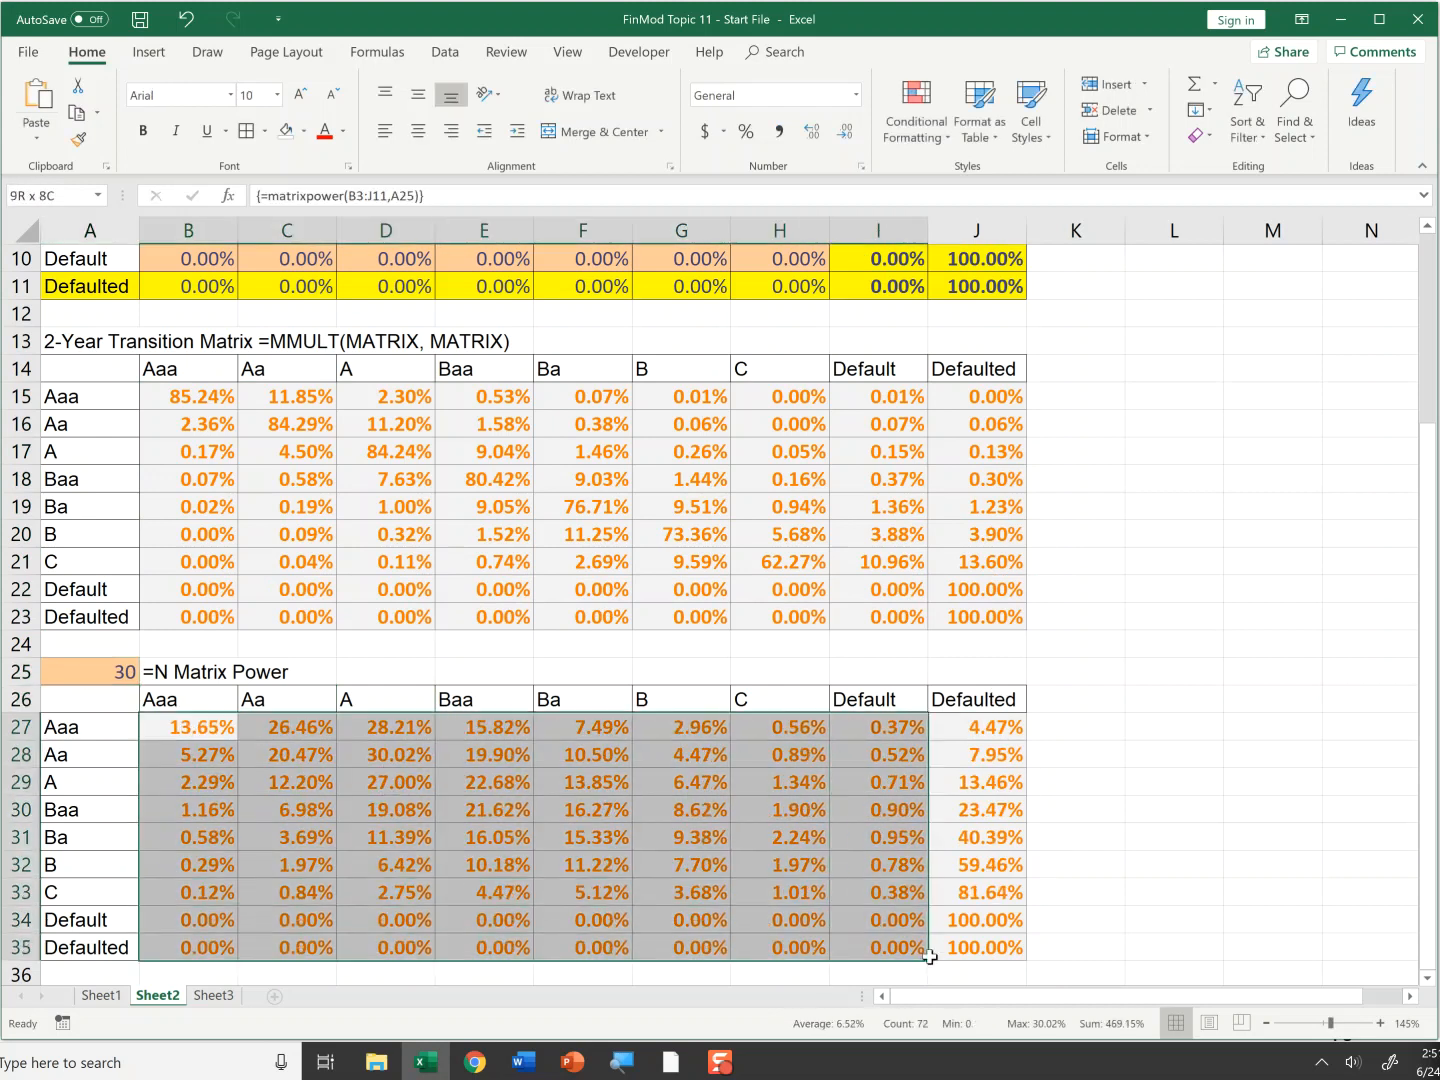
pyautogui.click(976, 920)
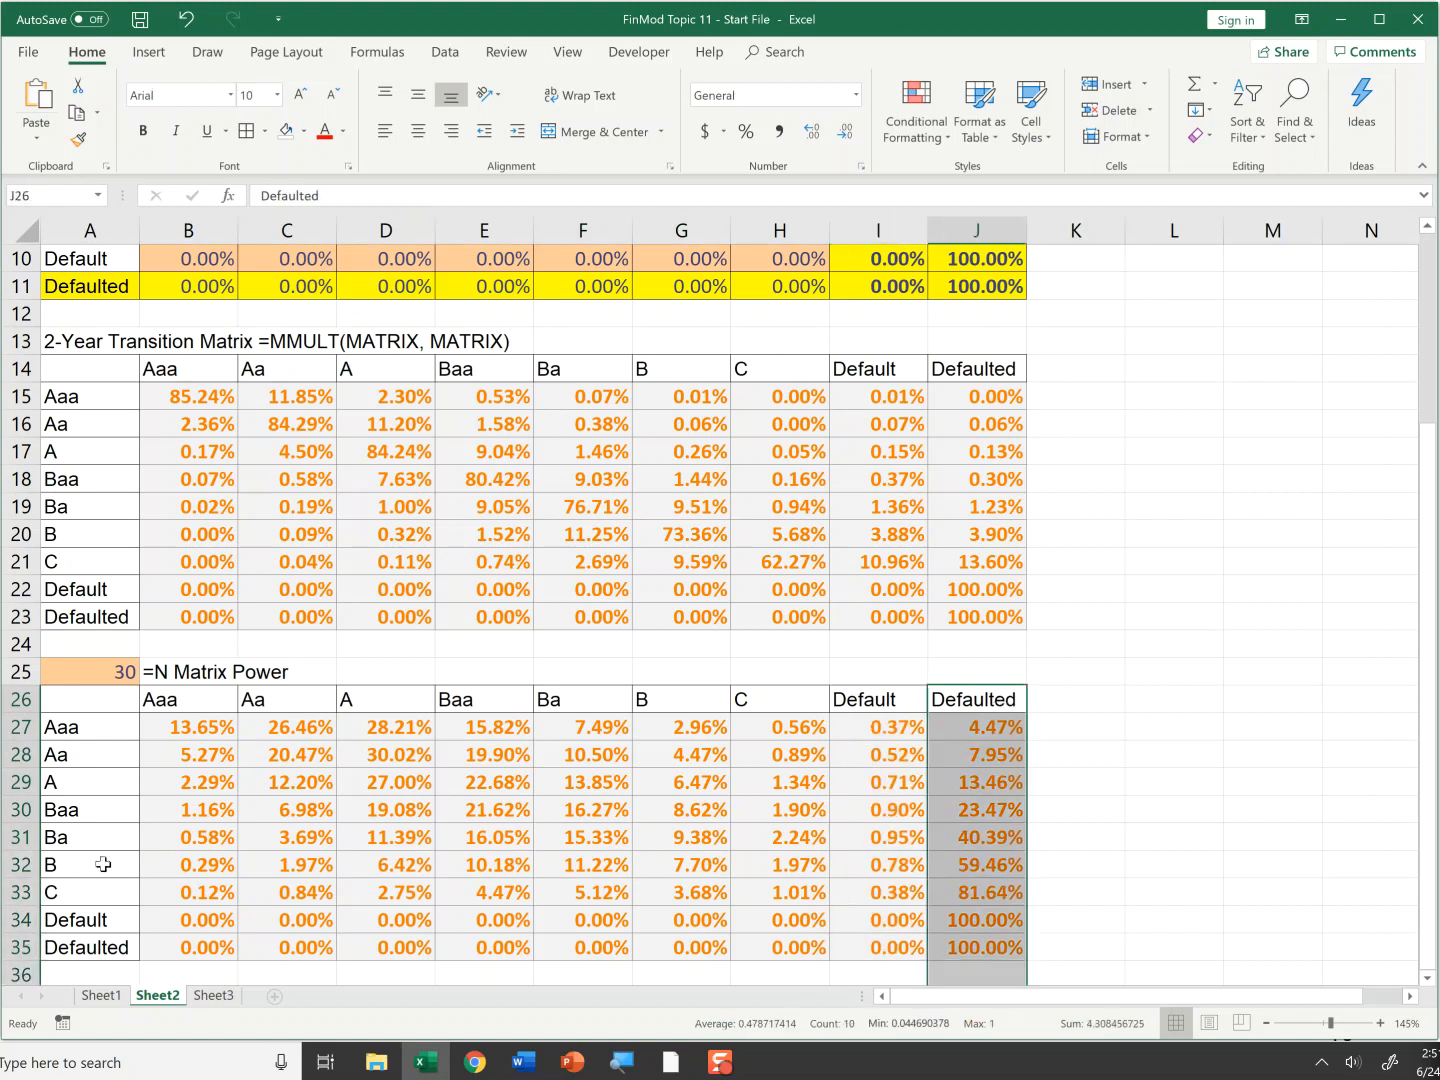
pyautogui.click(88, 864)
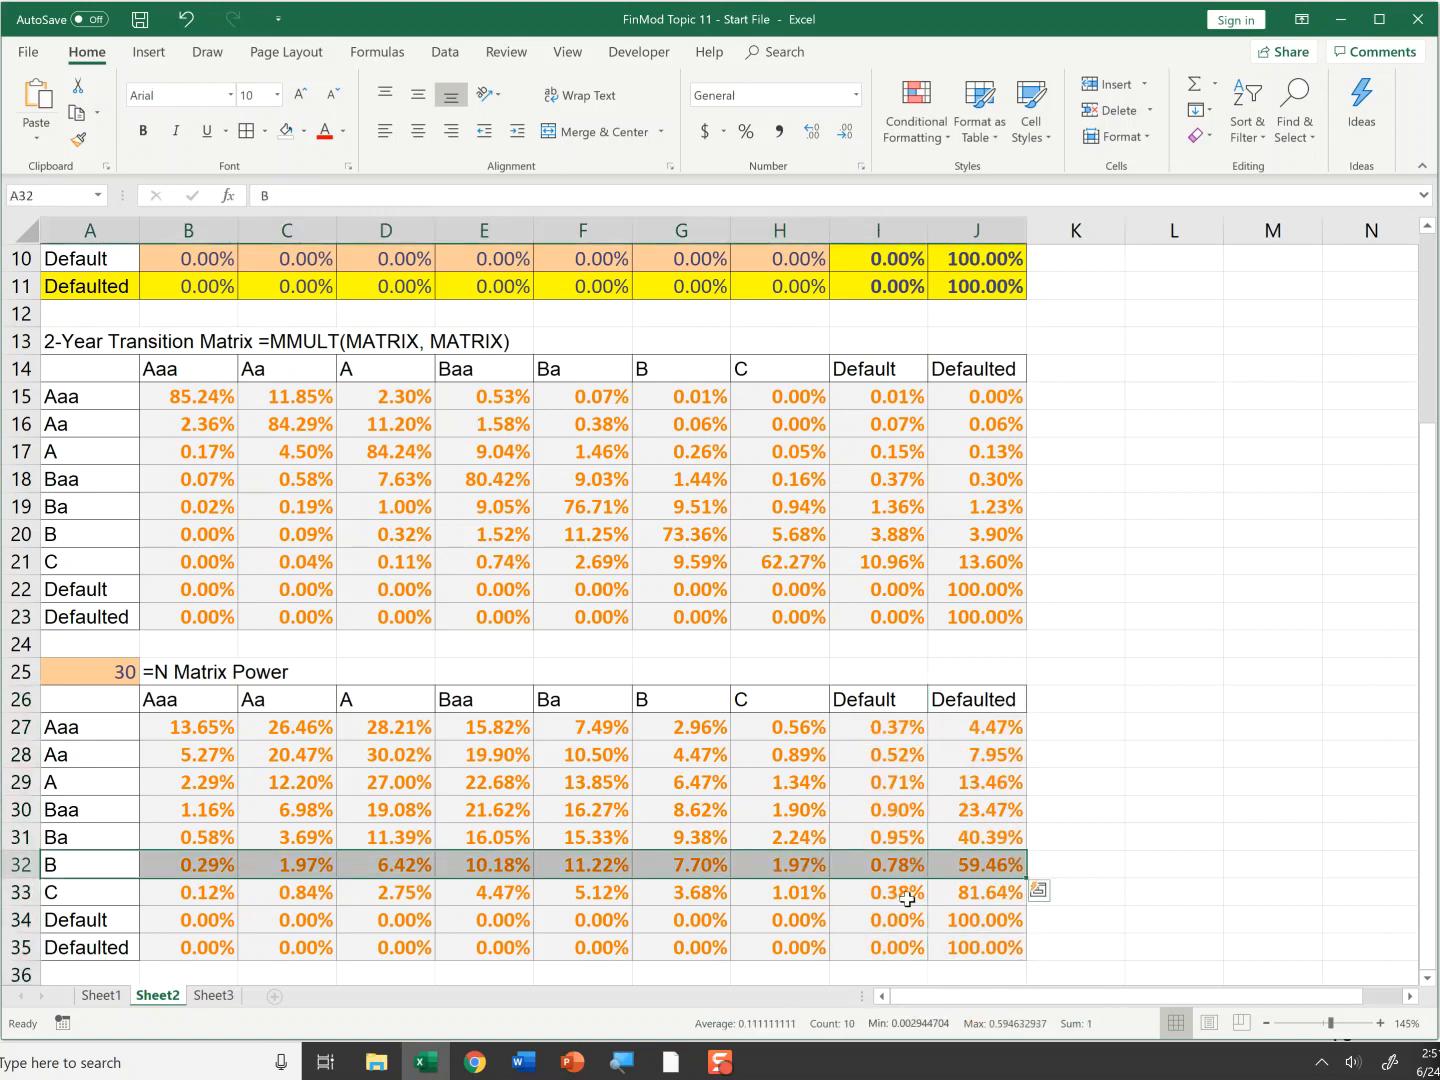
pyautogui.moveTo(892, 872)
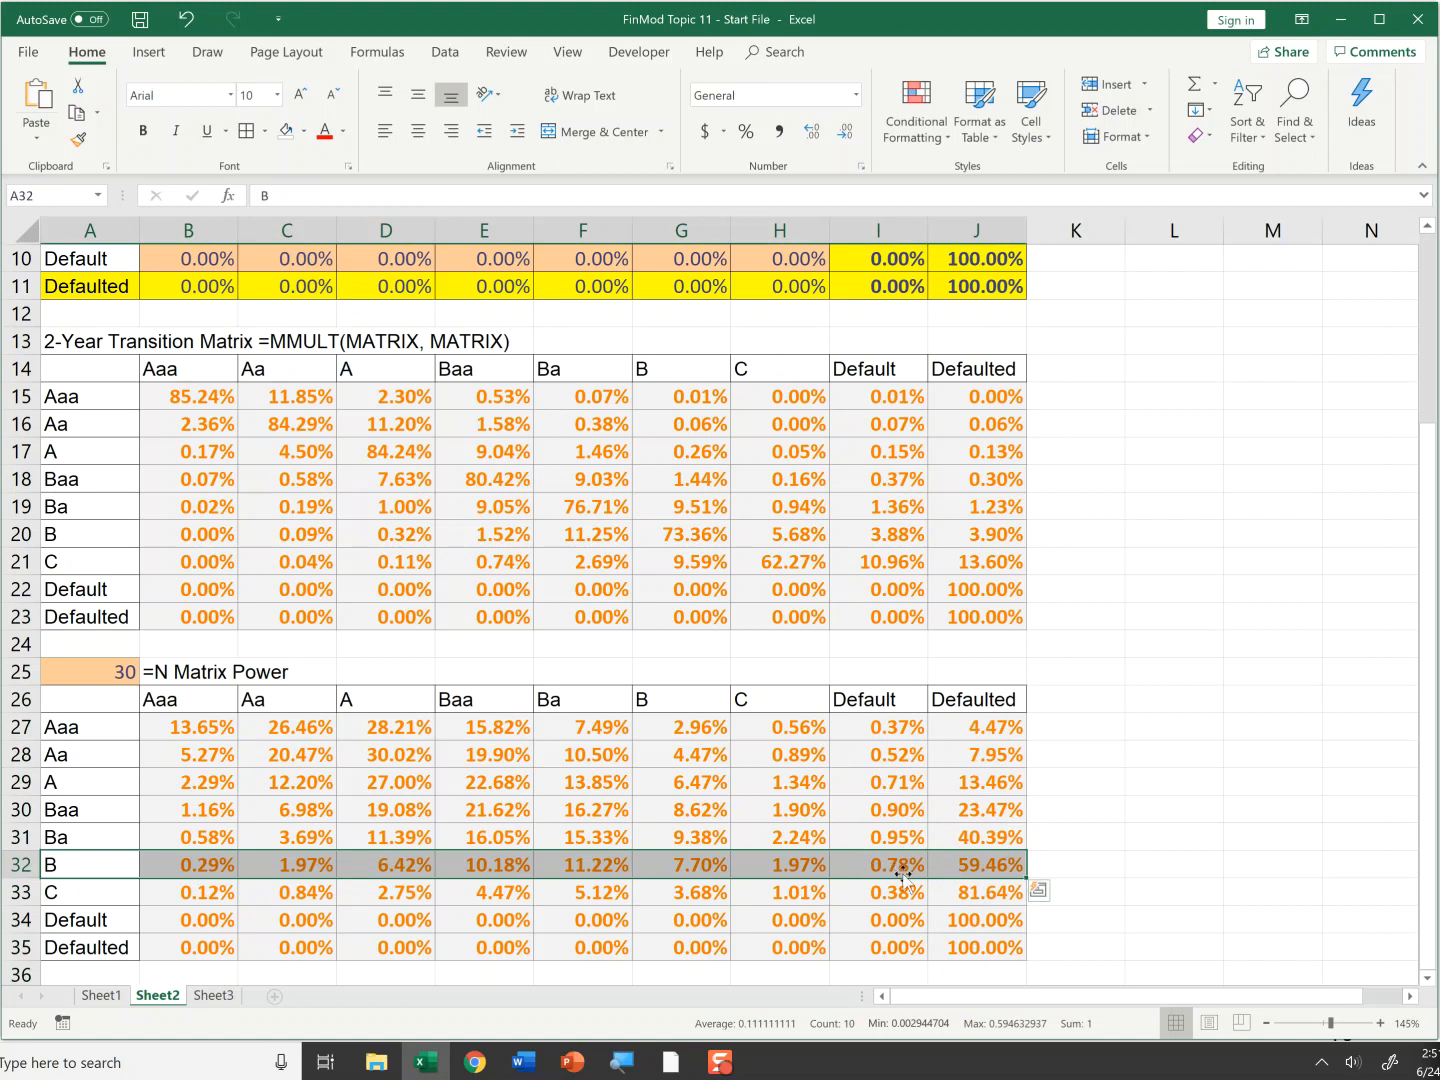
pyautogui.moveTo(916, 864)
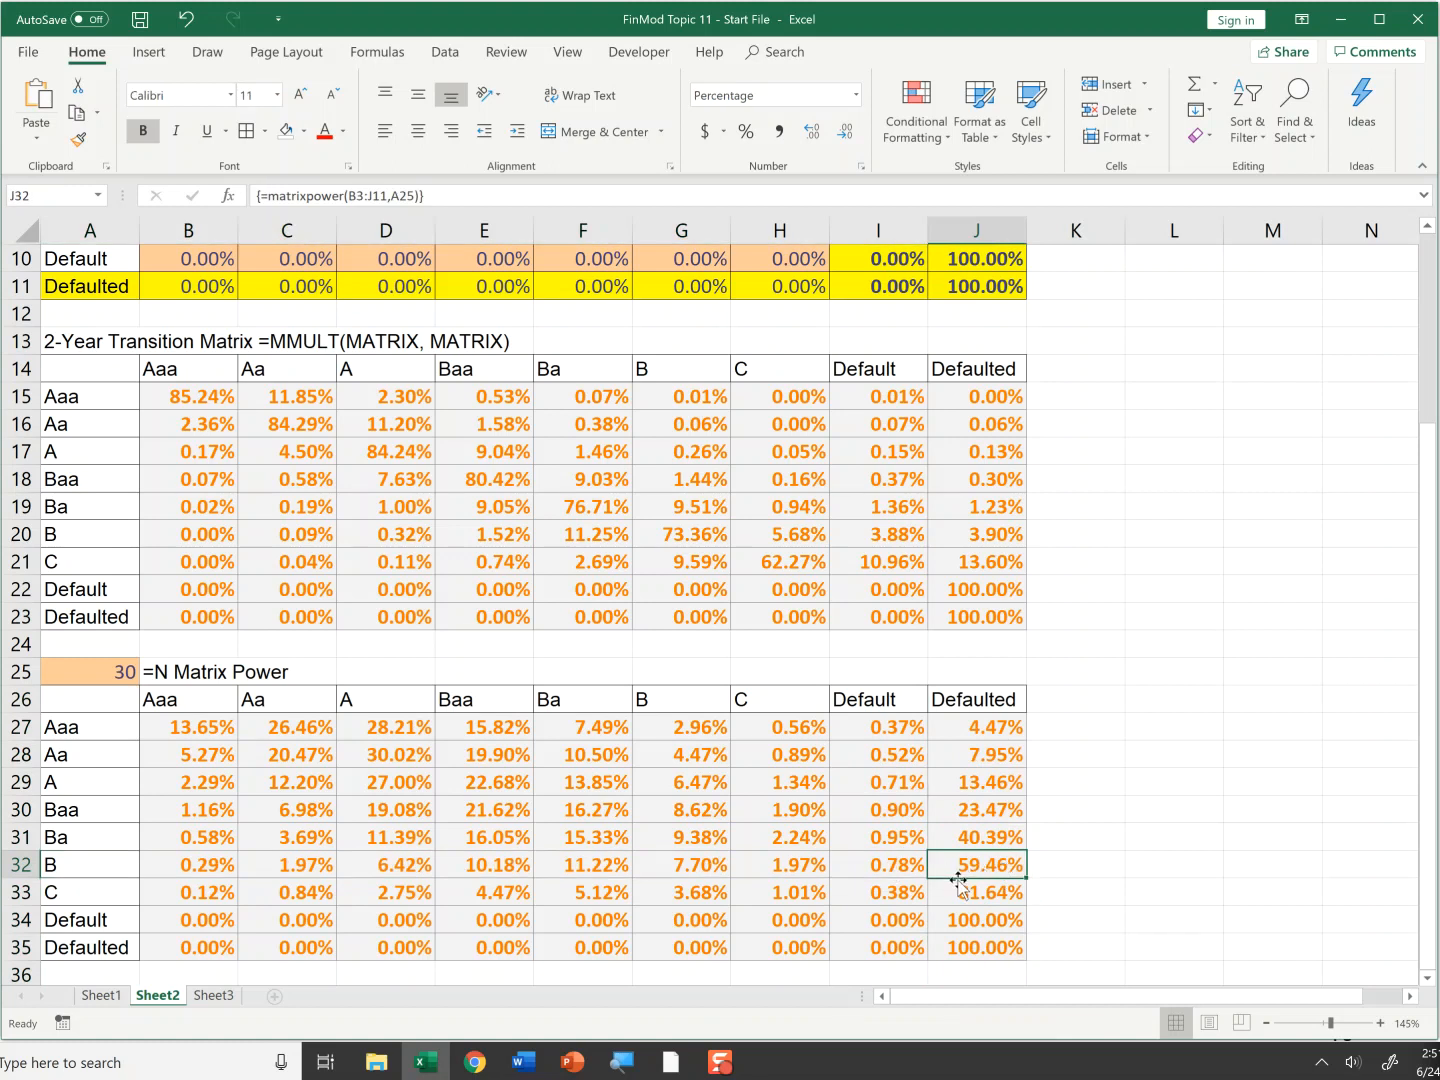
# Enter =J32+I32 in K32 giving 60.24% for row B and inspect the Default column.
pyautogui.click(1076, 864)
pyautogui.write('=J32+I32')
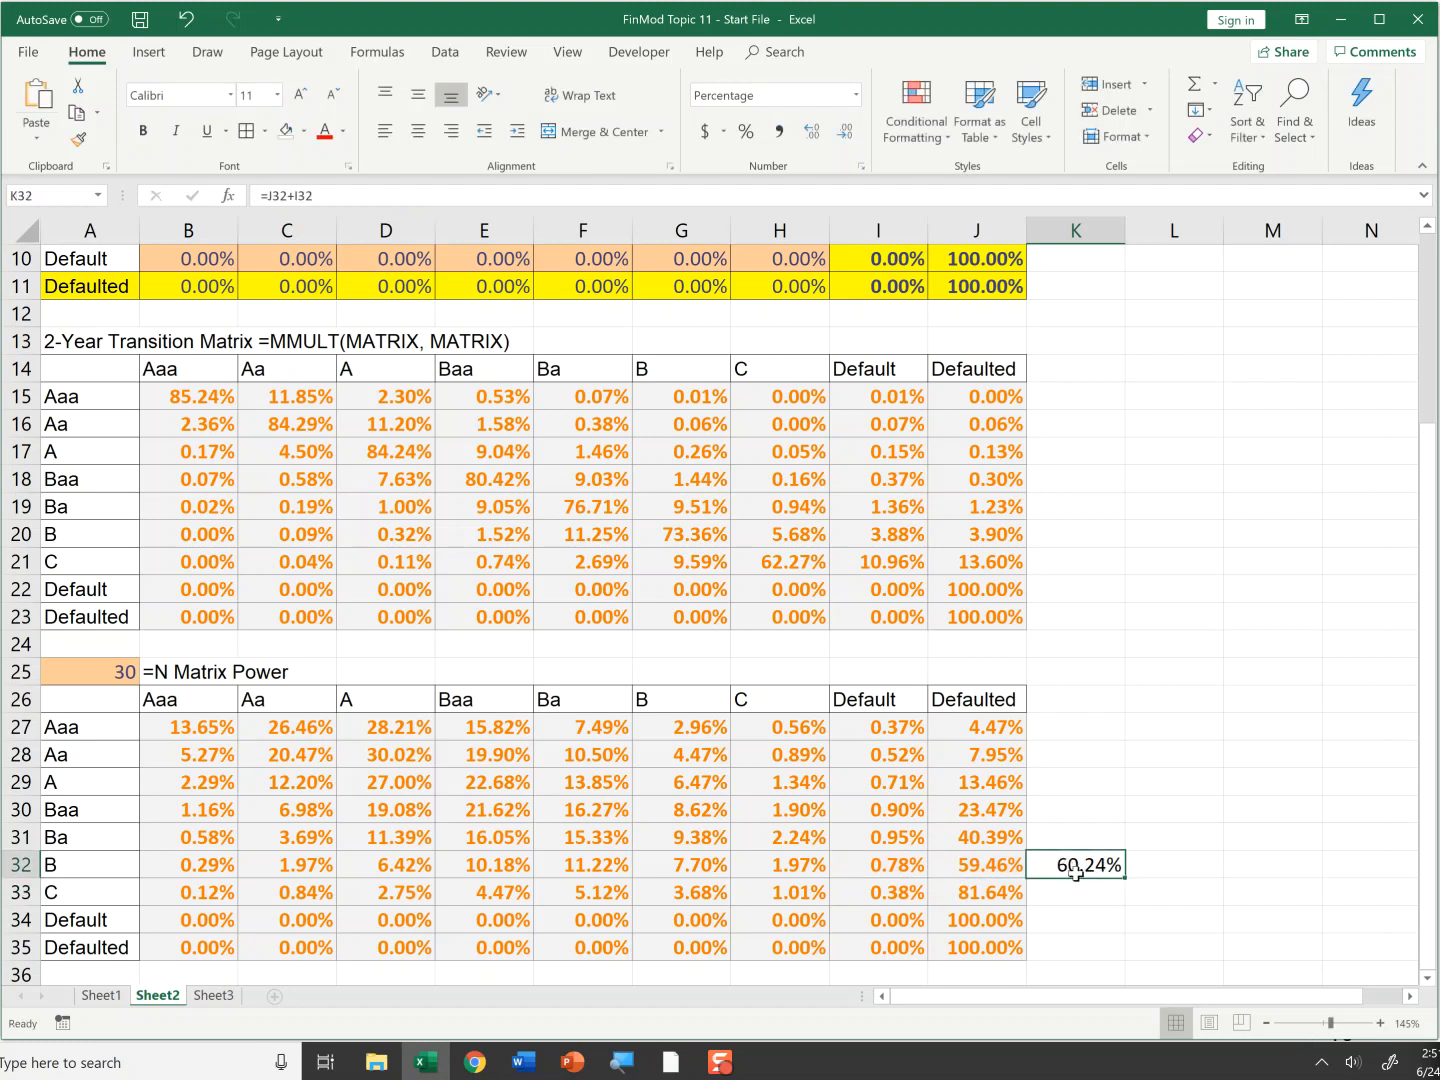
pyautogui.moveTo(972, 878)
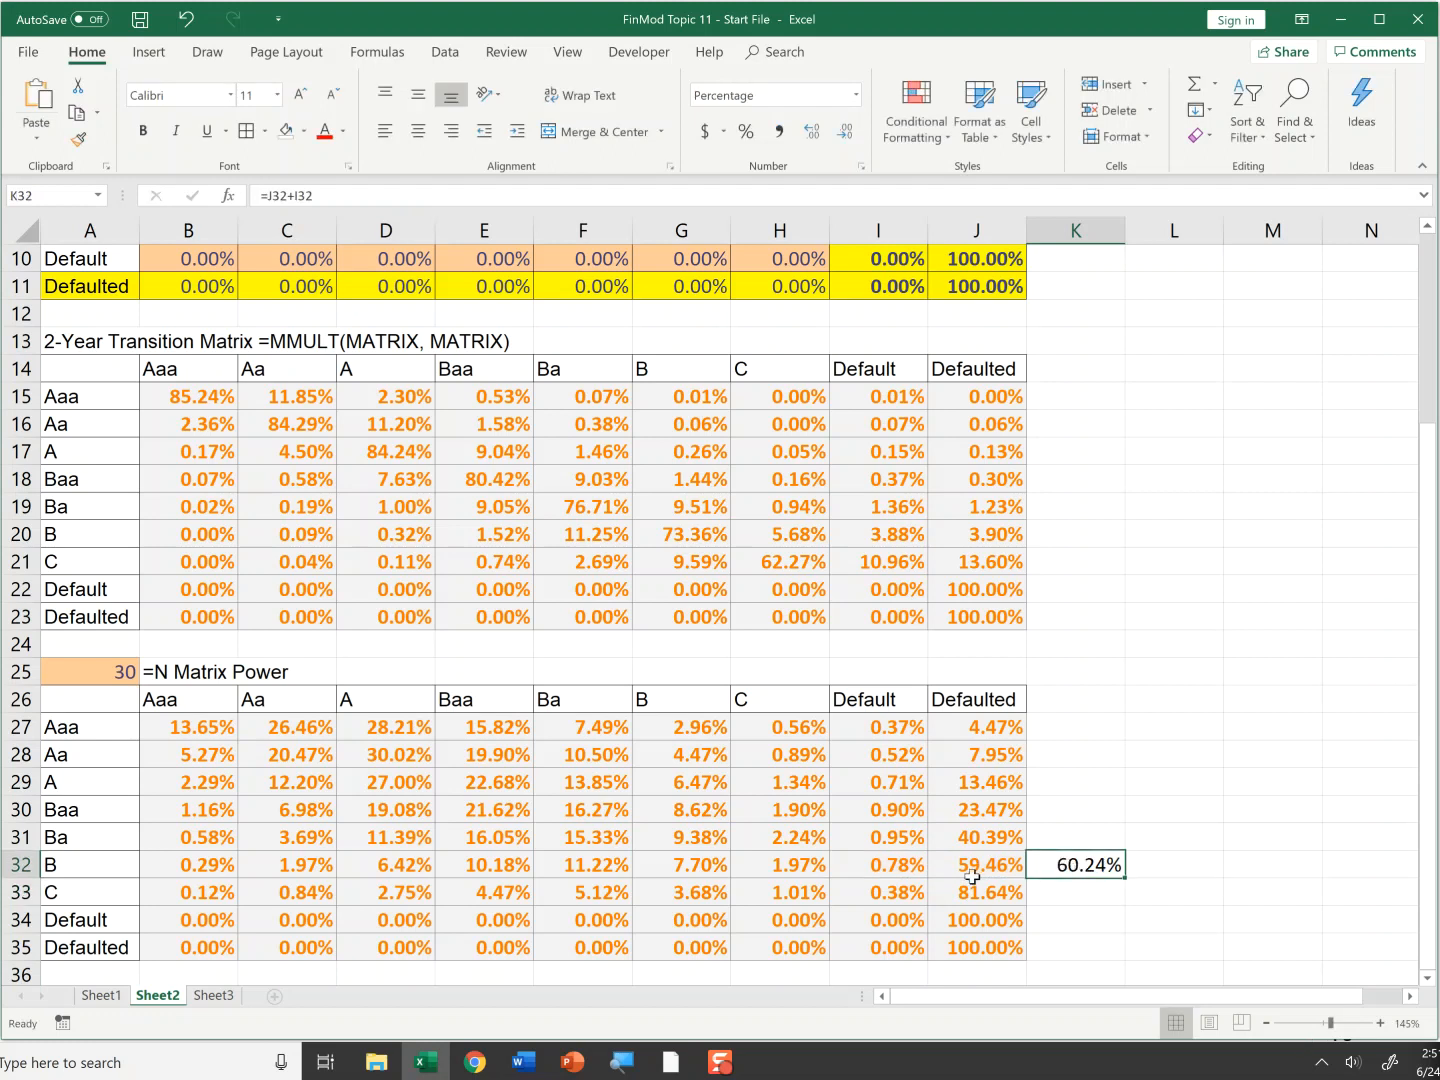
pyautogui.moveTo(984, 868)
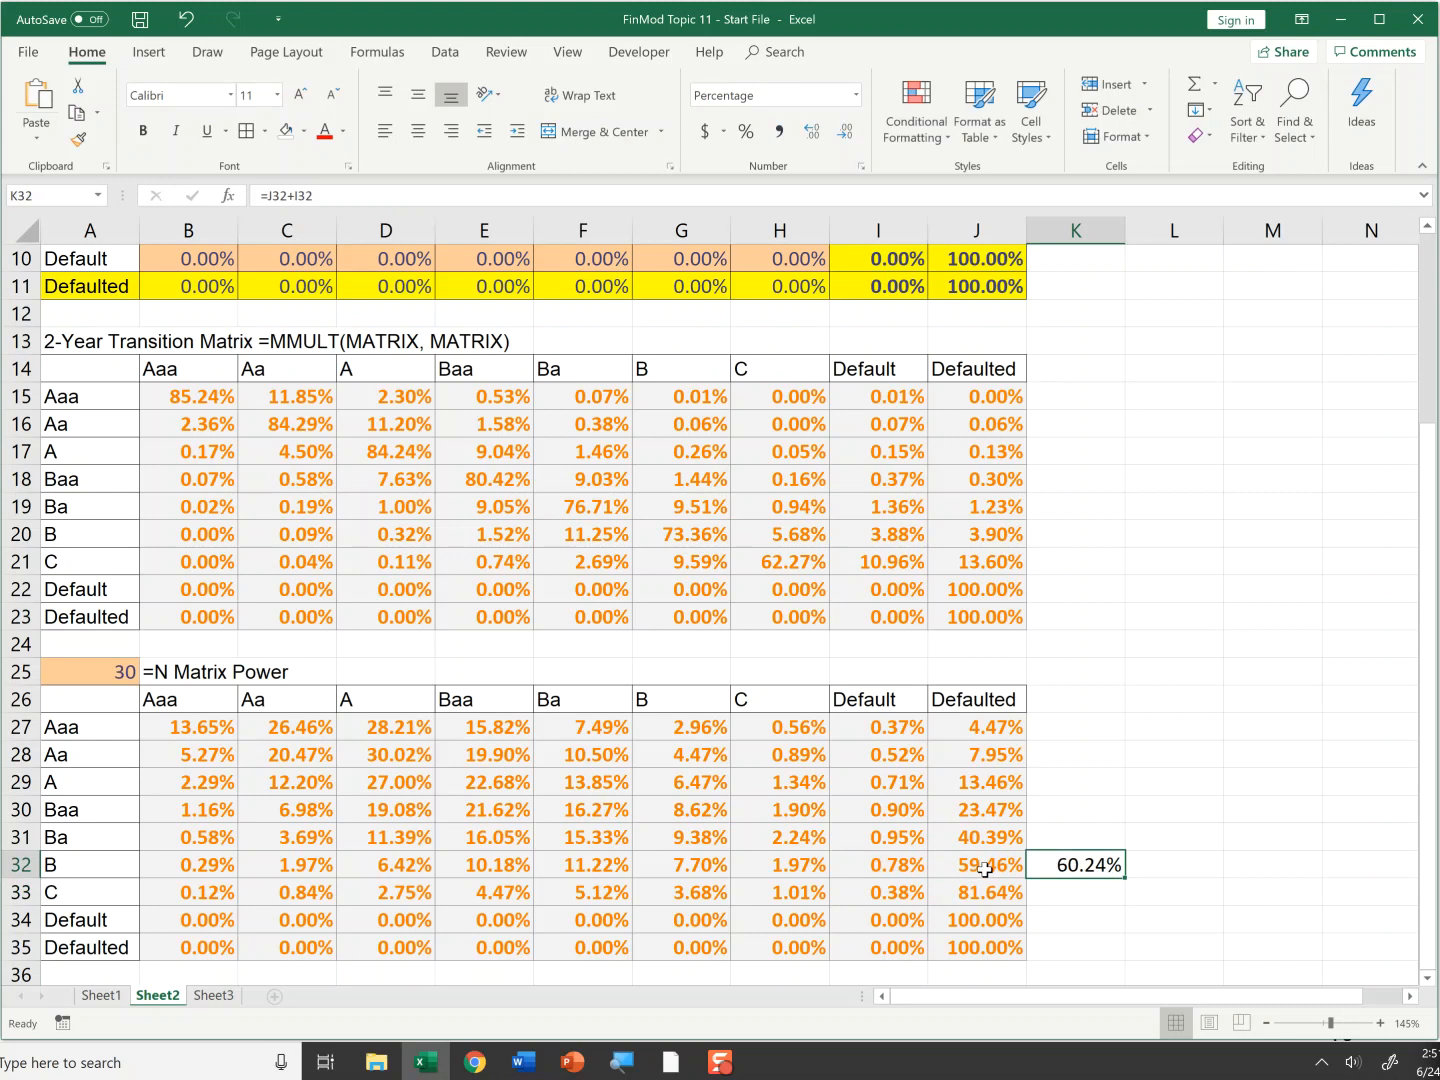
pyautogui.moveTo(908, 912)
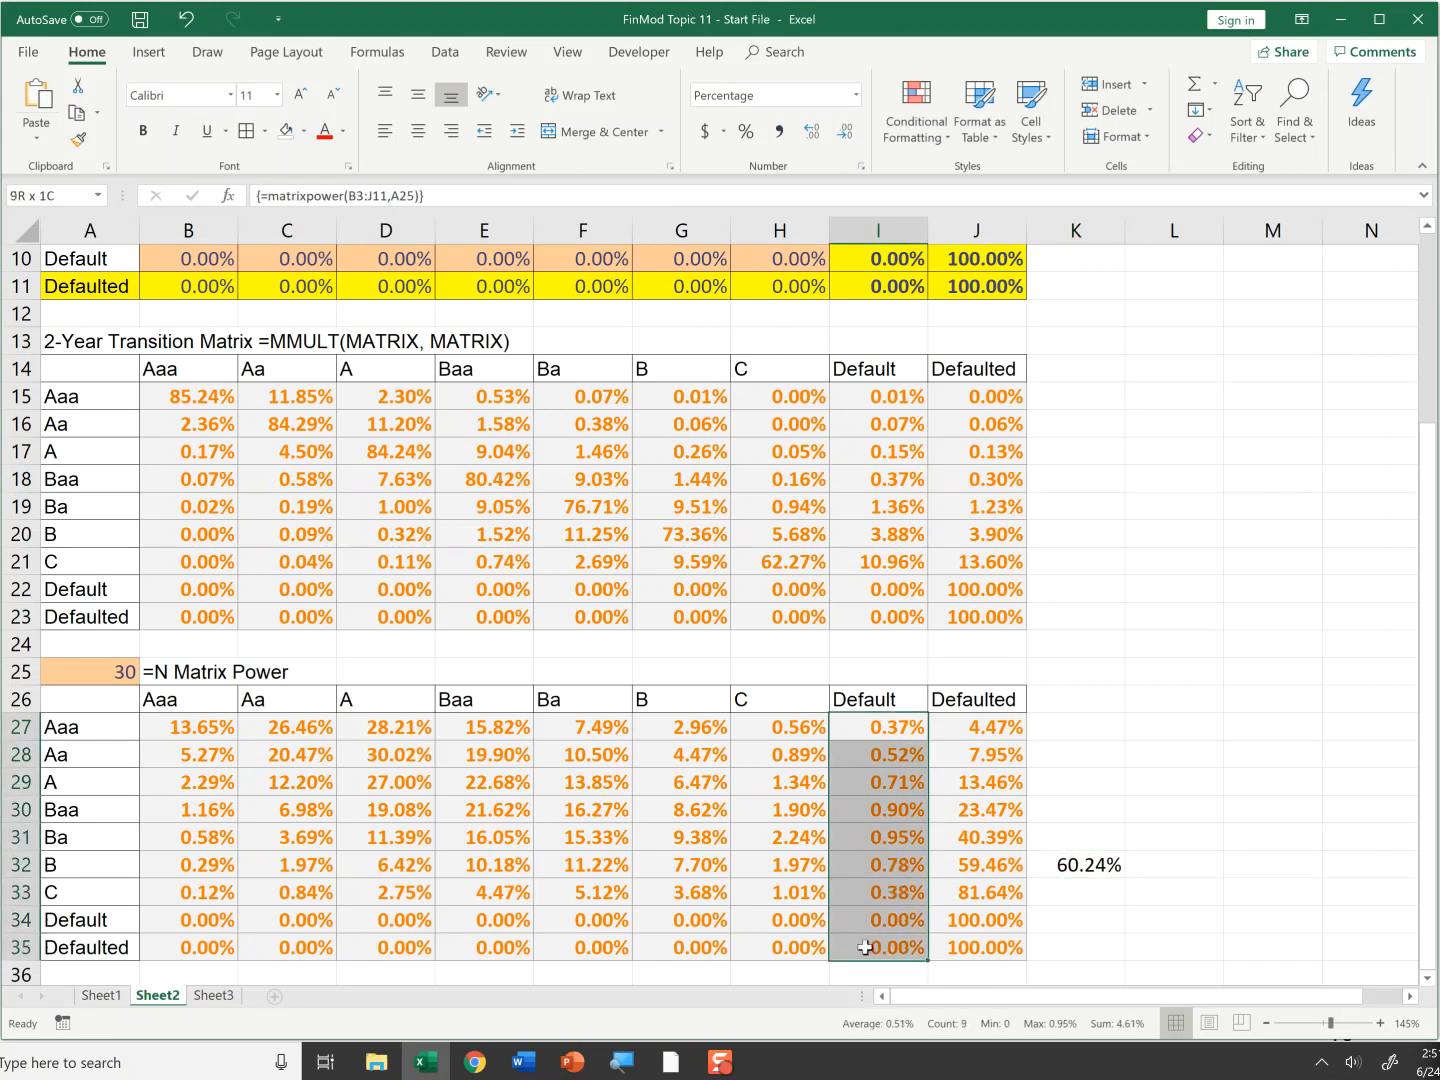
pyautogui.click(100, 994)
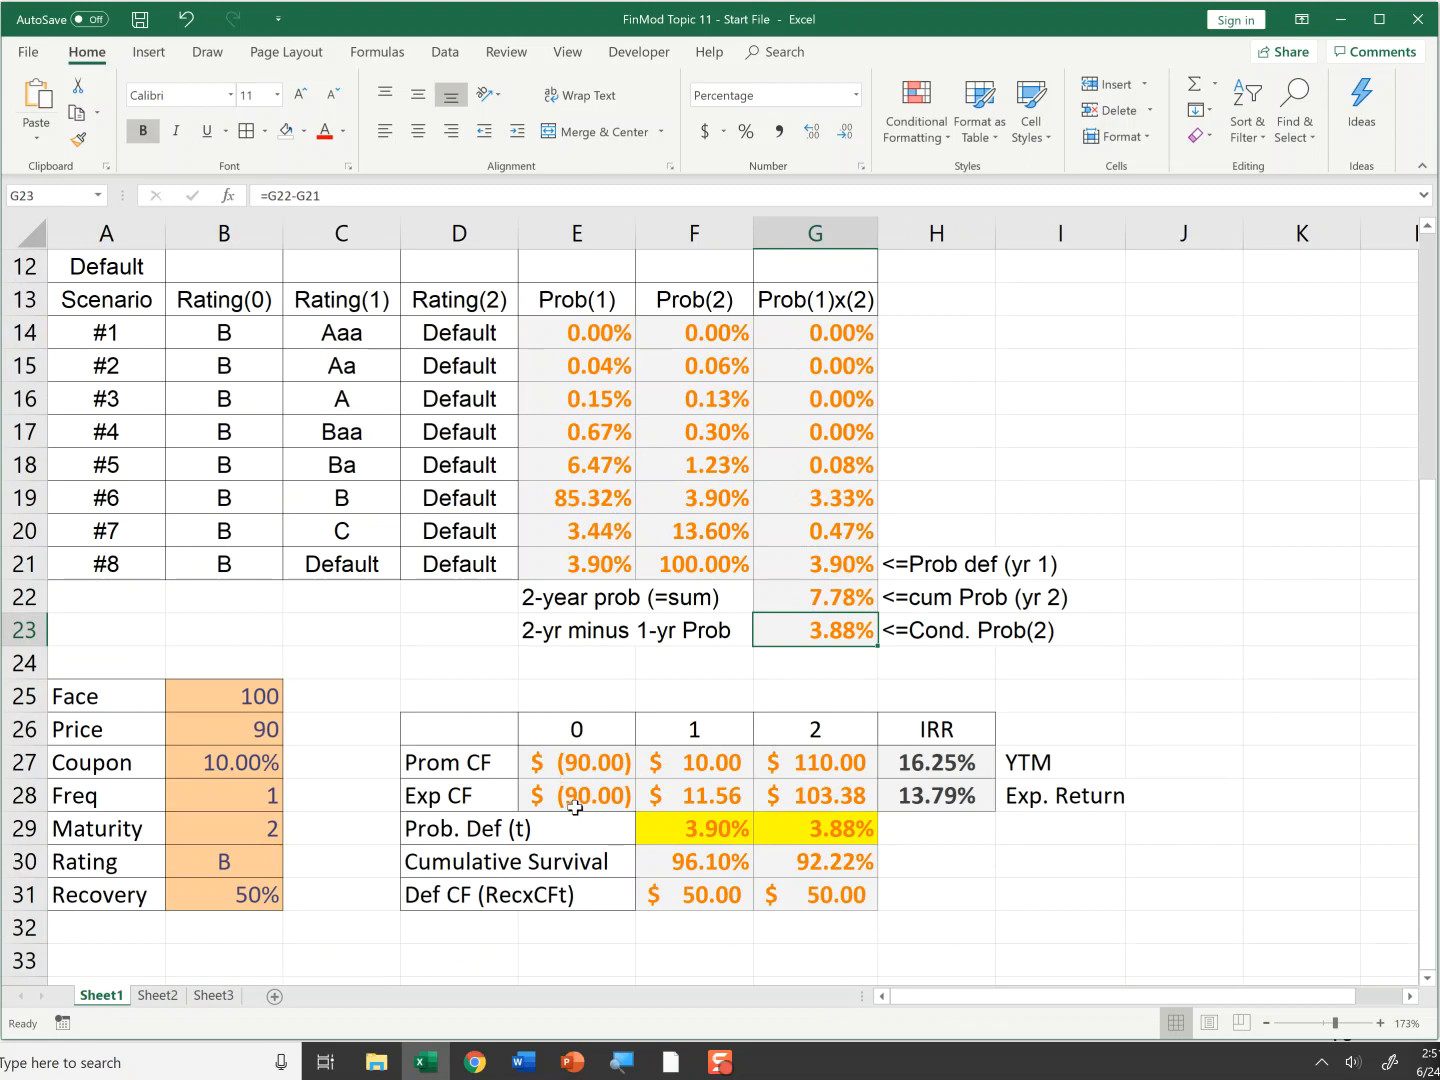
pyautogui.moveTo(718, 852)
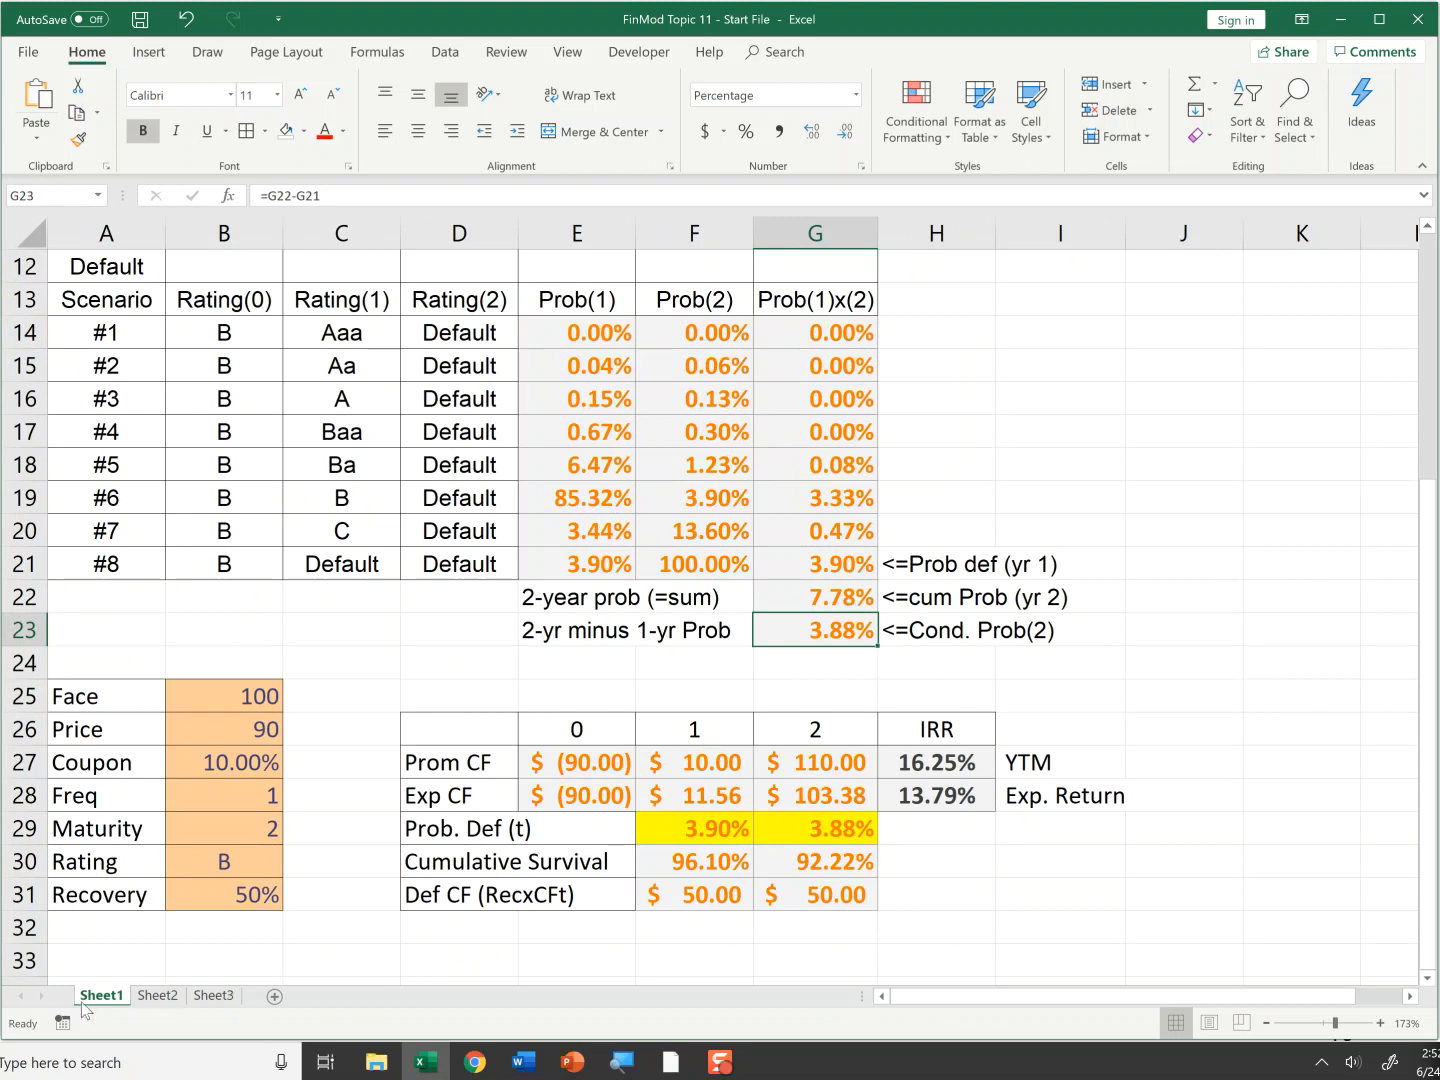
pyautogui.click(156, 996)
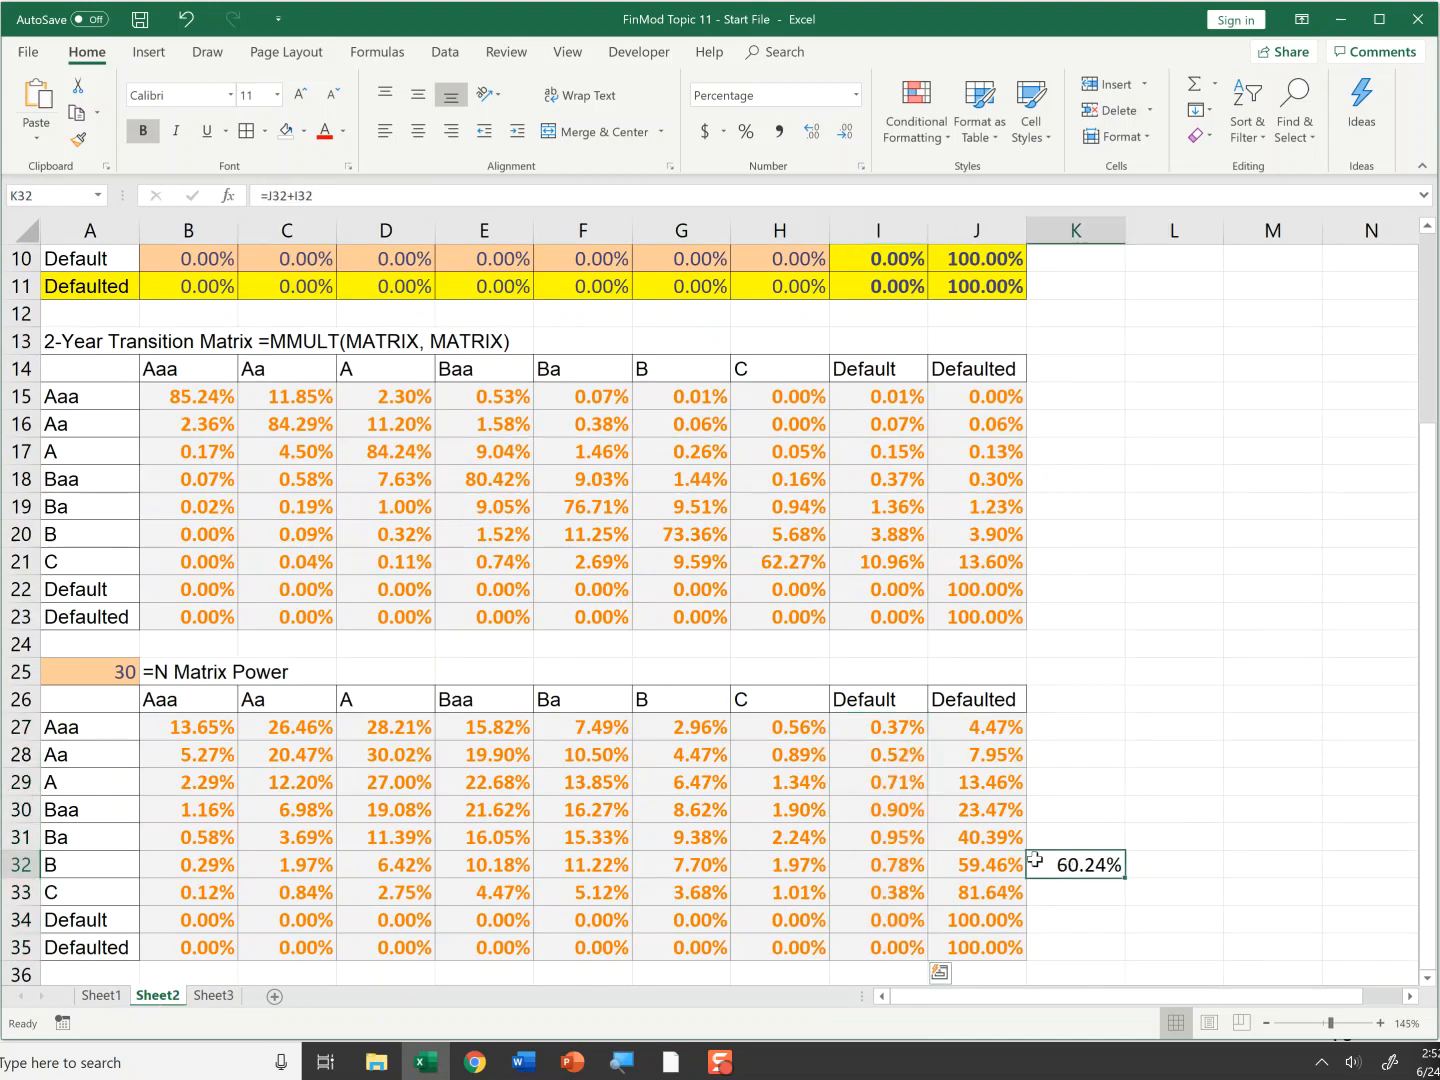